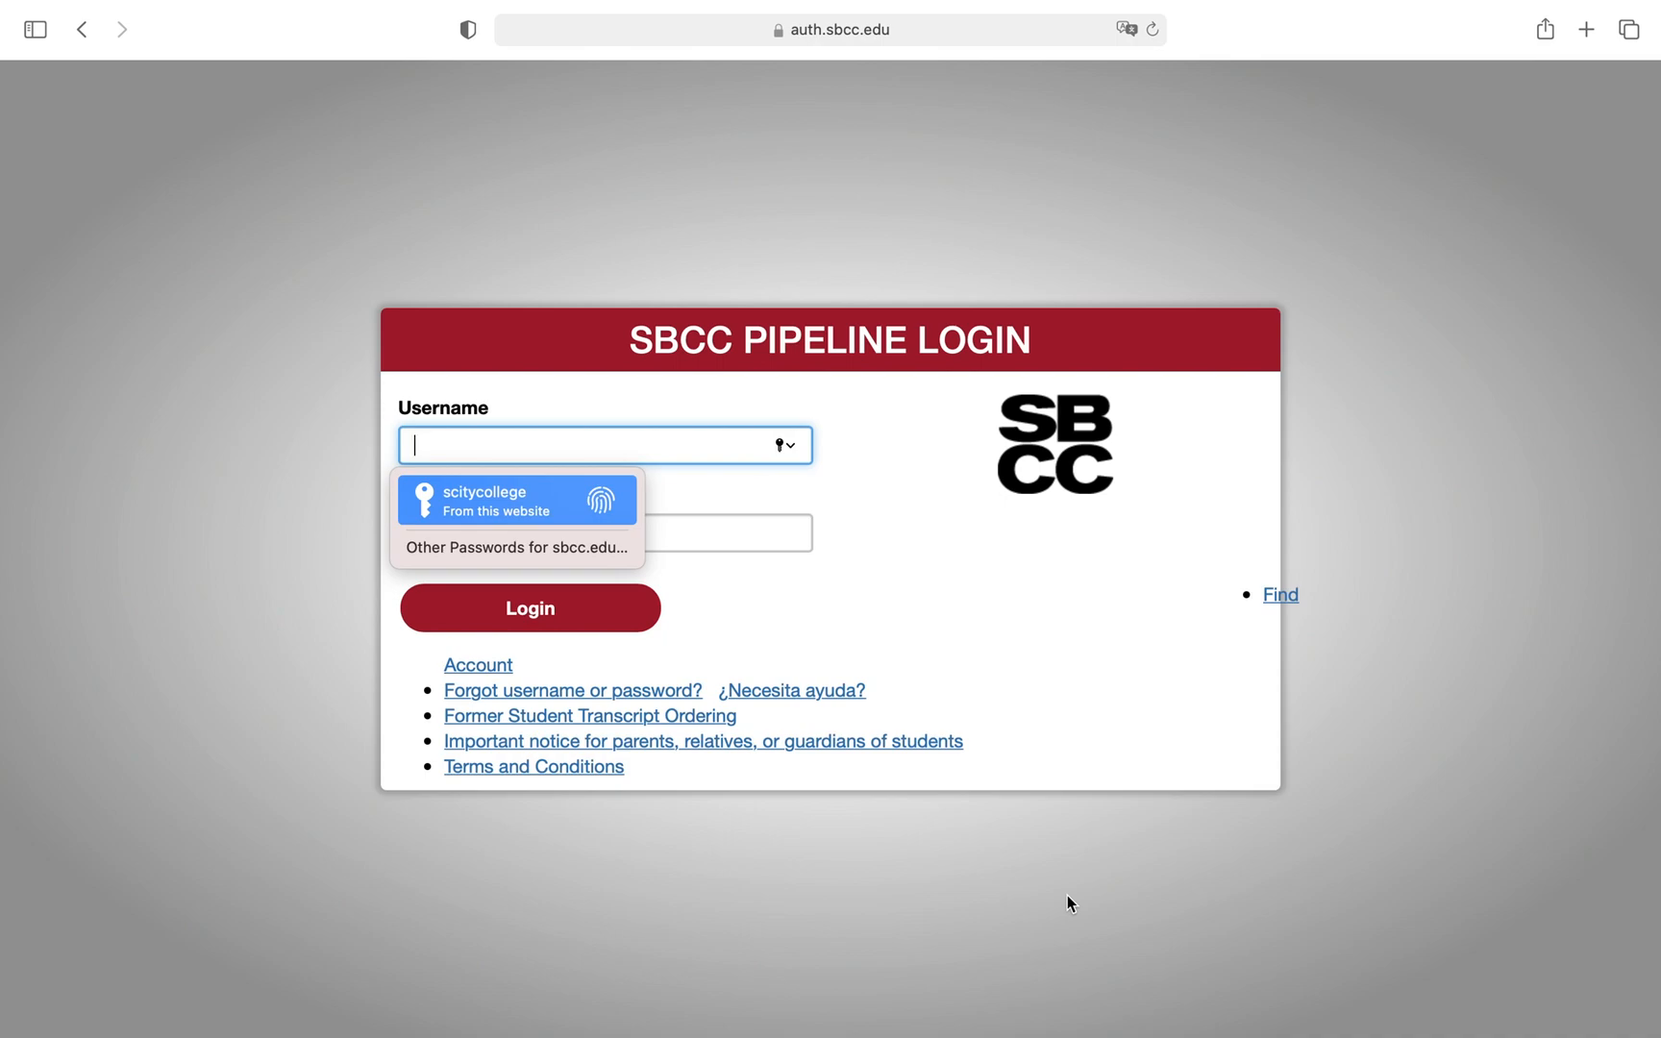
- Autofill the saved username and password on the SBCC Pipeline login and submit
click(517, 500)
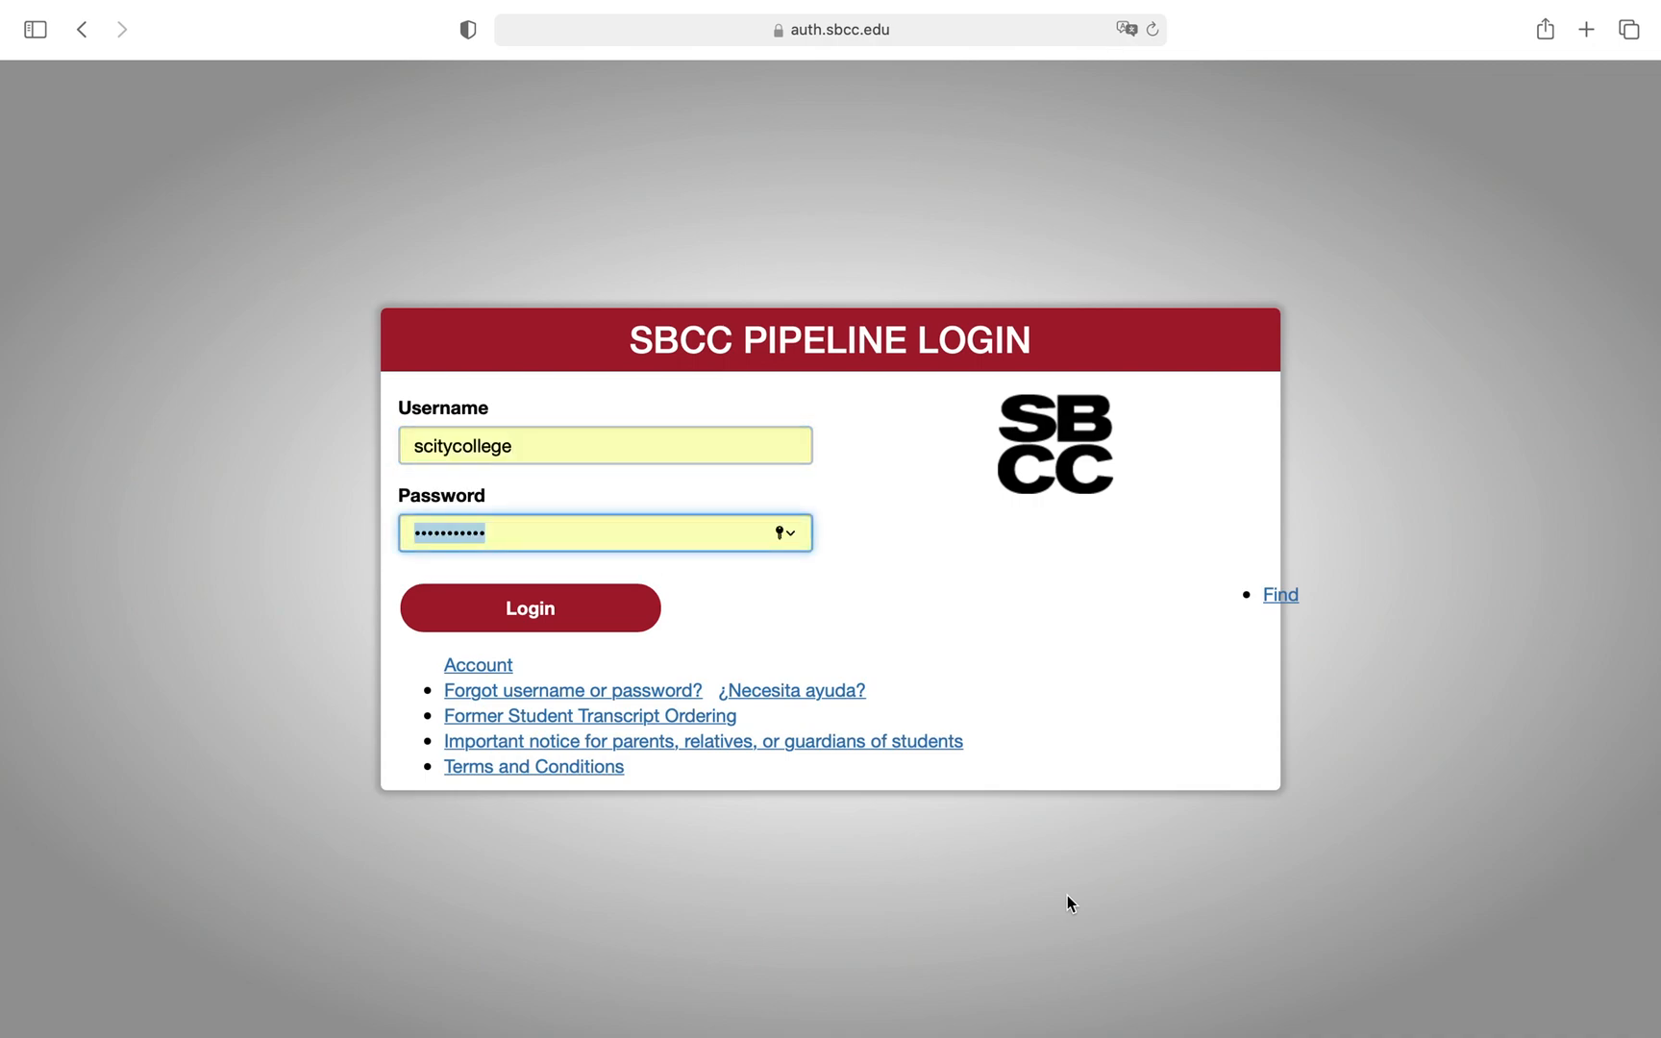
mouse_move(626, 612)
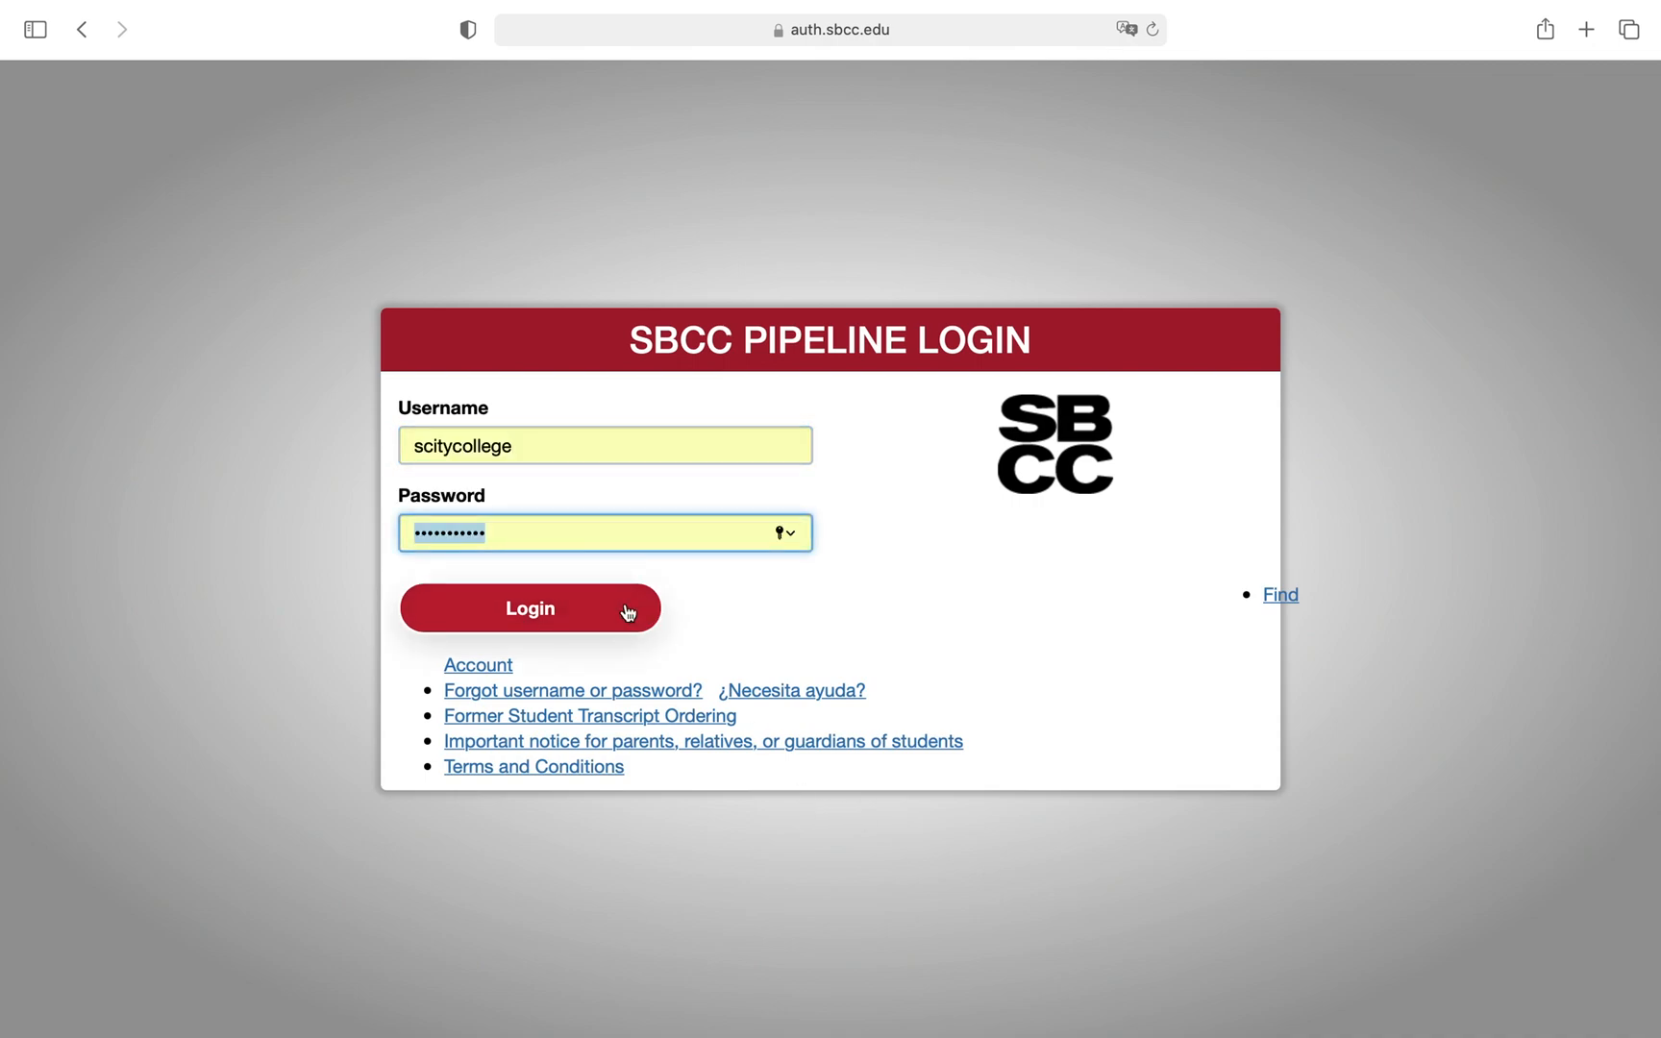
click(530, 609)
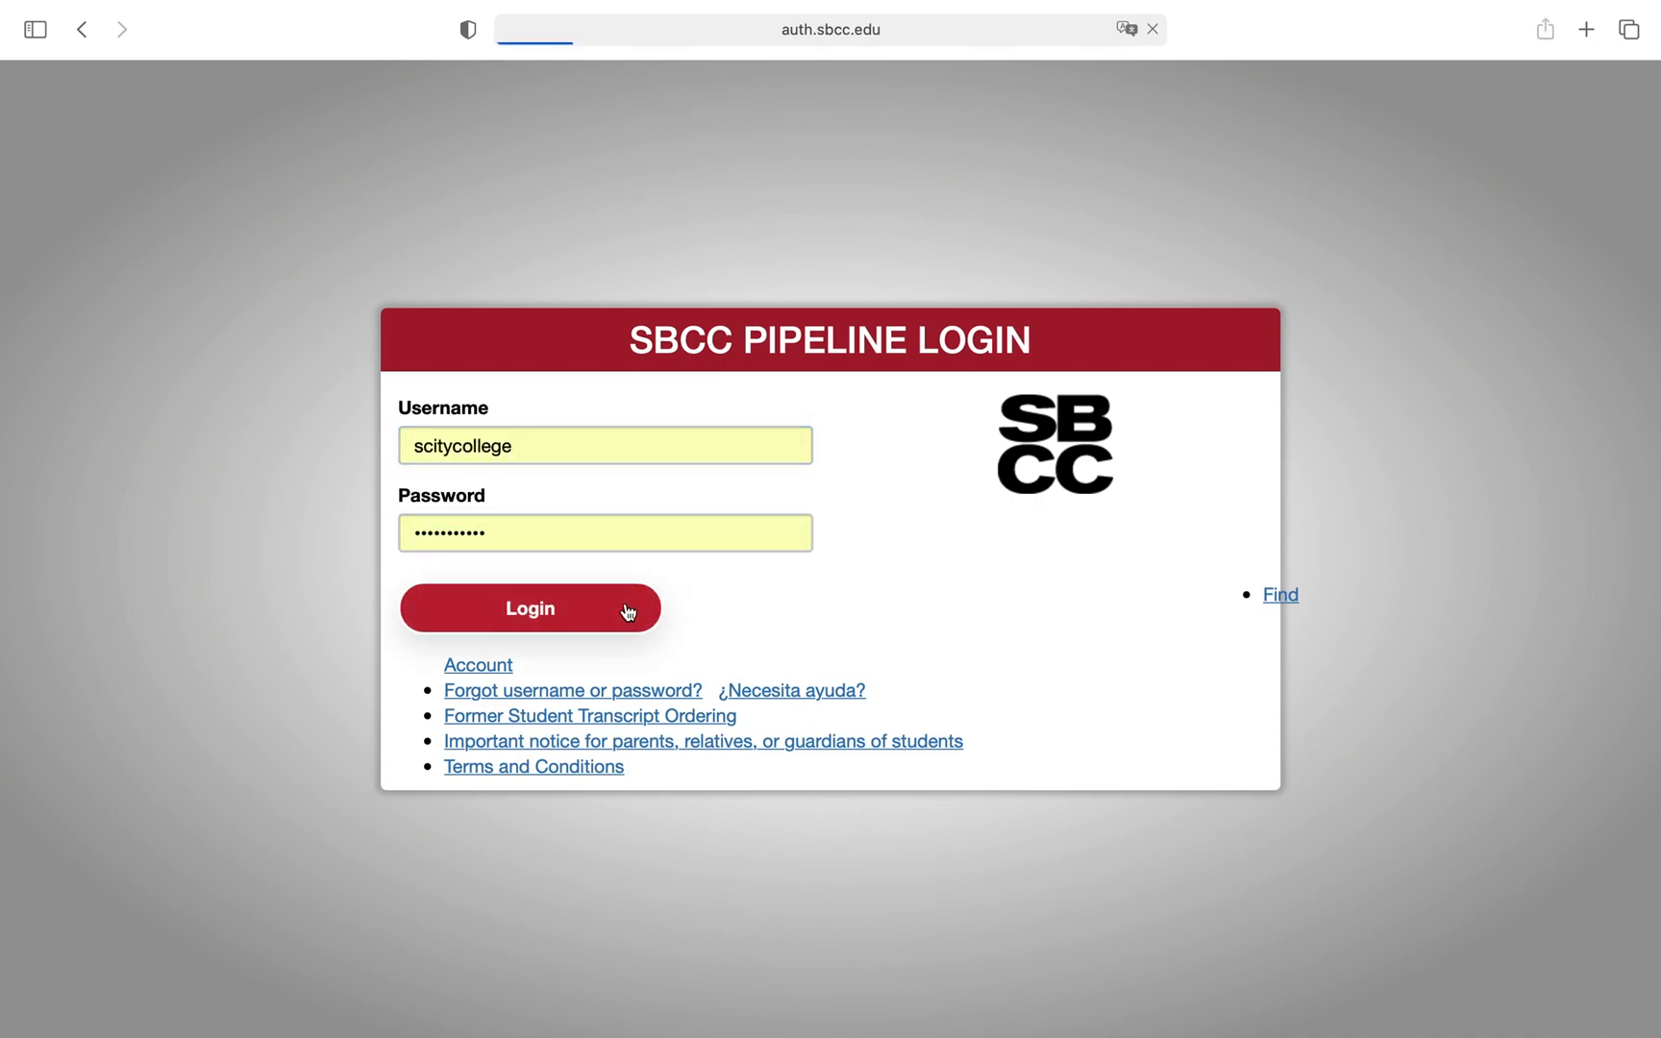
click(530, 608)
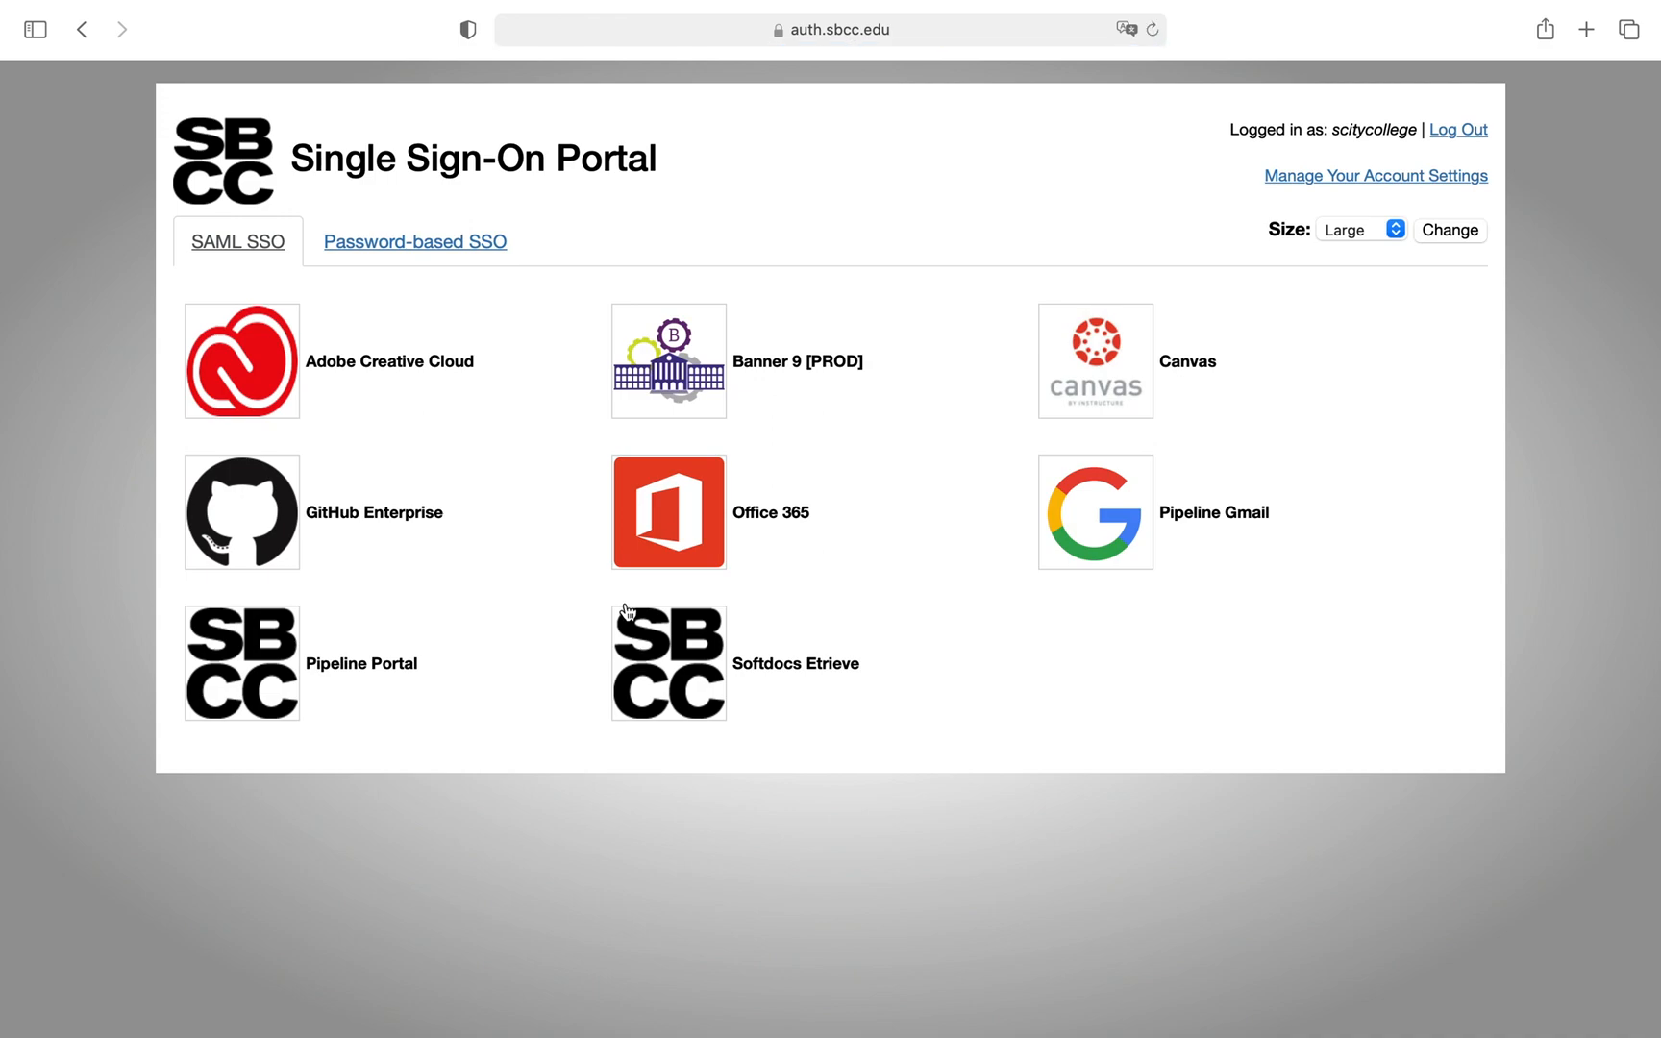
mouse_move(606, 162)
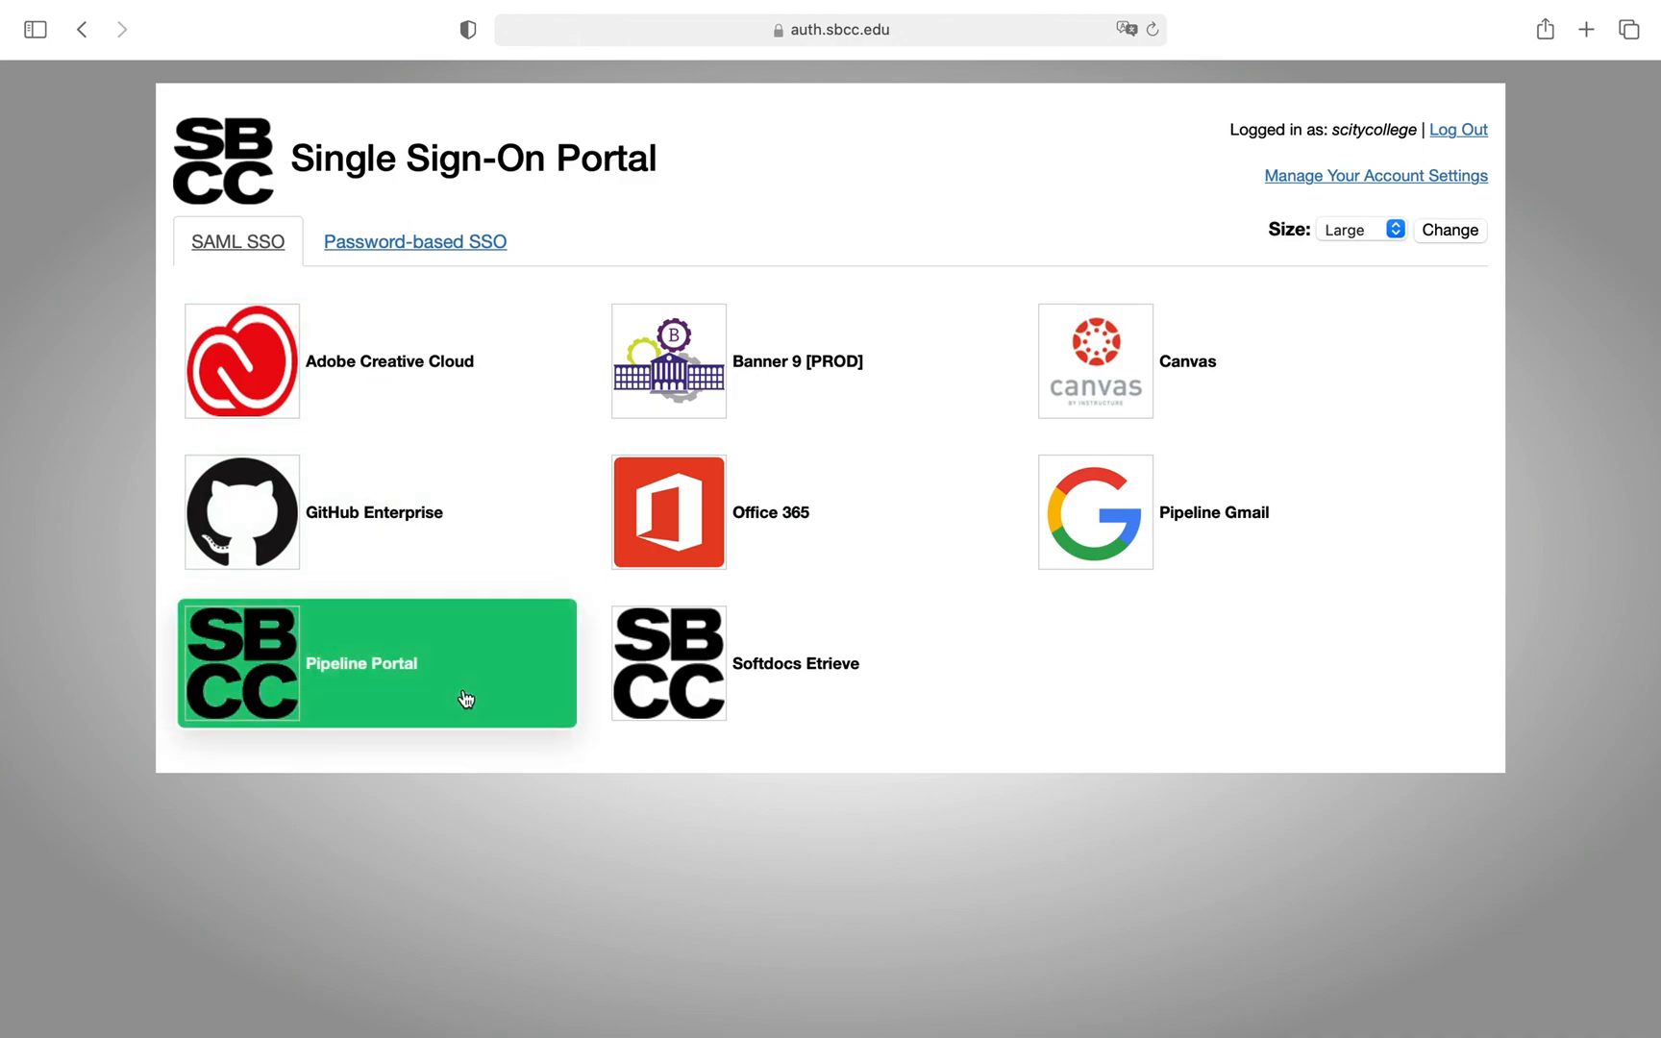
mouse_move(463, 699)
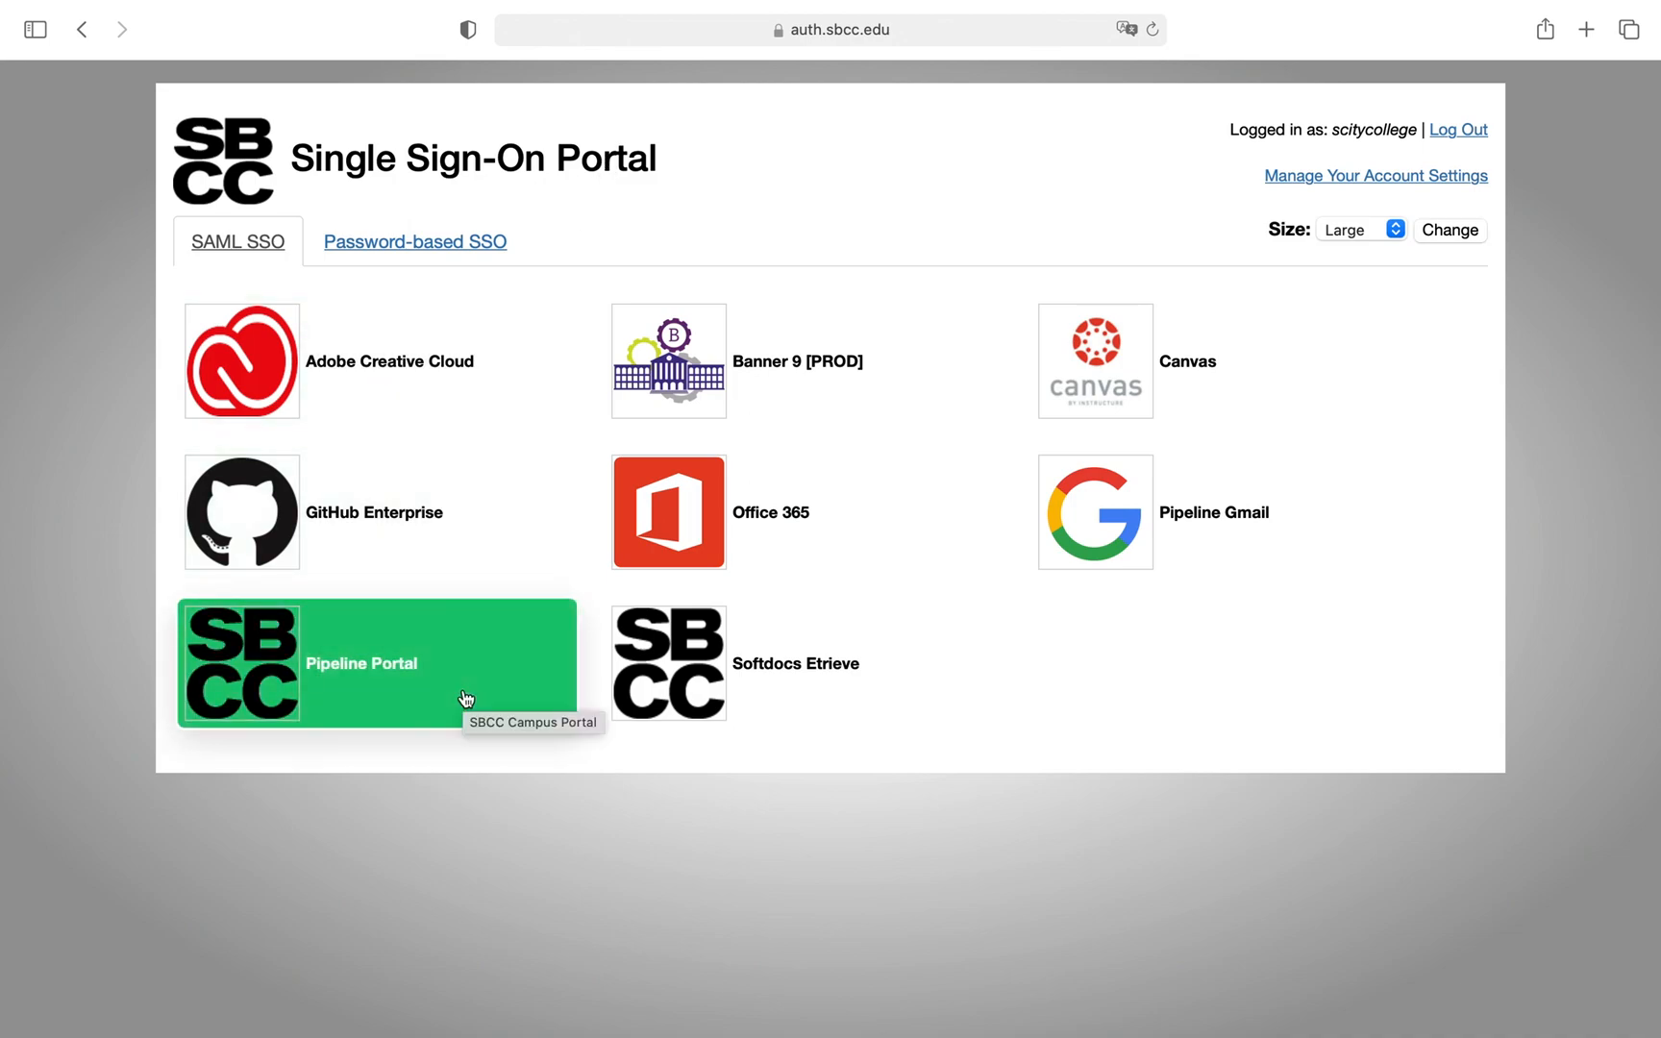
mouse_move(422, 683)
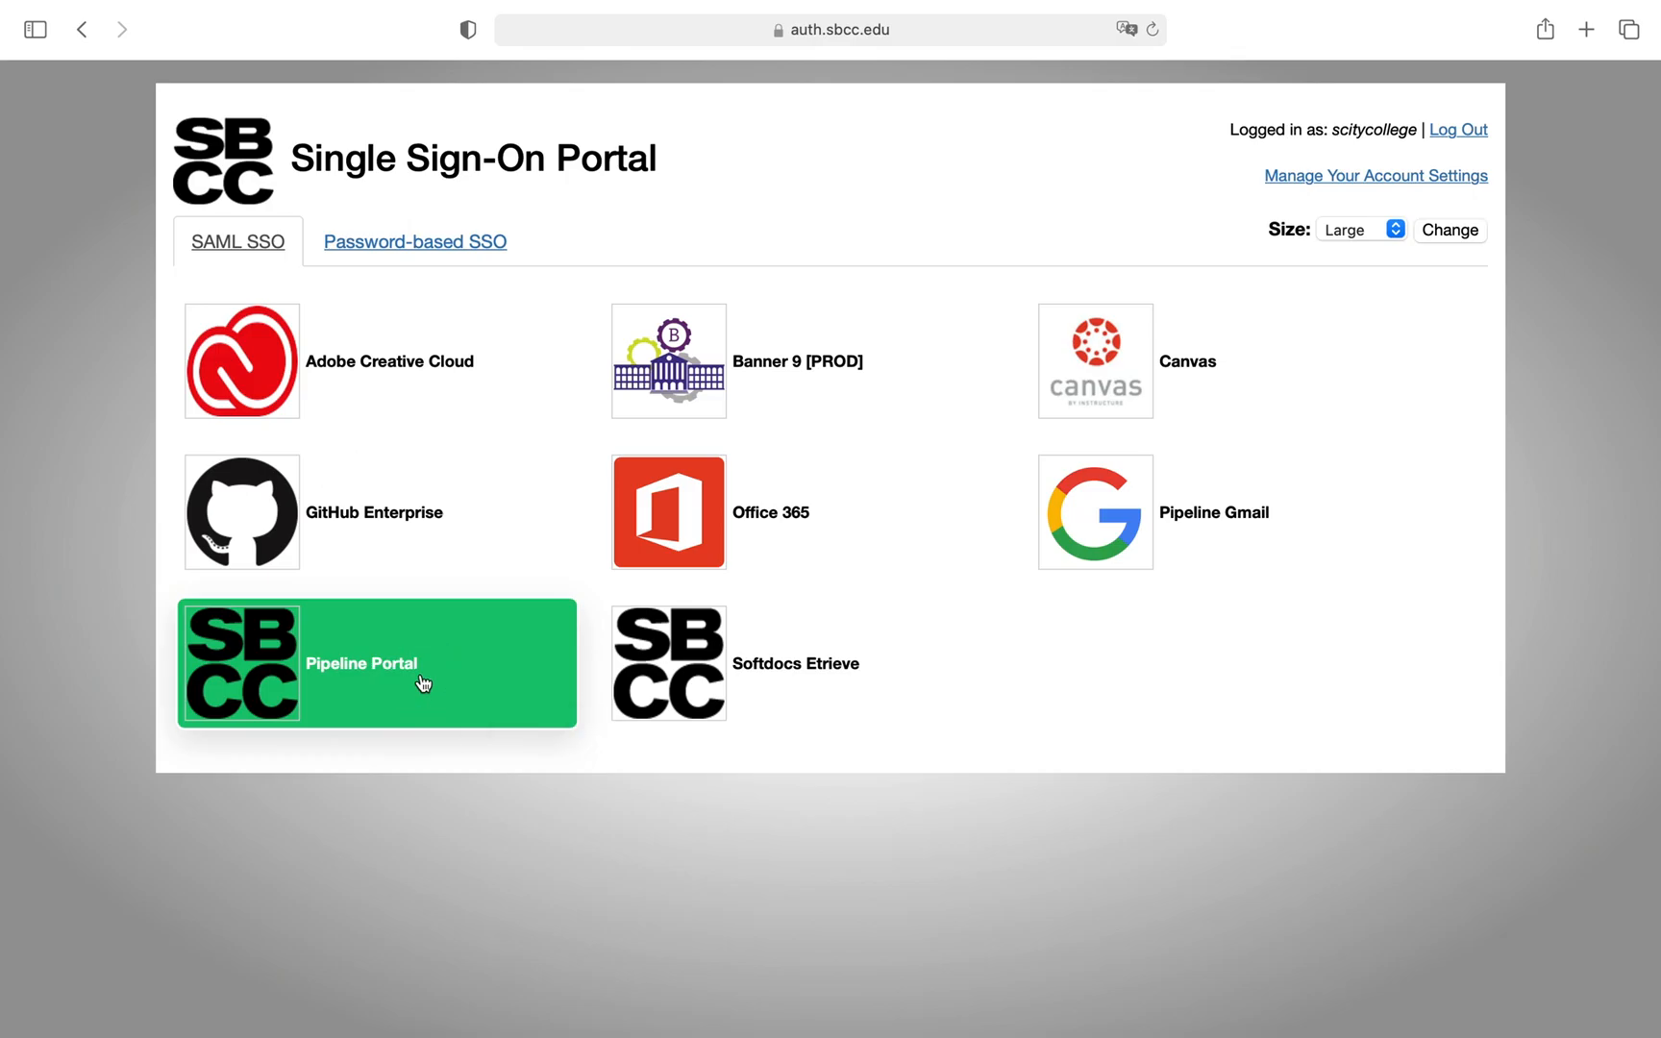
- Launch the Pipeline Portal tile from the SAML SSO tab
click(375, 664)
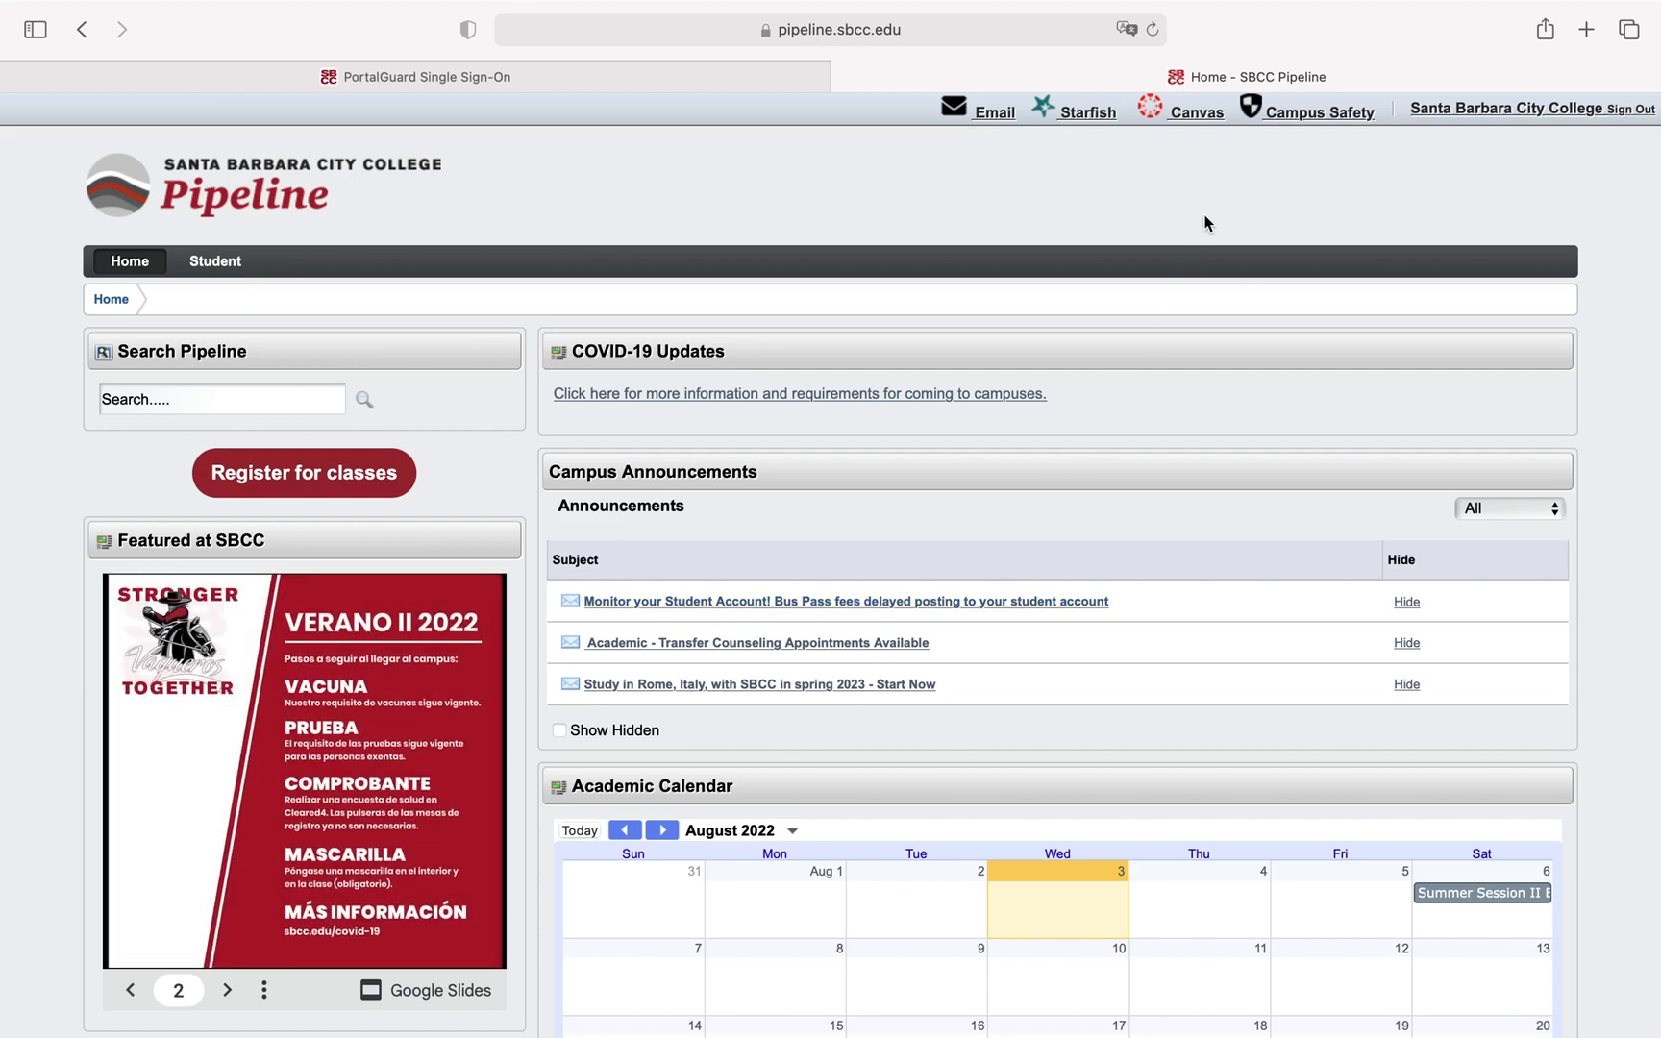
mouse_move(1197, 128)
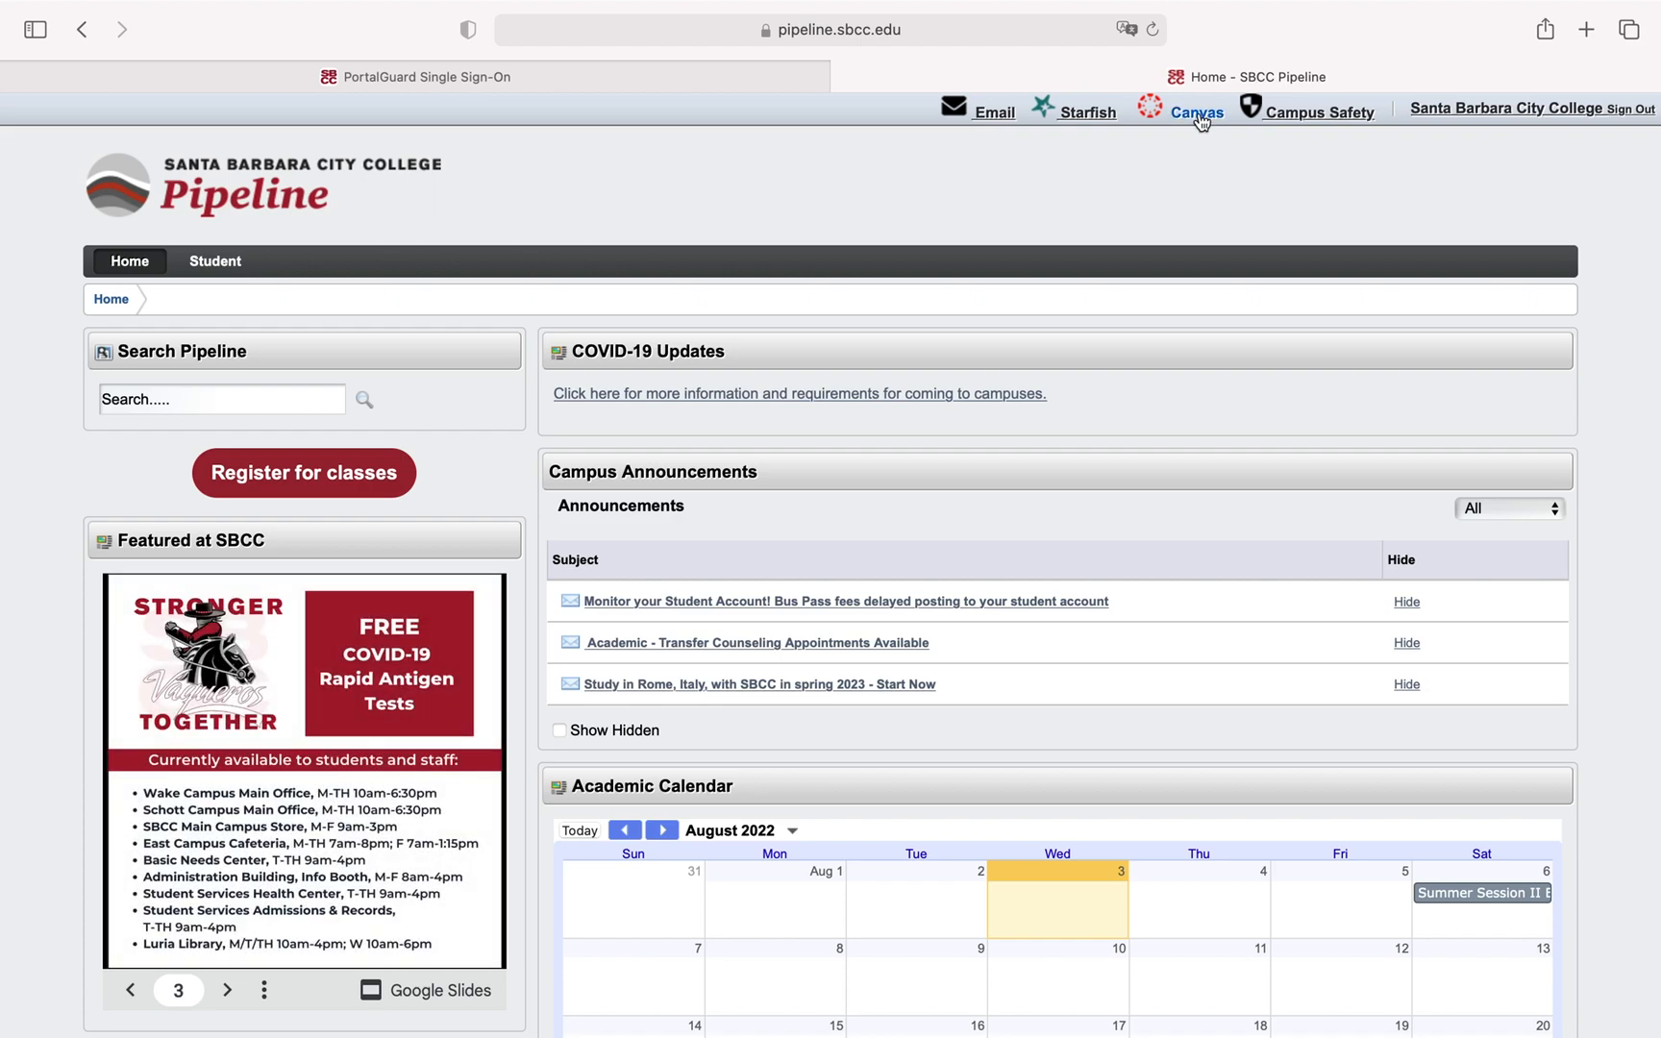
mouse_move(1188, 120)
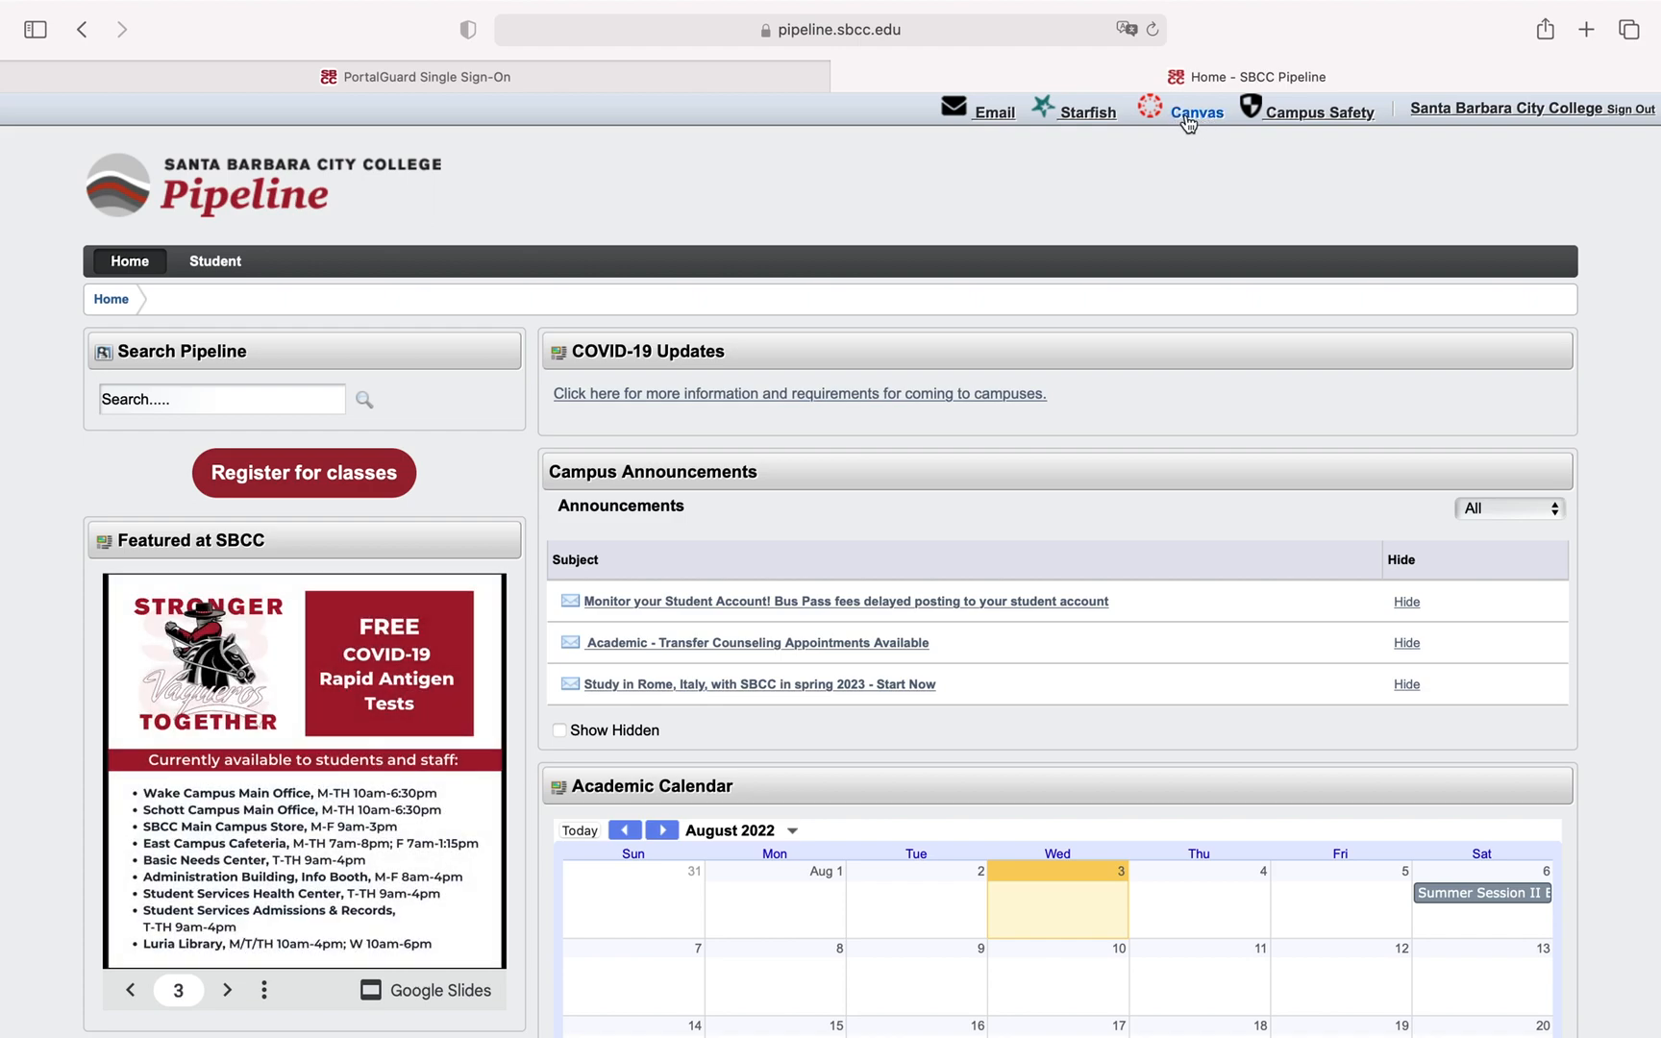
- Follow the Canvas link from the Pipeline home page to the Canvas Dashboard
click(227, 989)
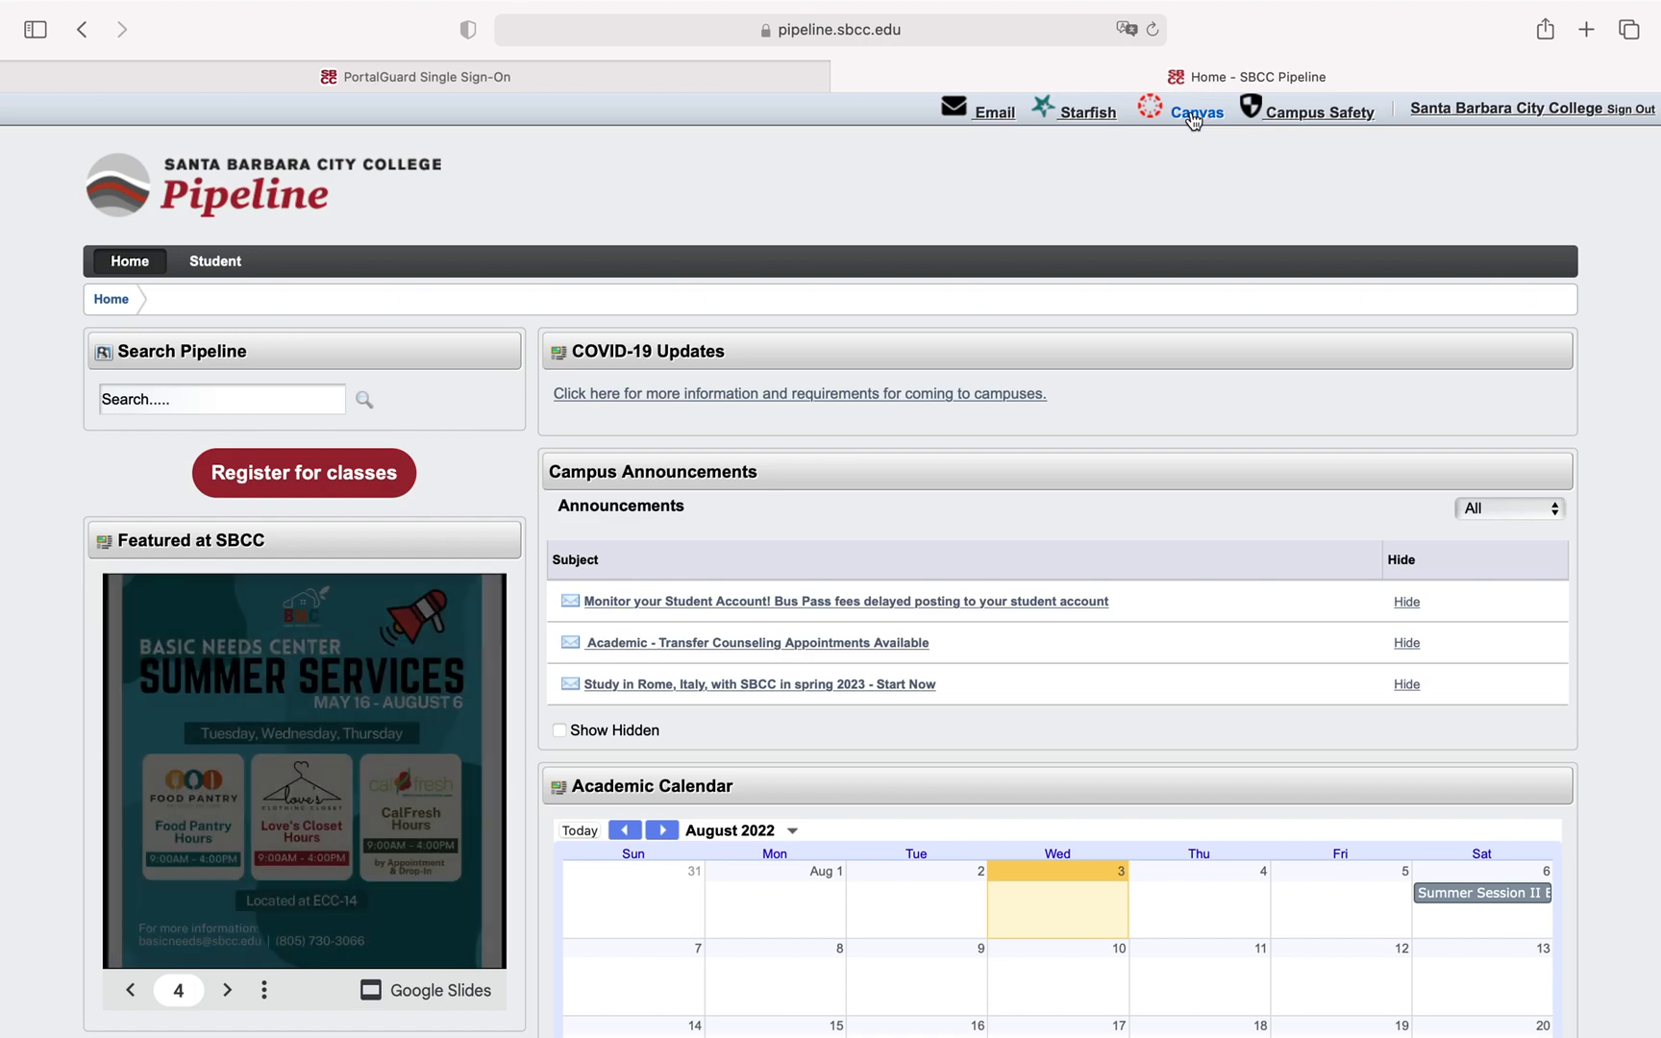
click(1195, 111)
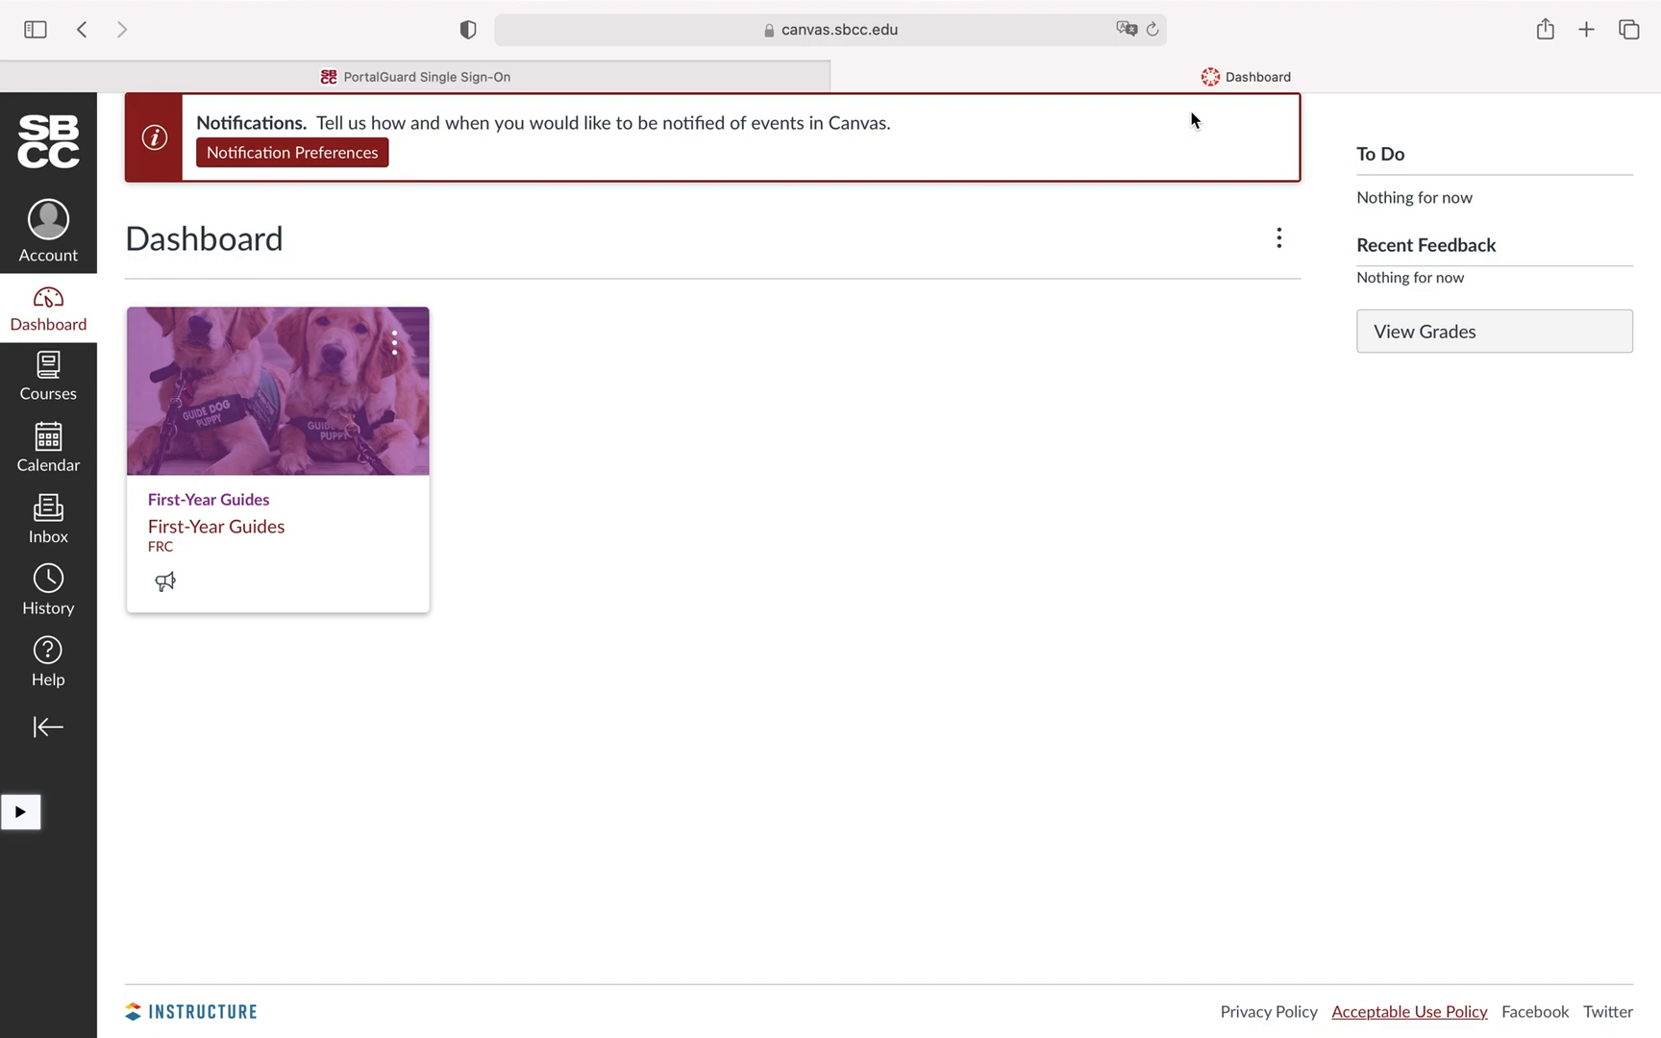
mouse_move(836, 366)
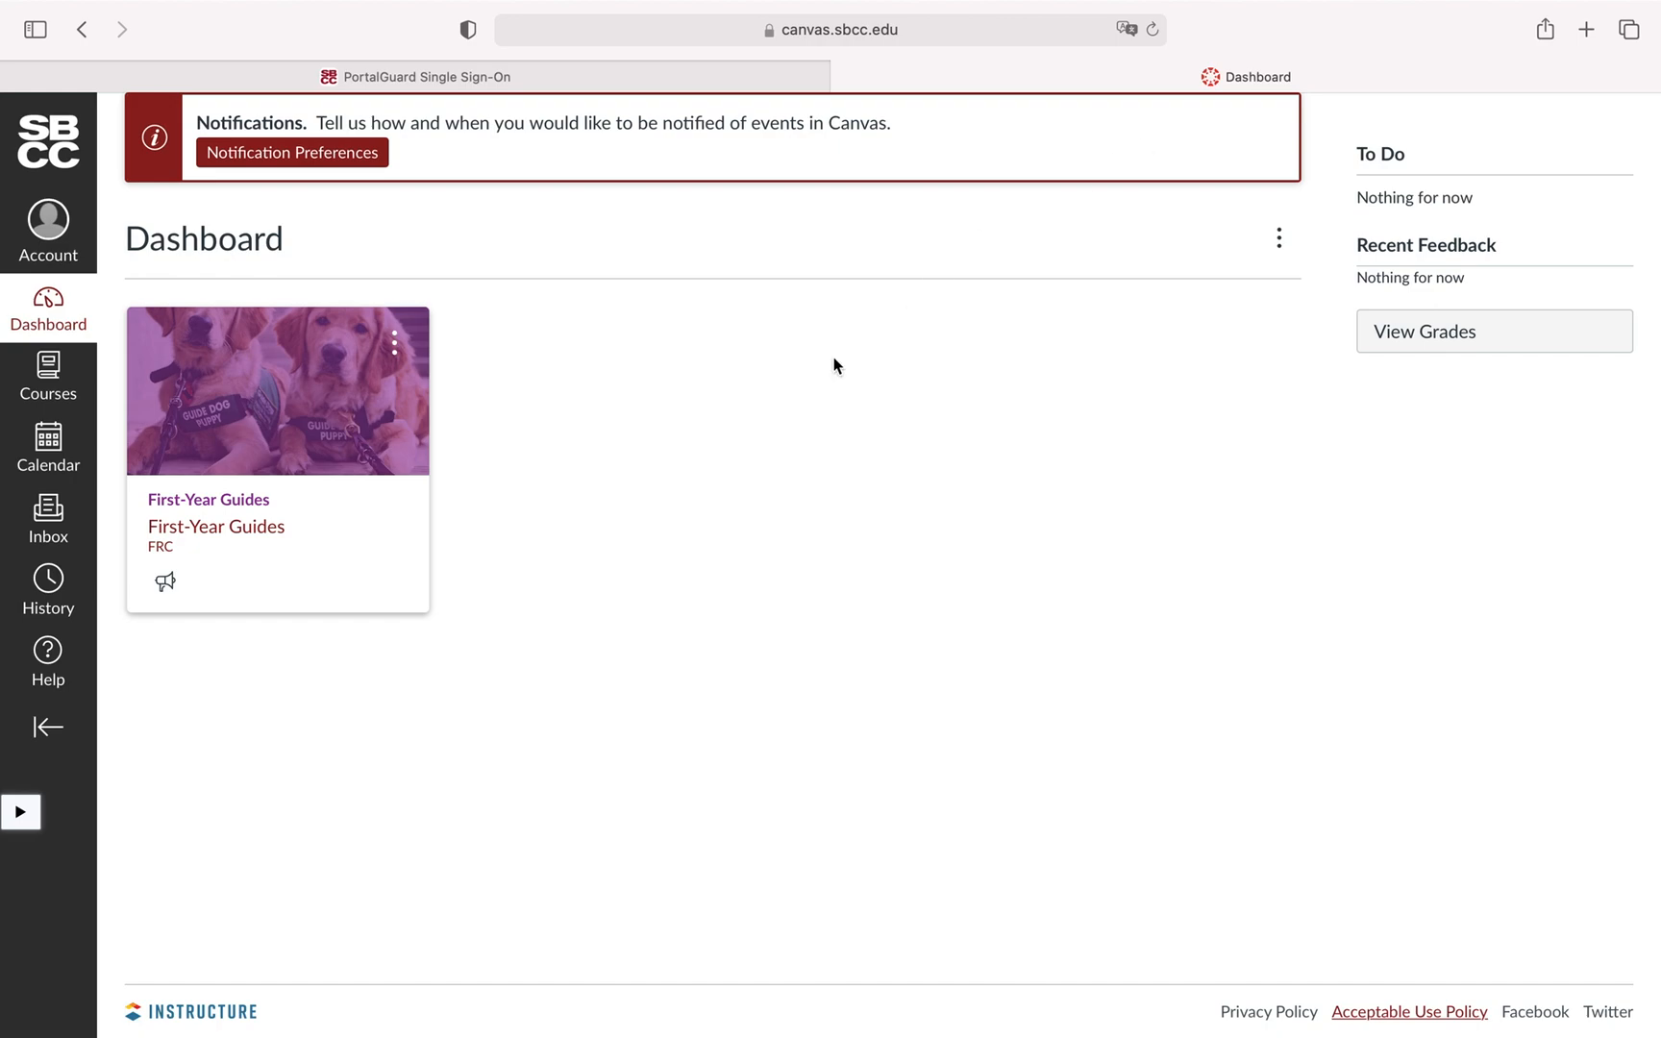
mouse_move(756, 445)
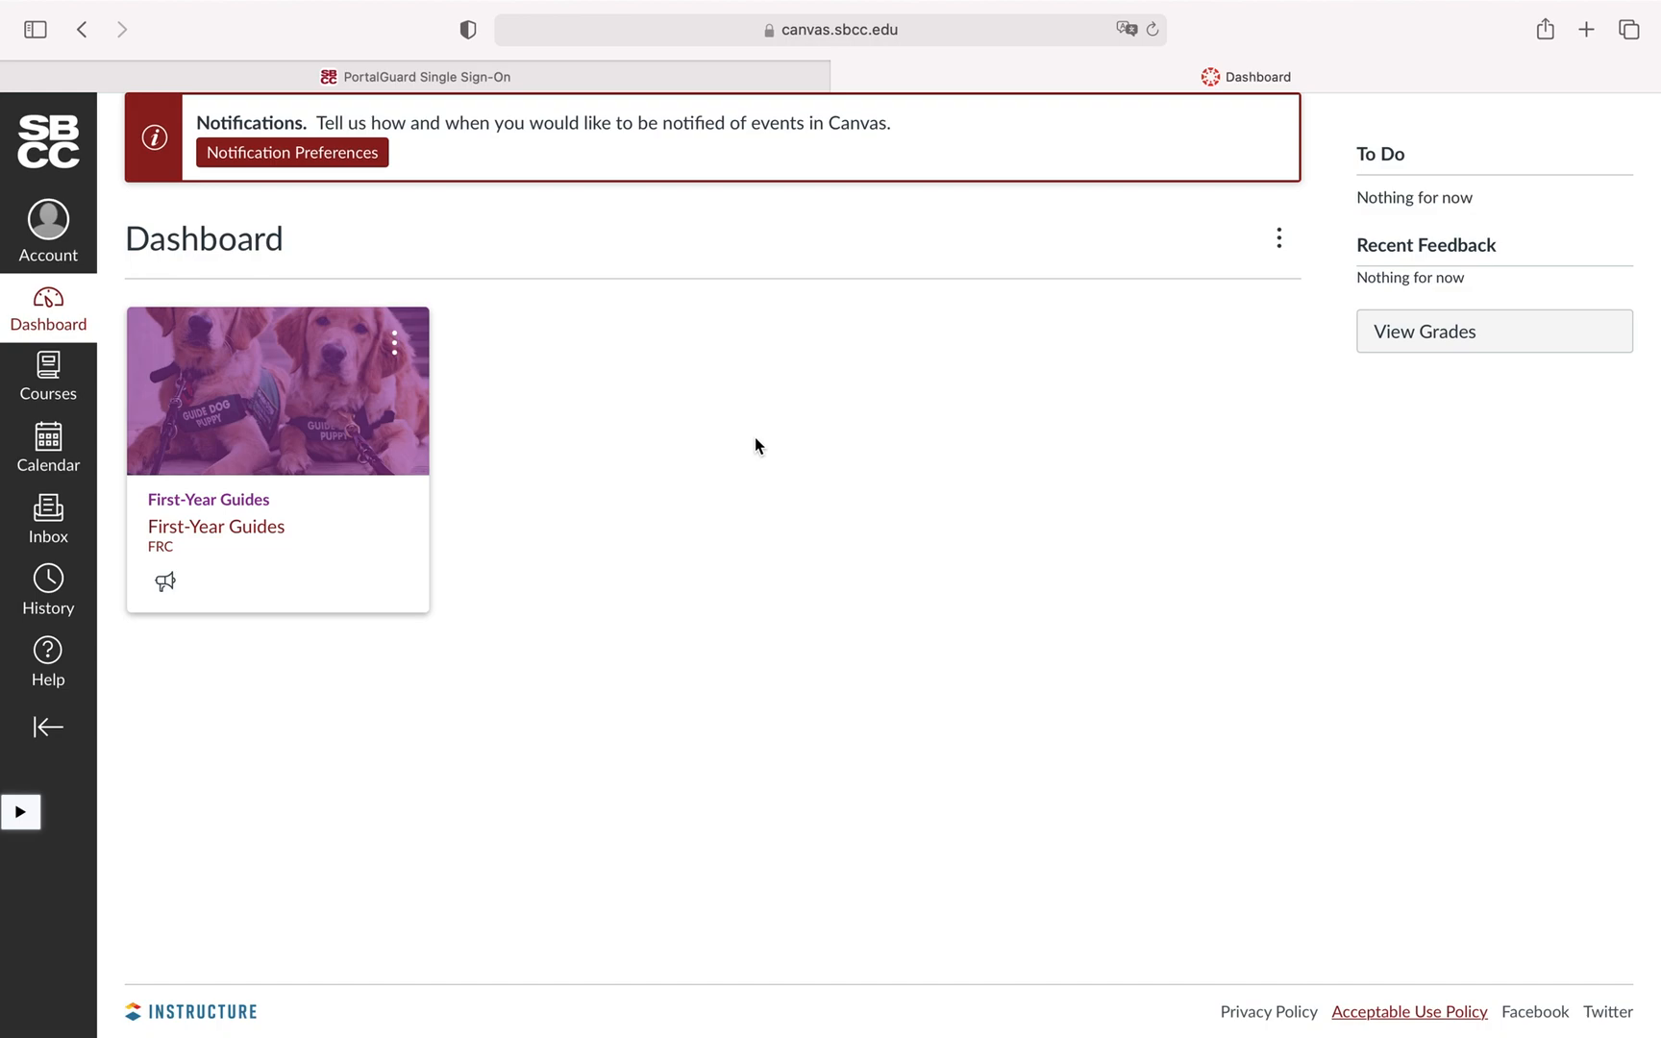
mouse_move(426, 489)
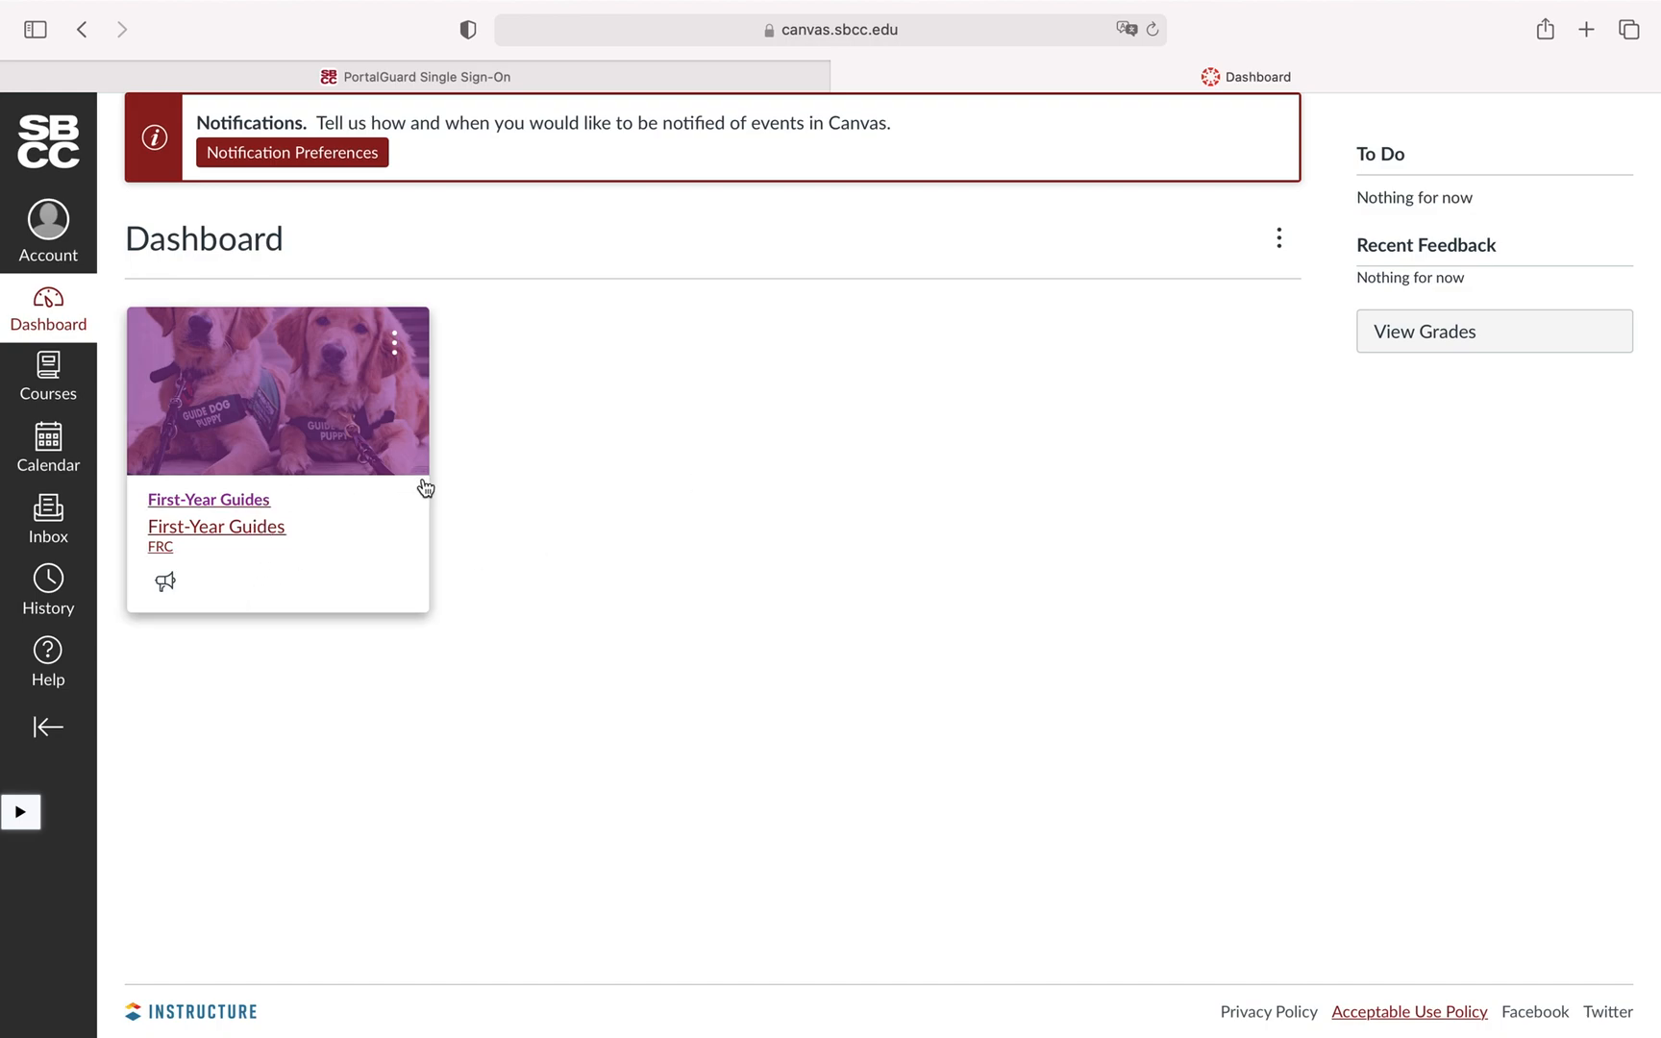
mouse_move(677, 524)
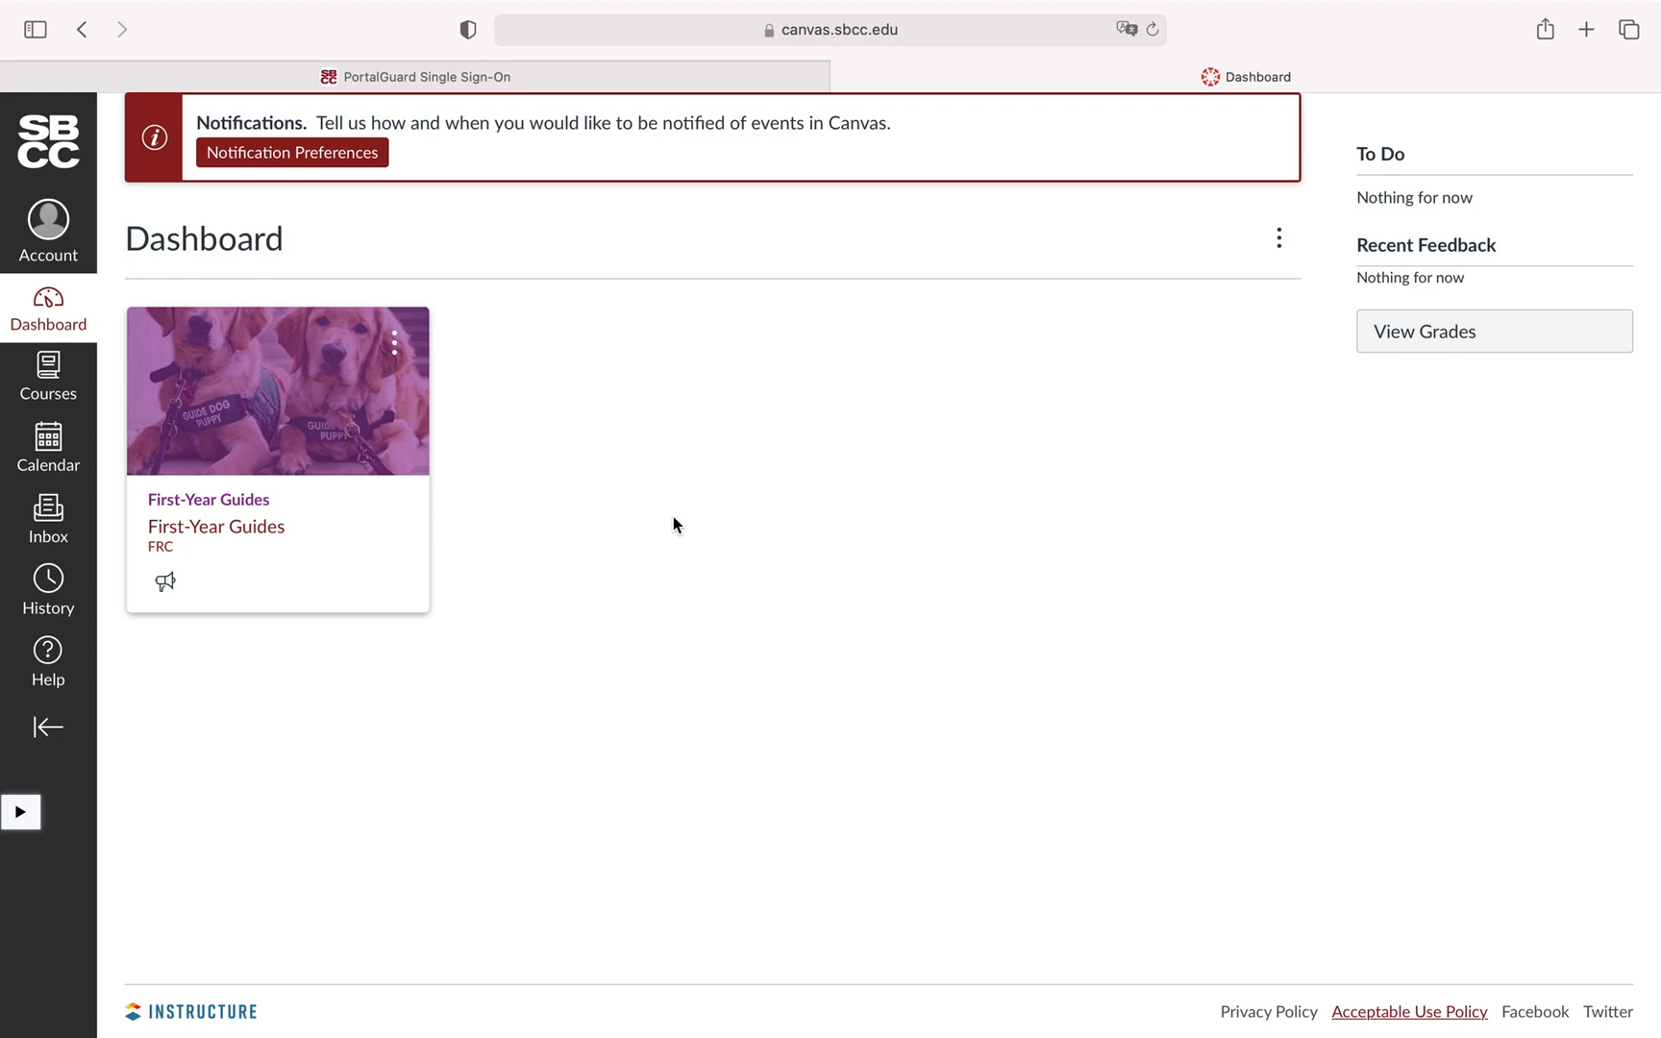
mouse_move(668, 525)
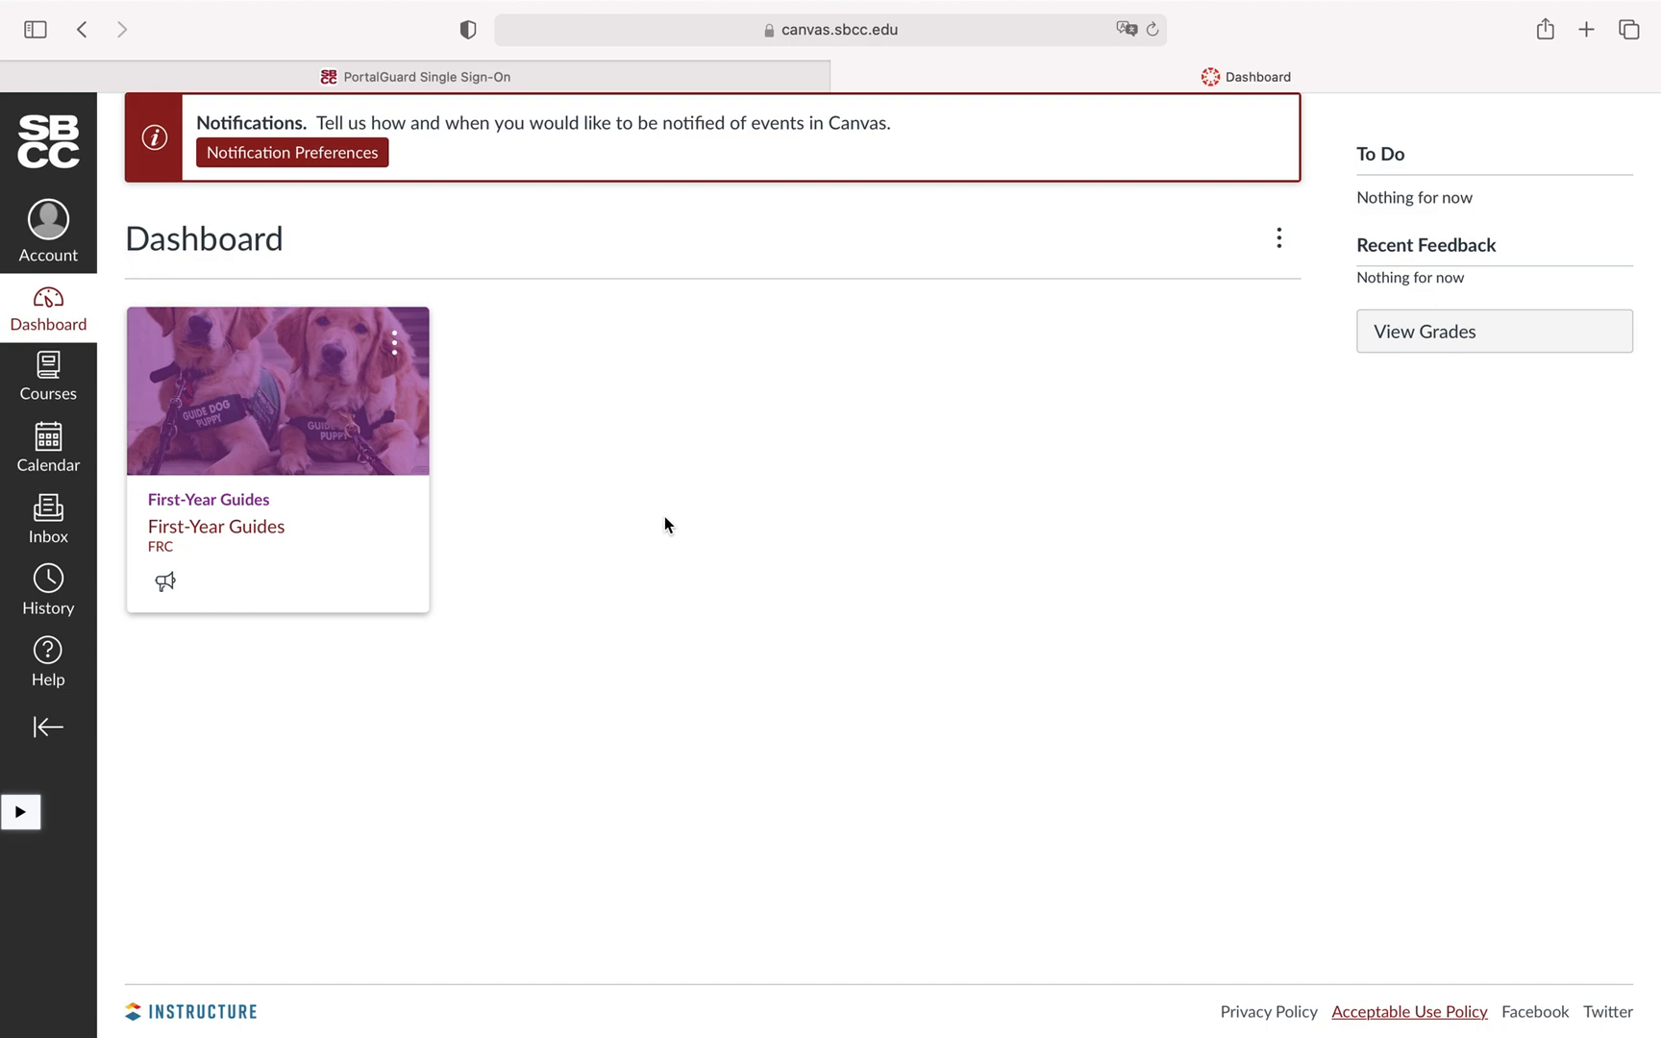
mouse_move(446, 589)
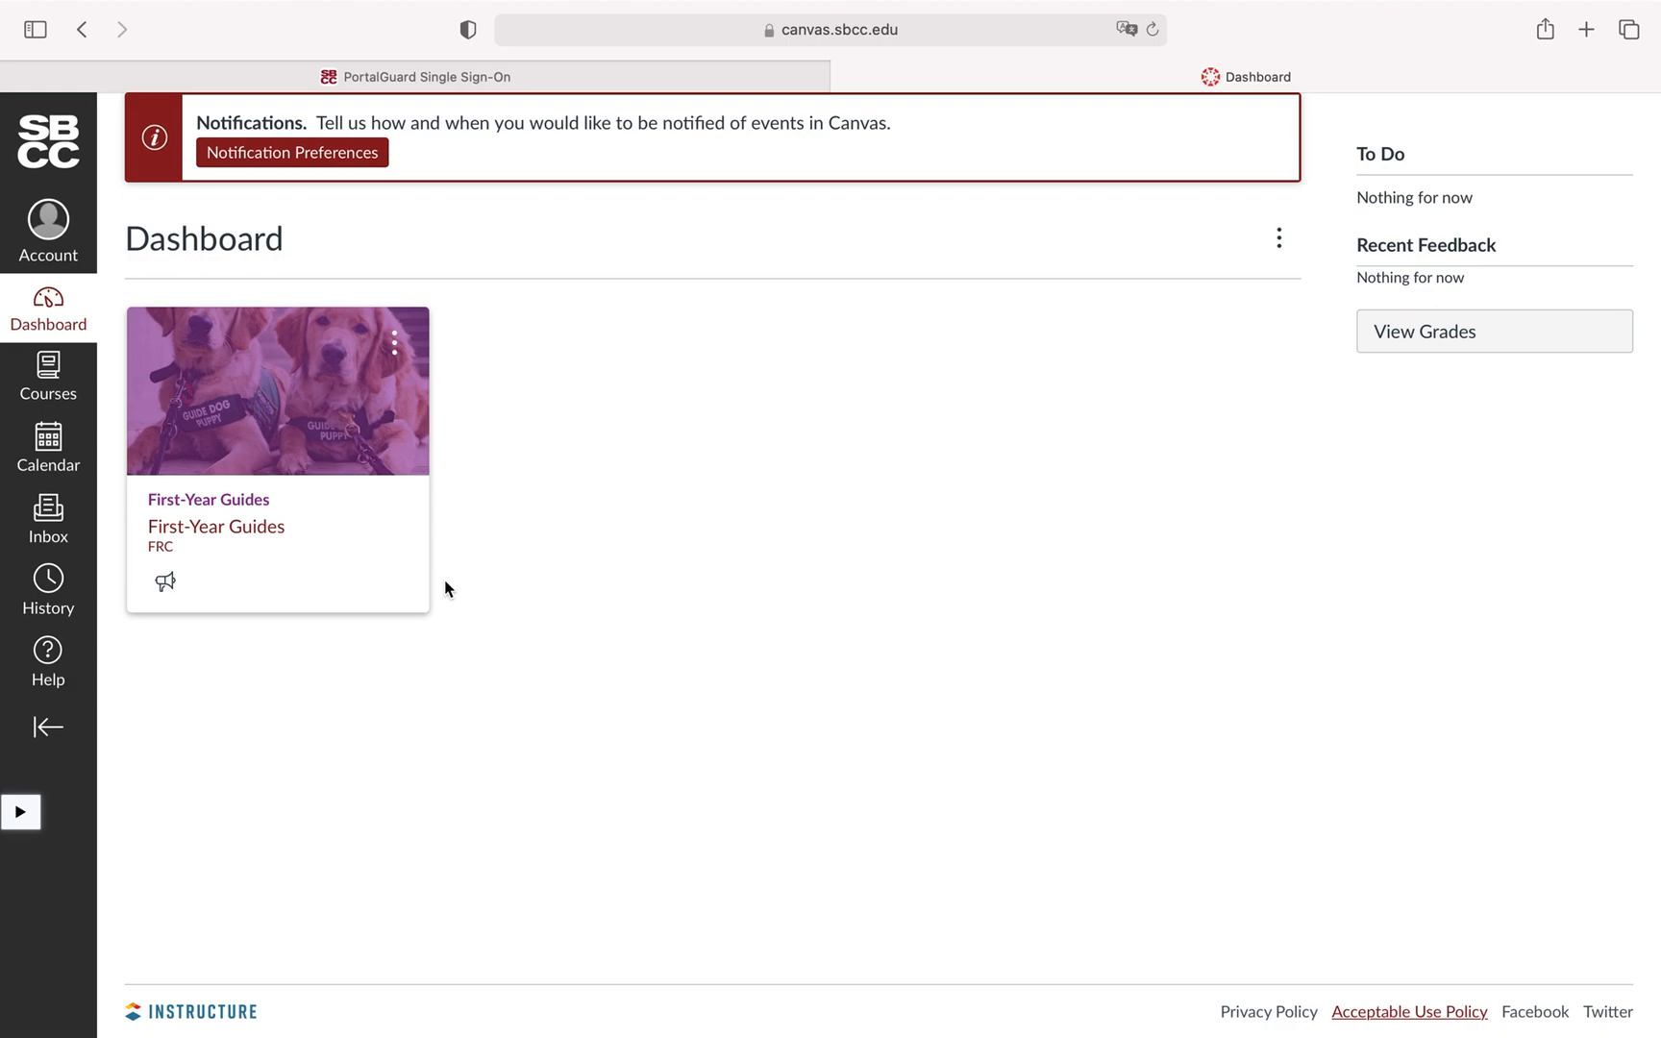
mouse_move(476, 422)
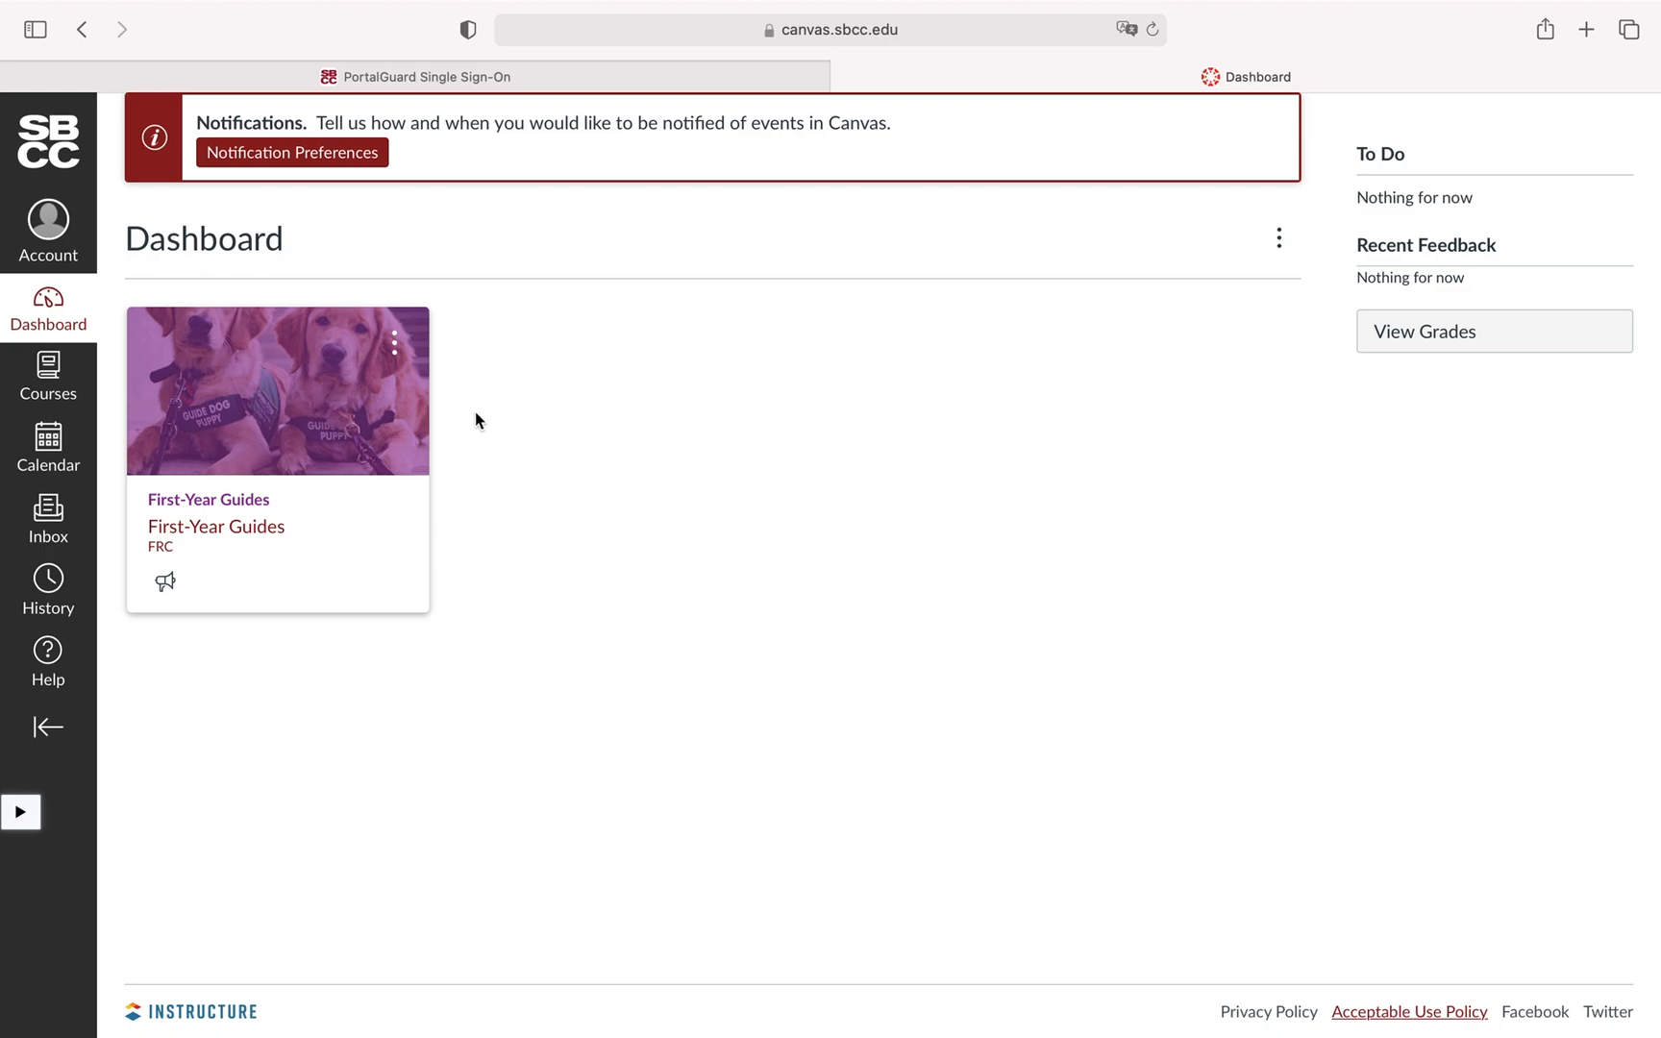
mouse_move(493, 362)
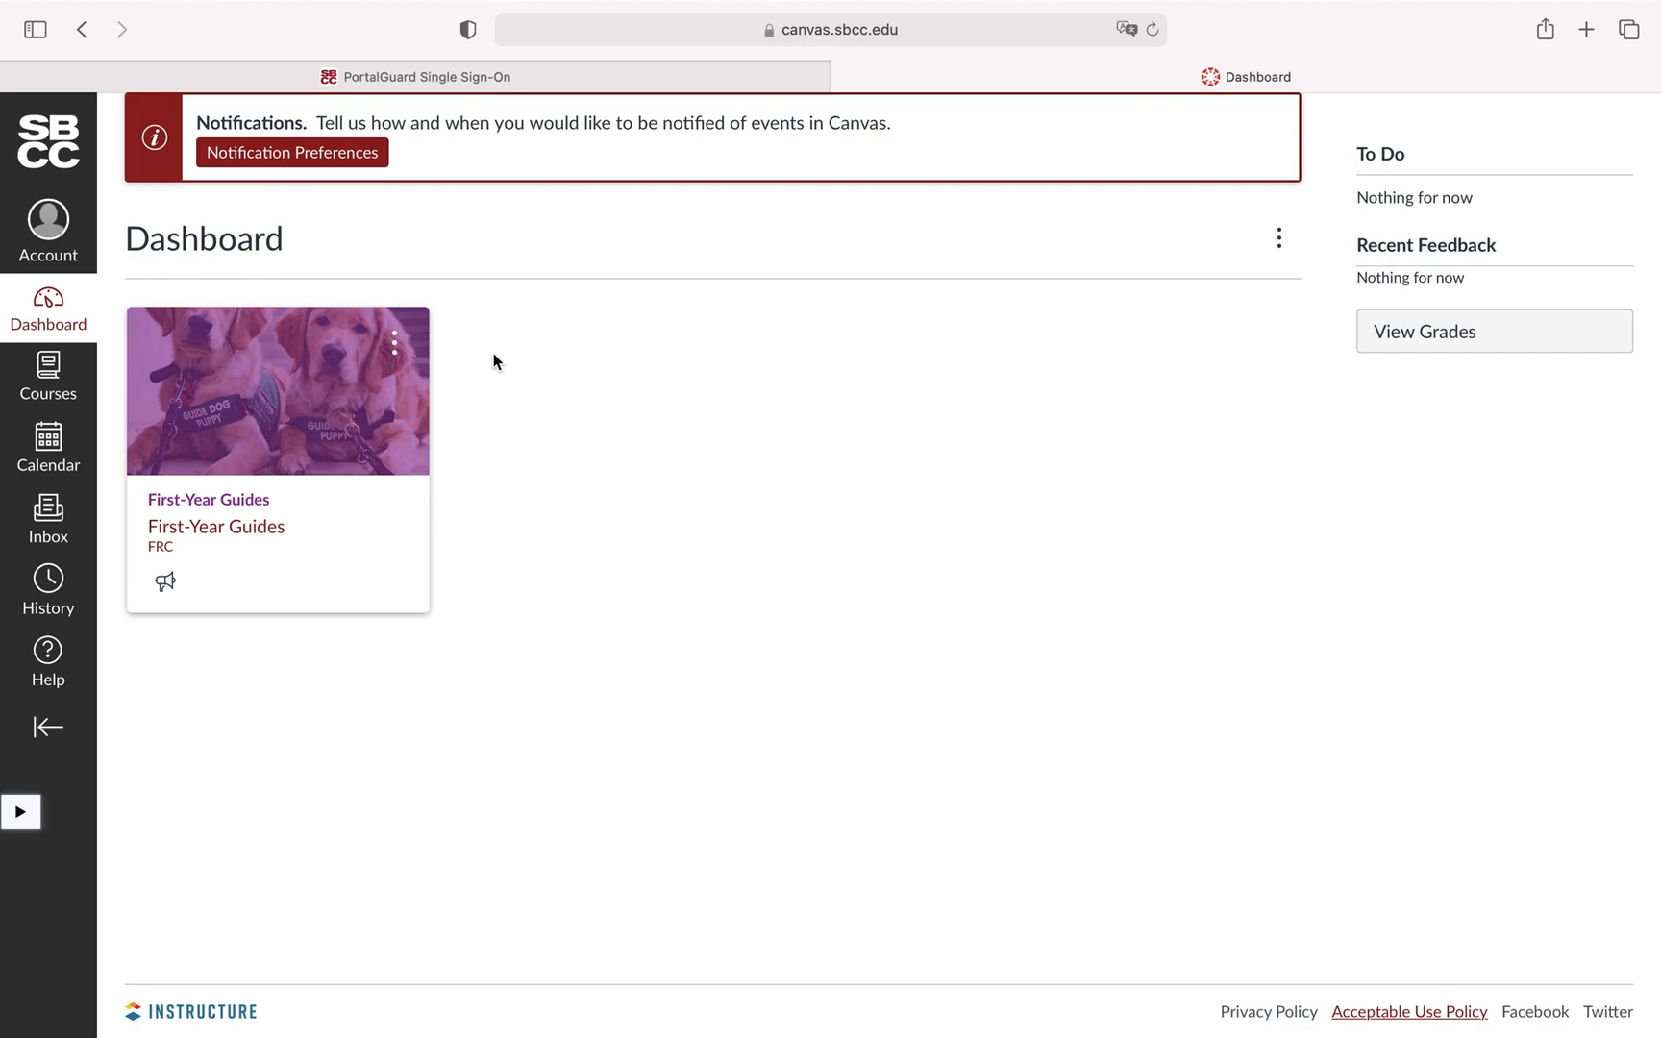
mouse_move(360, 574)
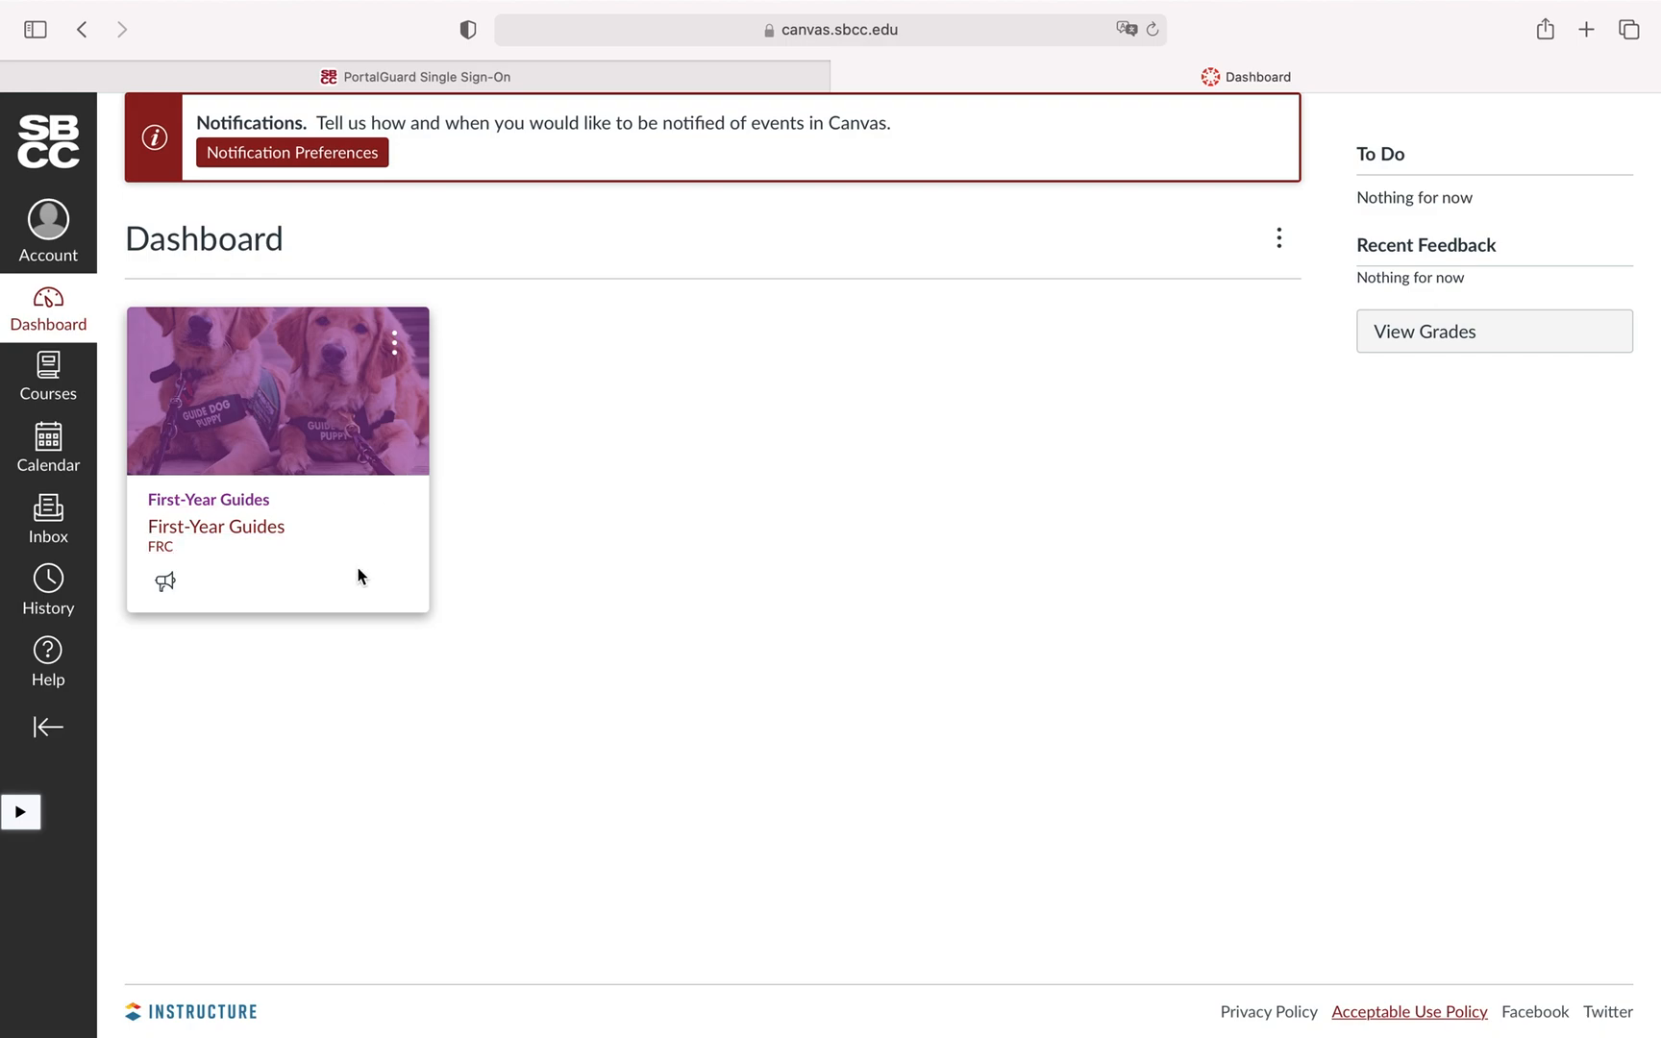
mouse_move(252, 521)
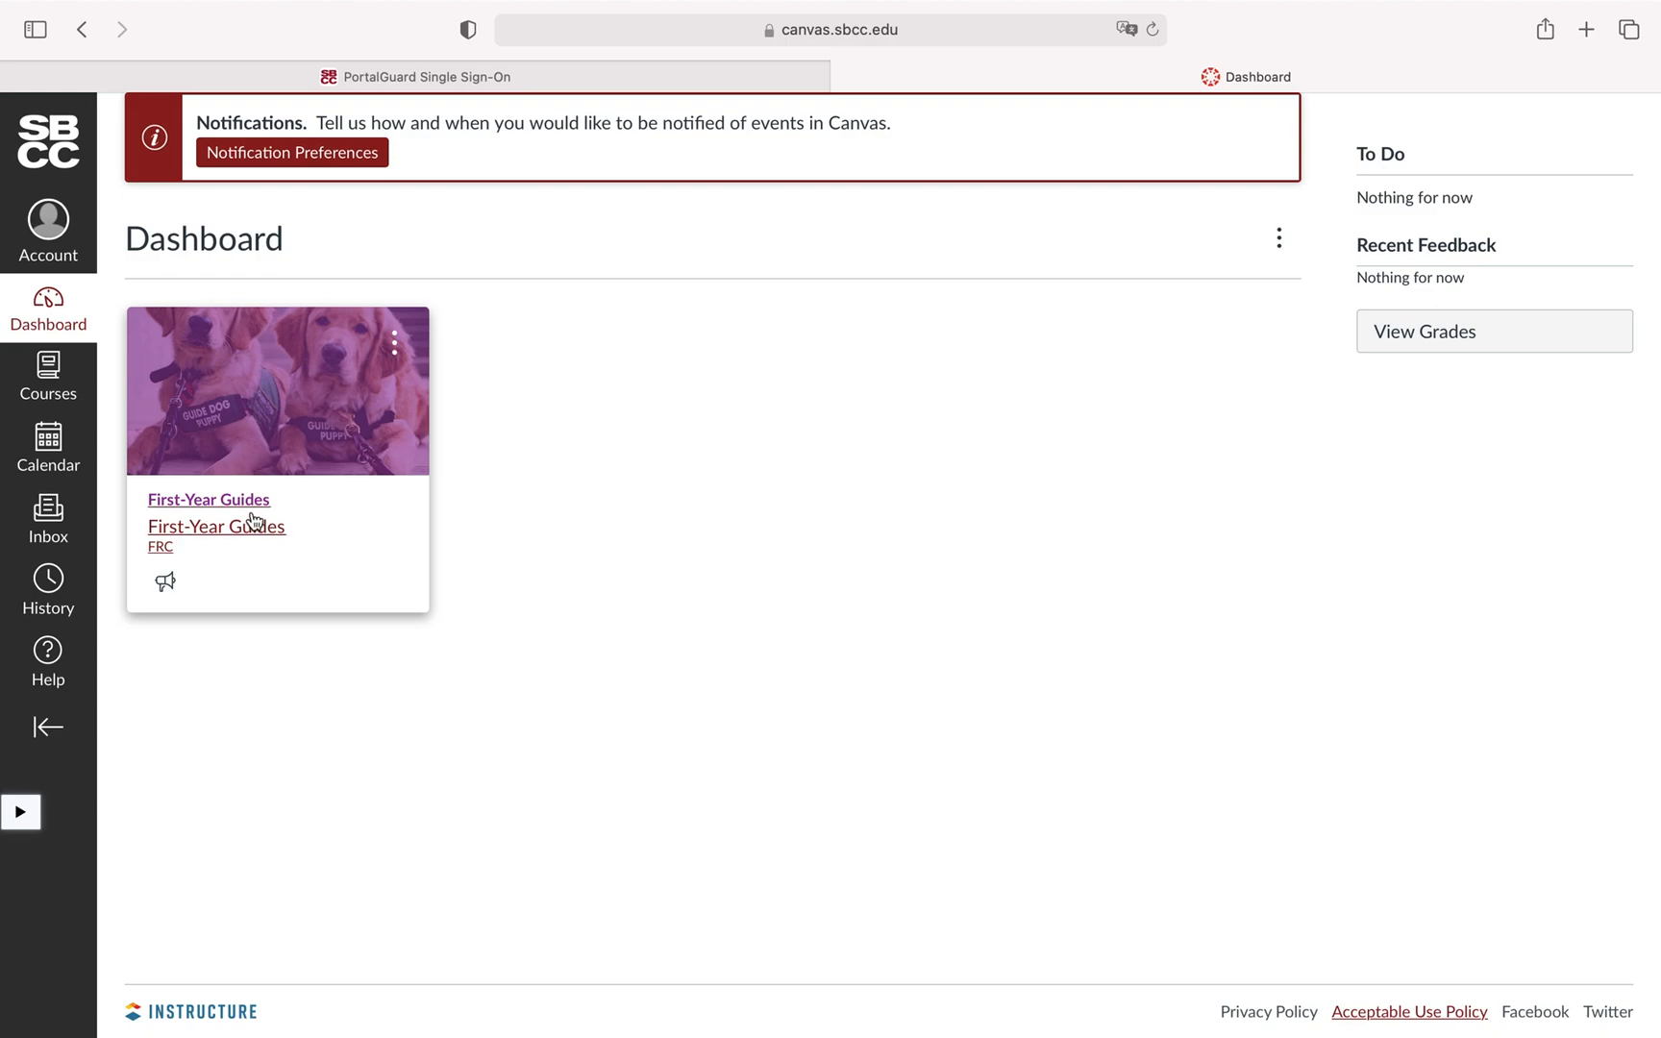
mouse_move(241, 538)
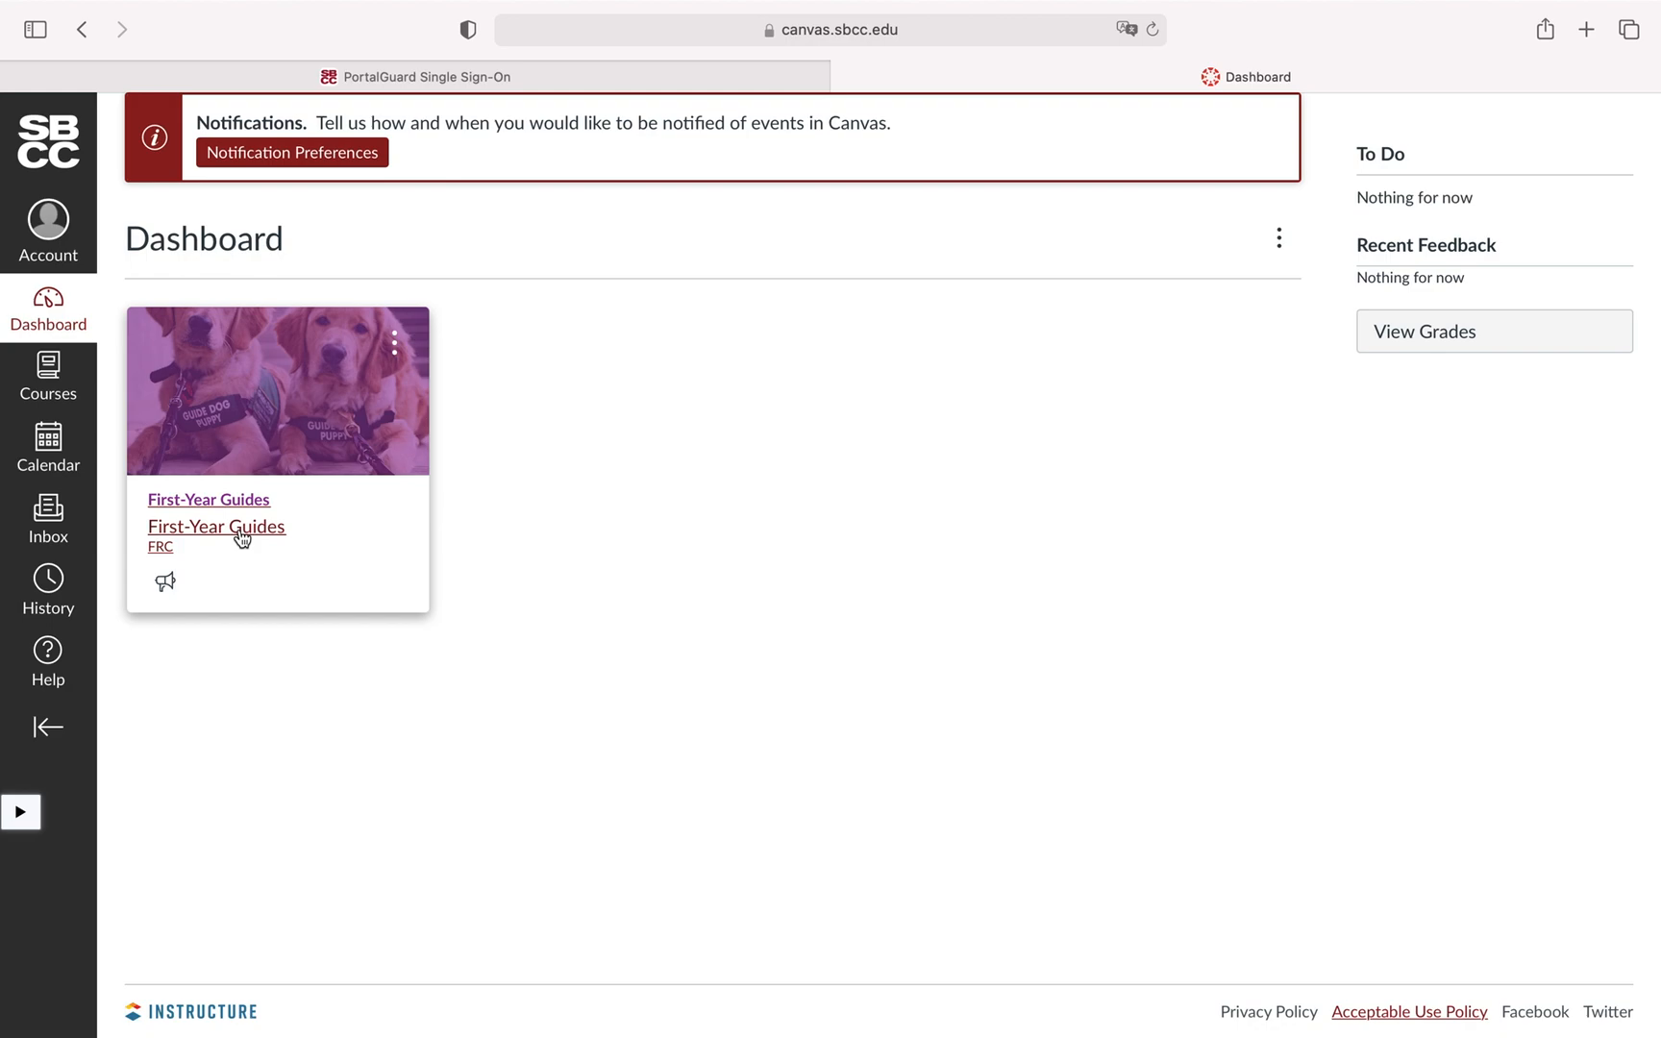
- Open the First-Year Guides course card and view its announcement and Zoom link
click(208, 499)
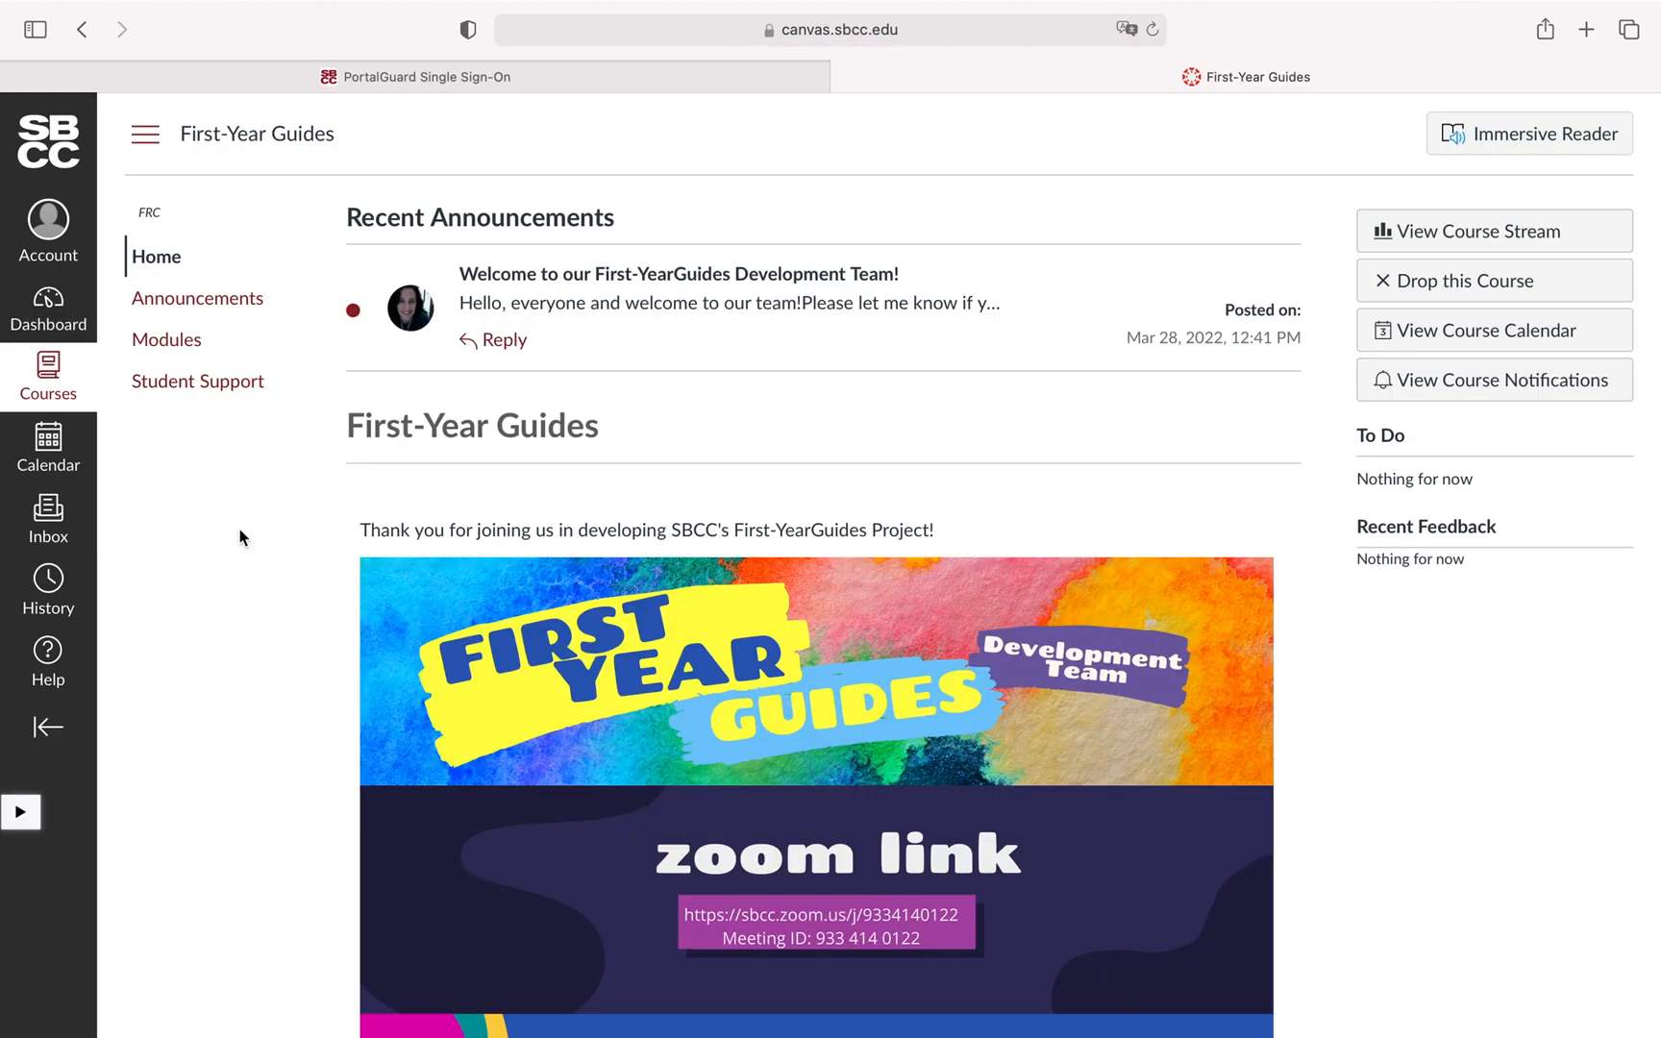
scroll(down, 3)
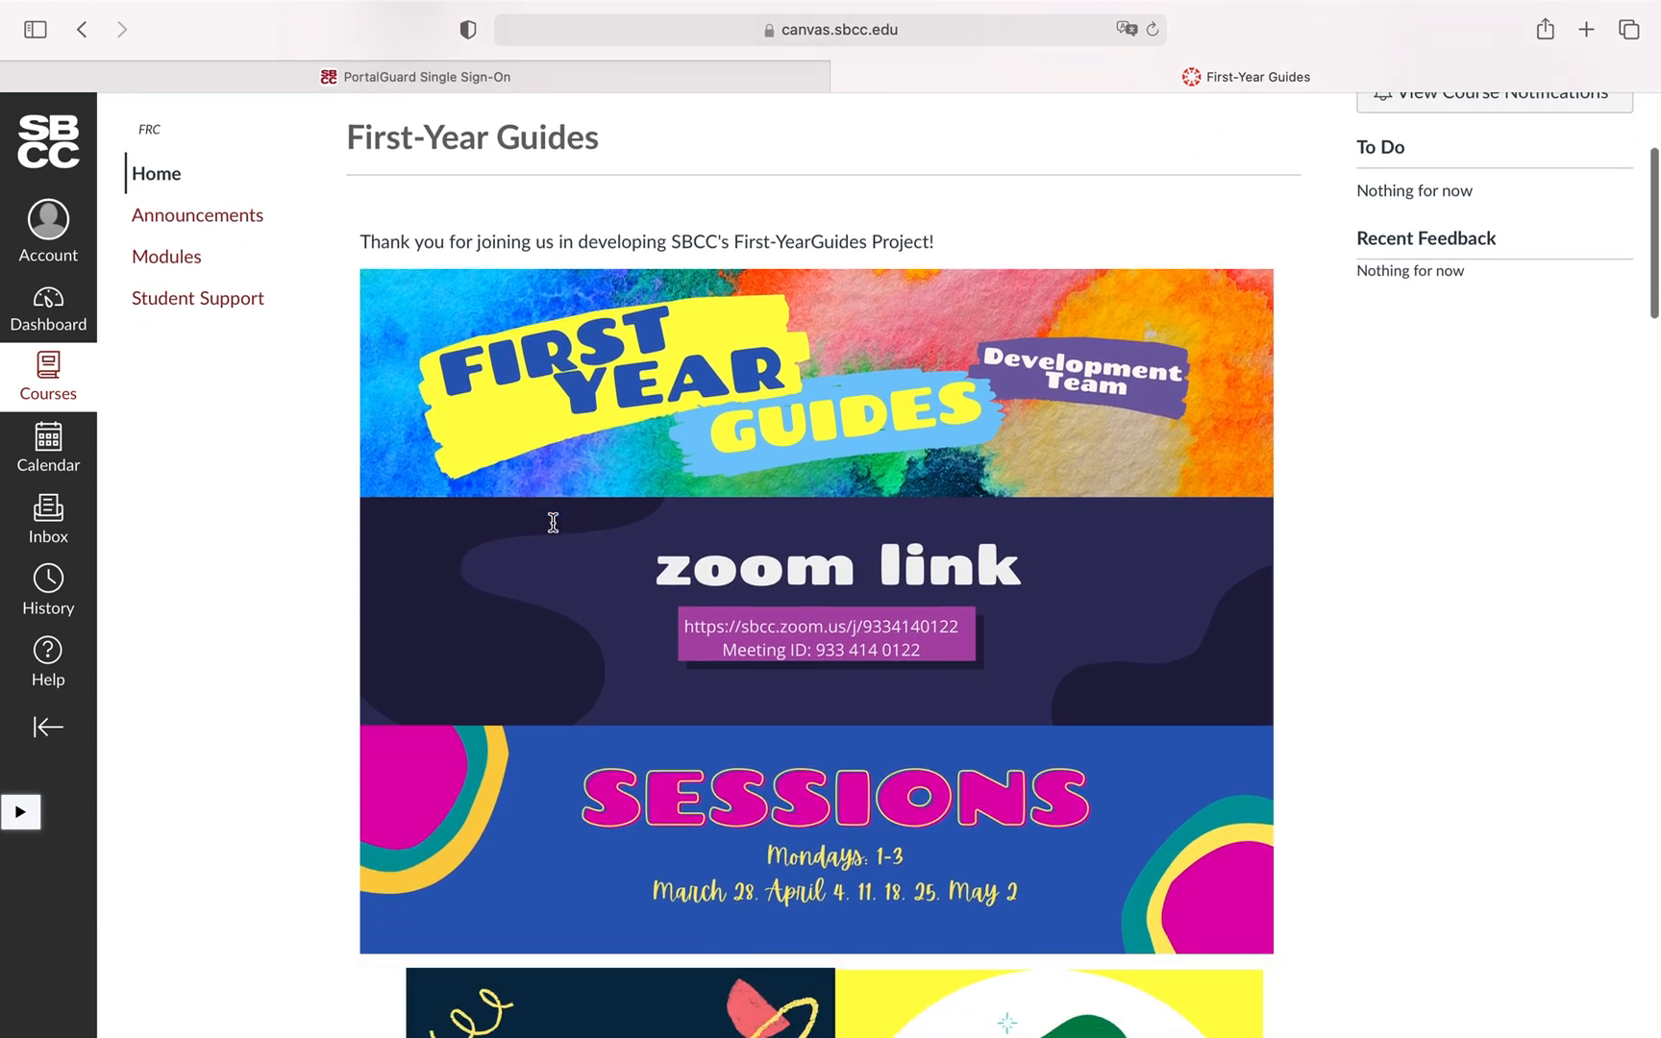
scroll(up, 3)
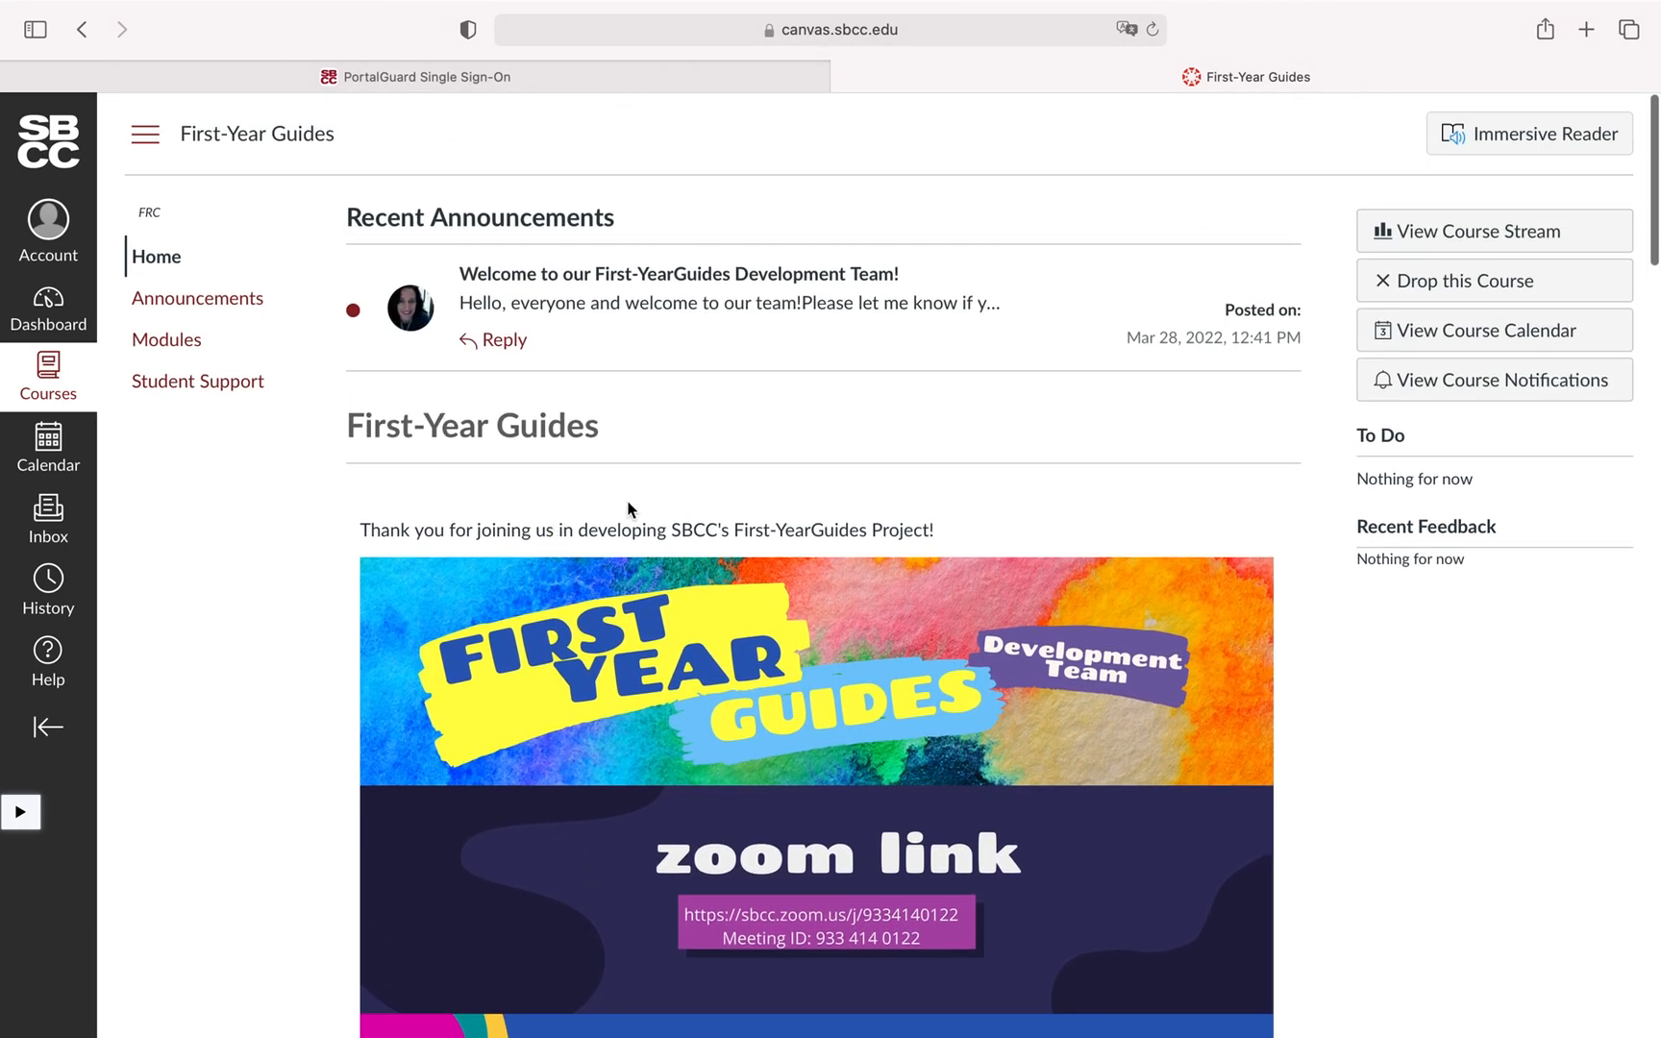
scroll(down, 3)
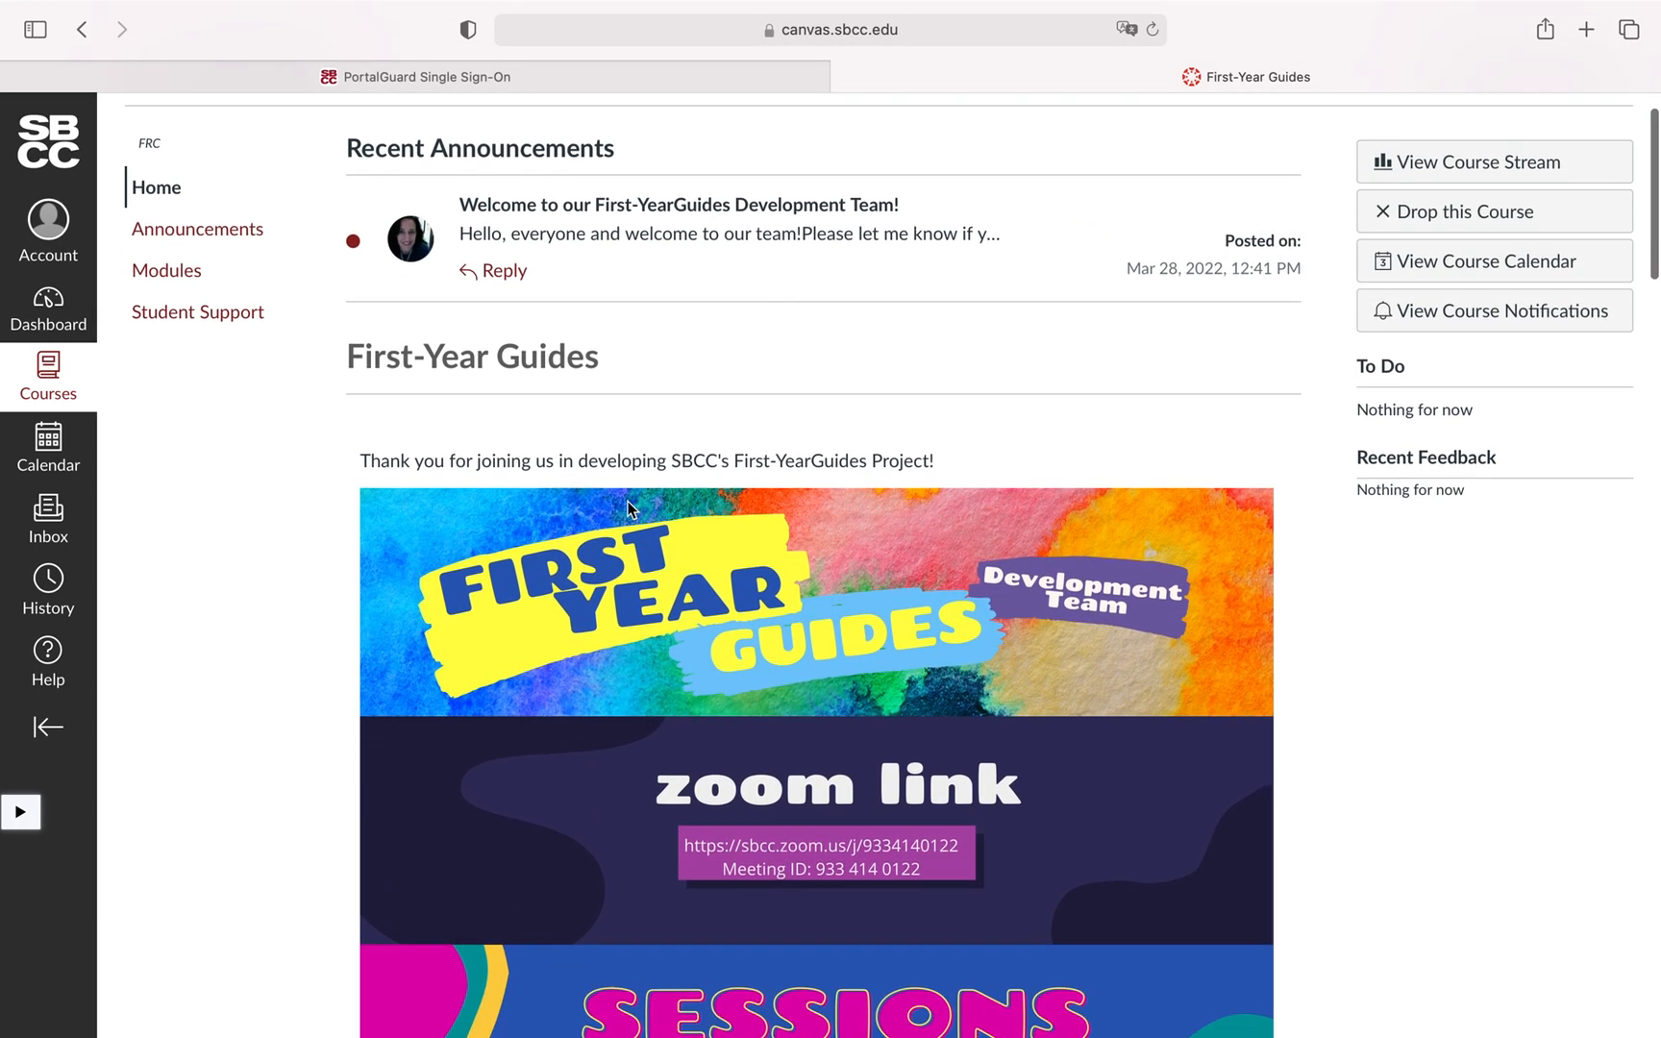
scroll(down, 3)
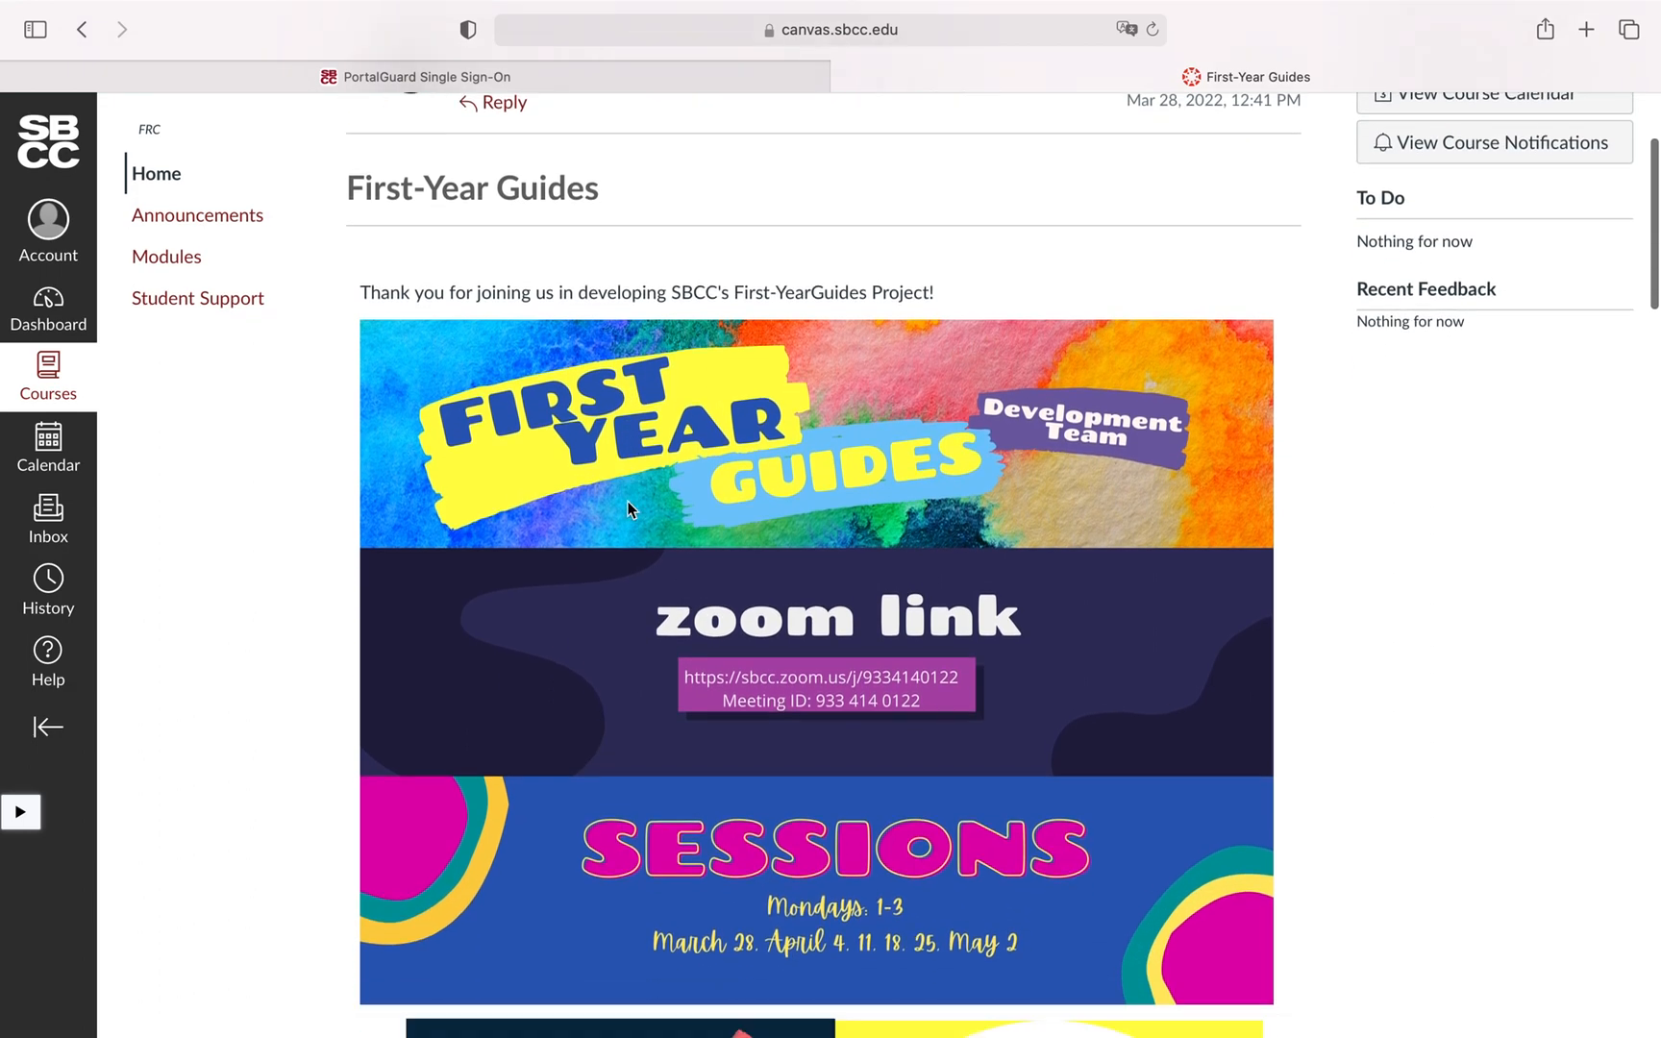
scroll(down, 3)
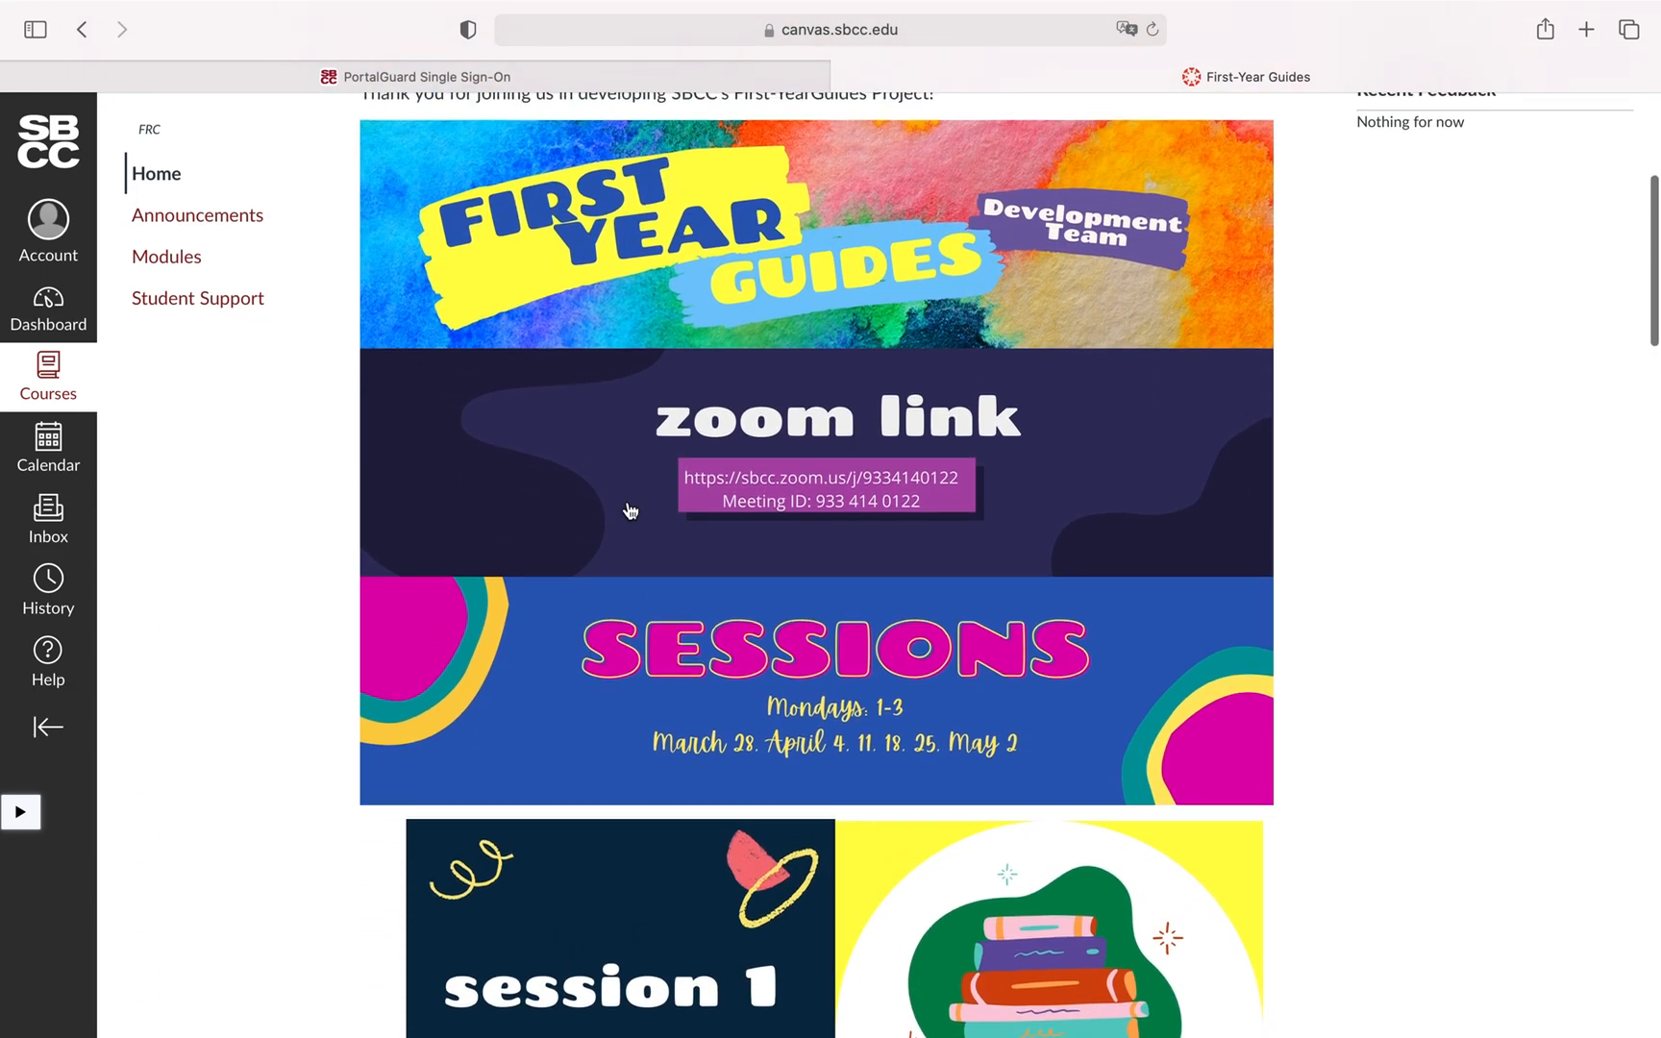
mouse_move(807, 367)
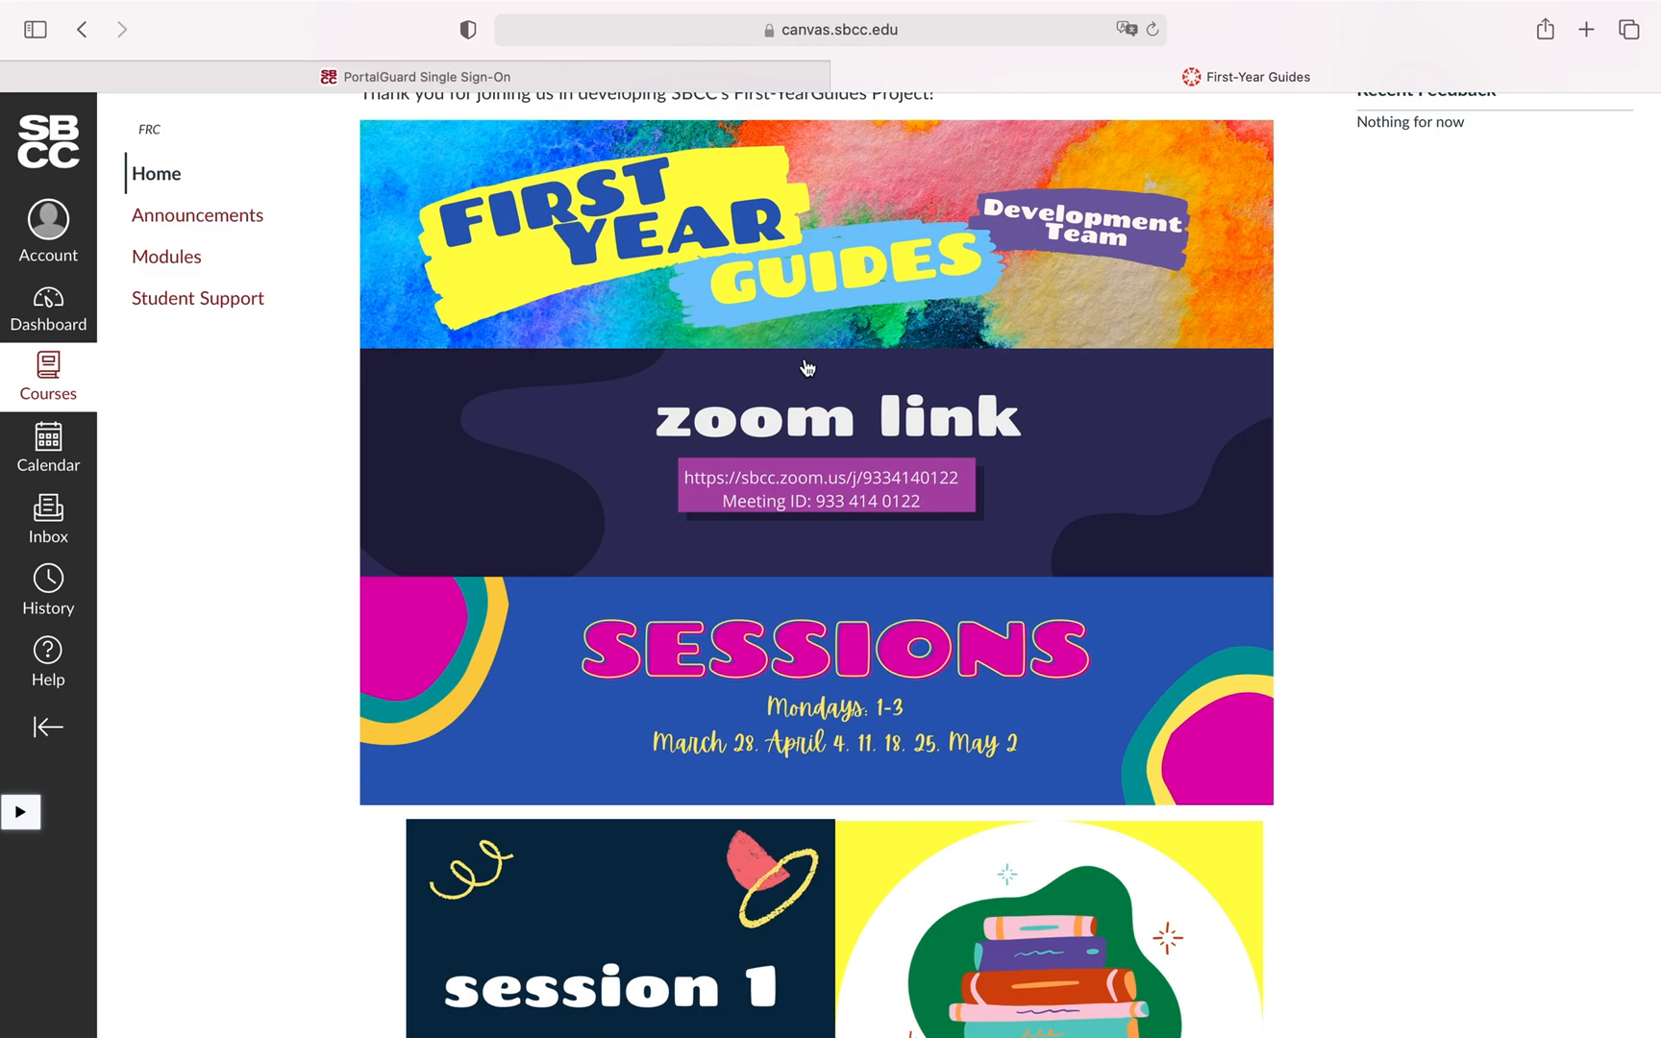
mouse_move(885, 483)
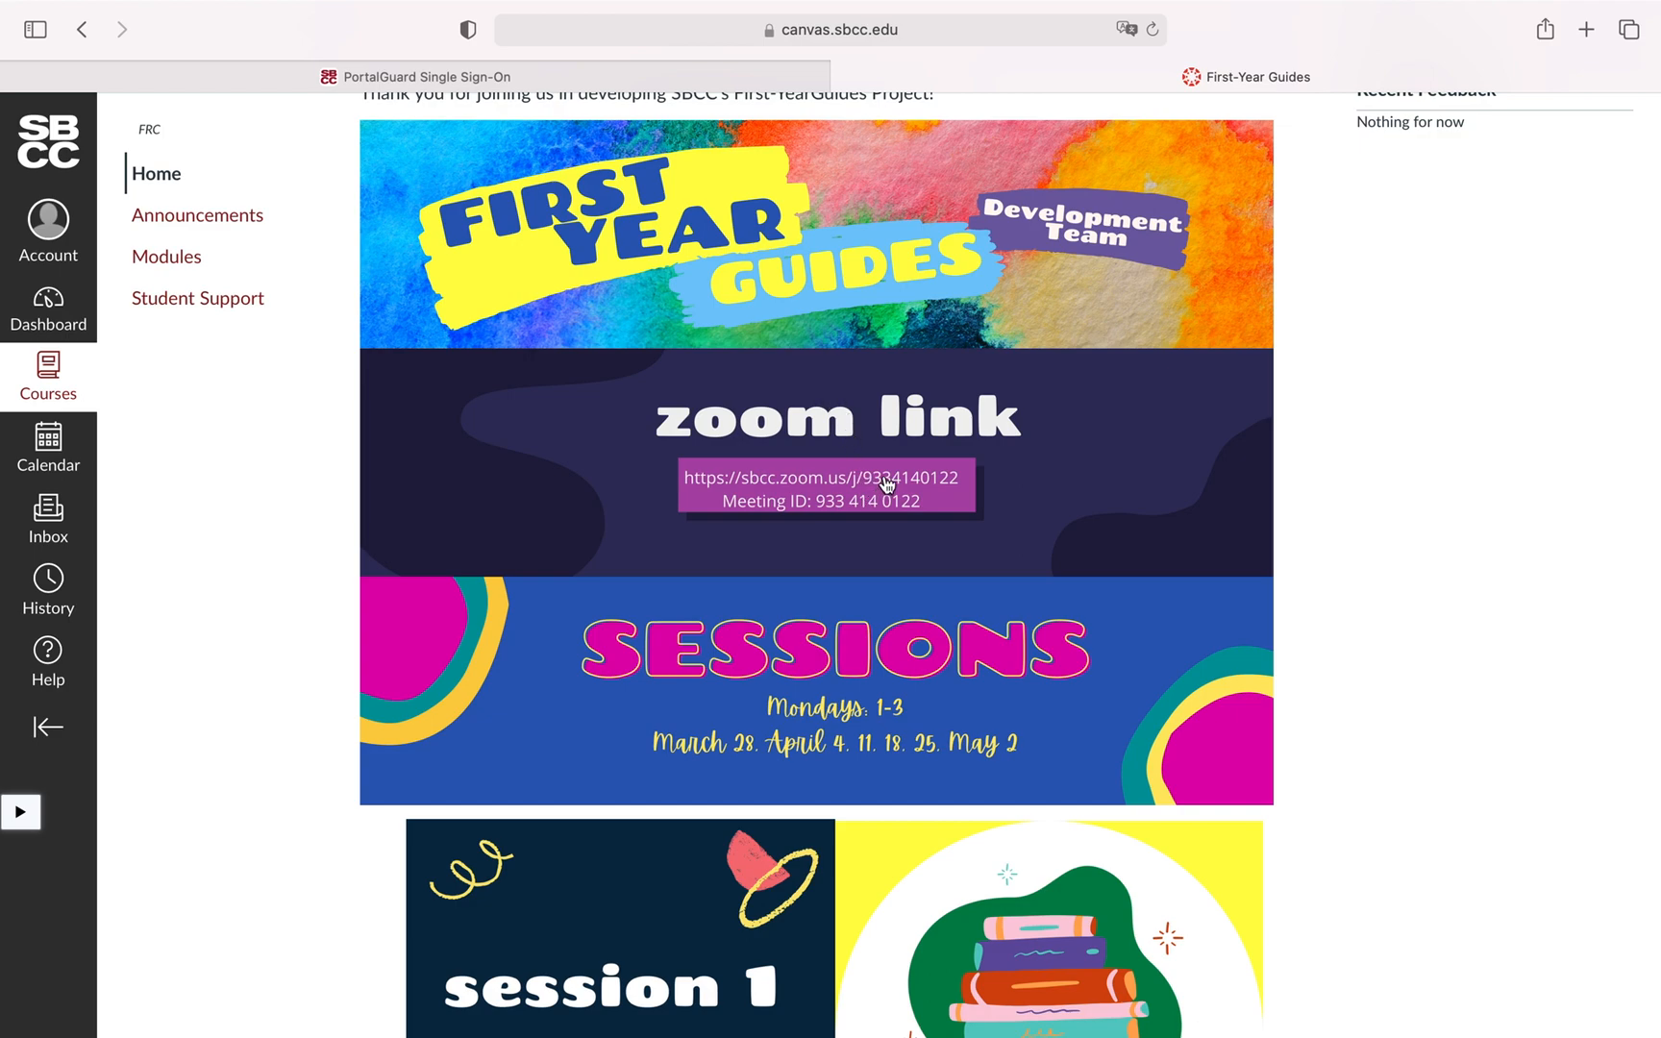
mouse_move(880, 478)
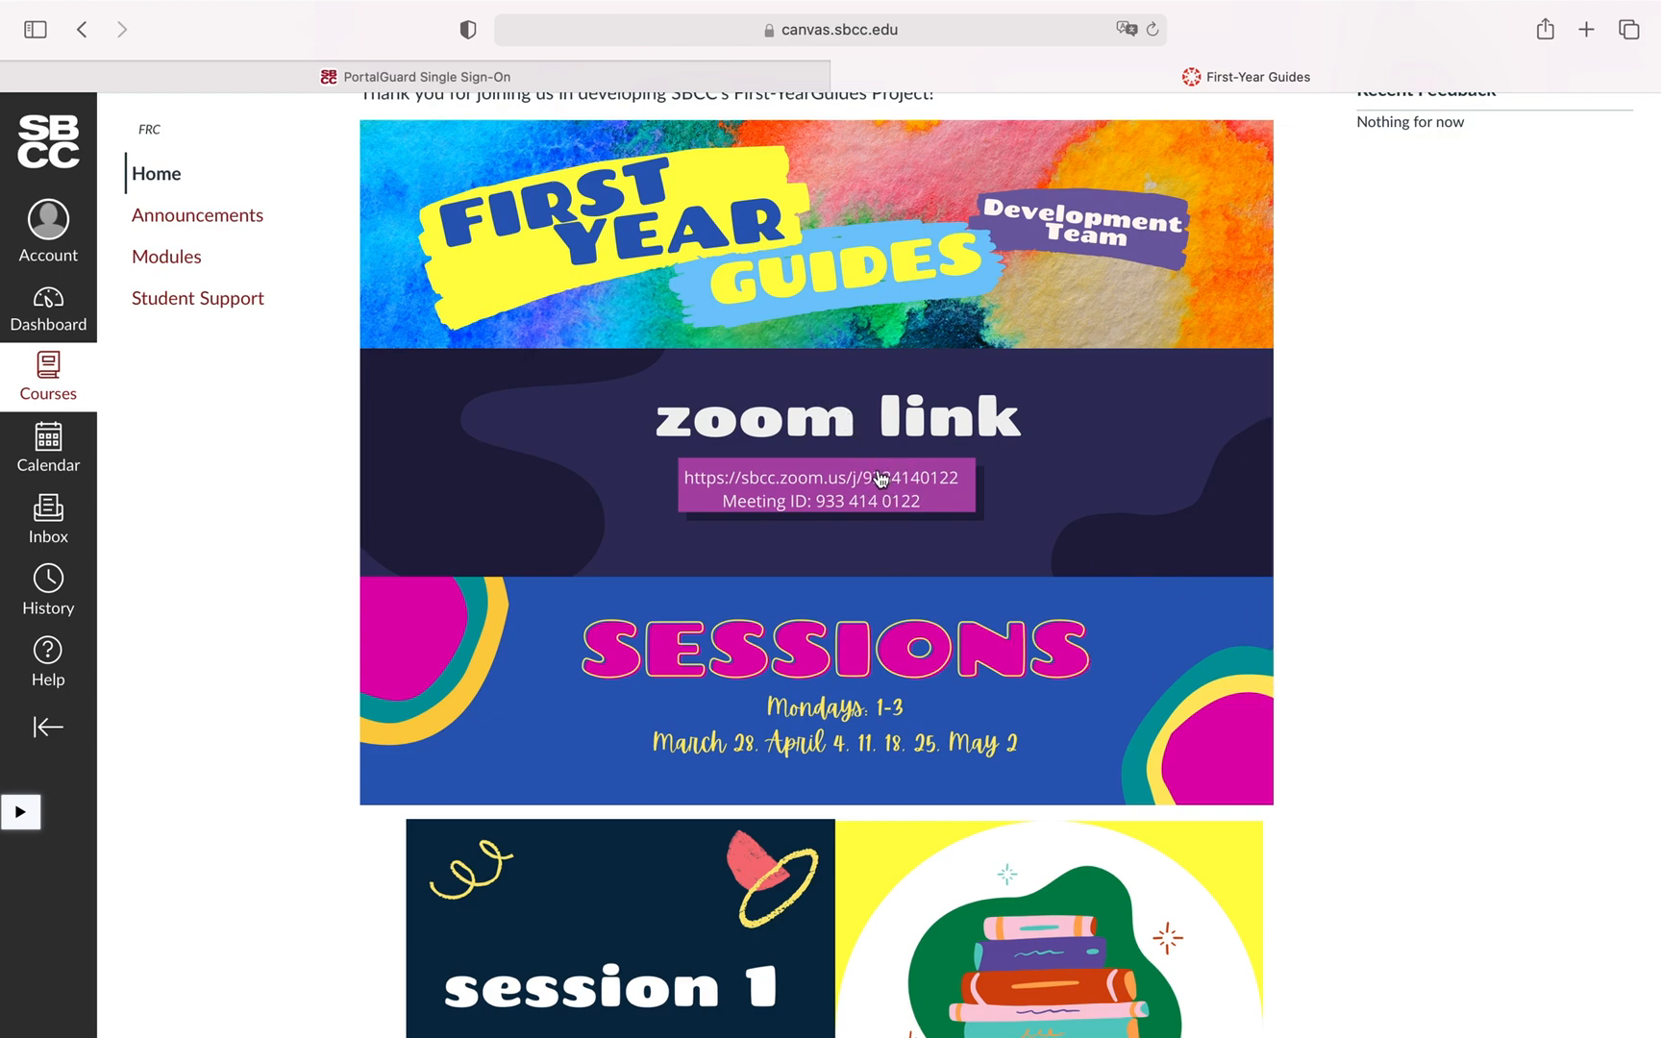
mouse_move(877, 484)
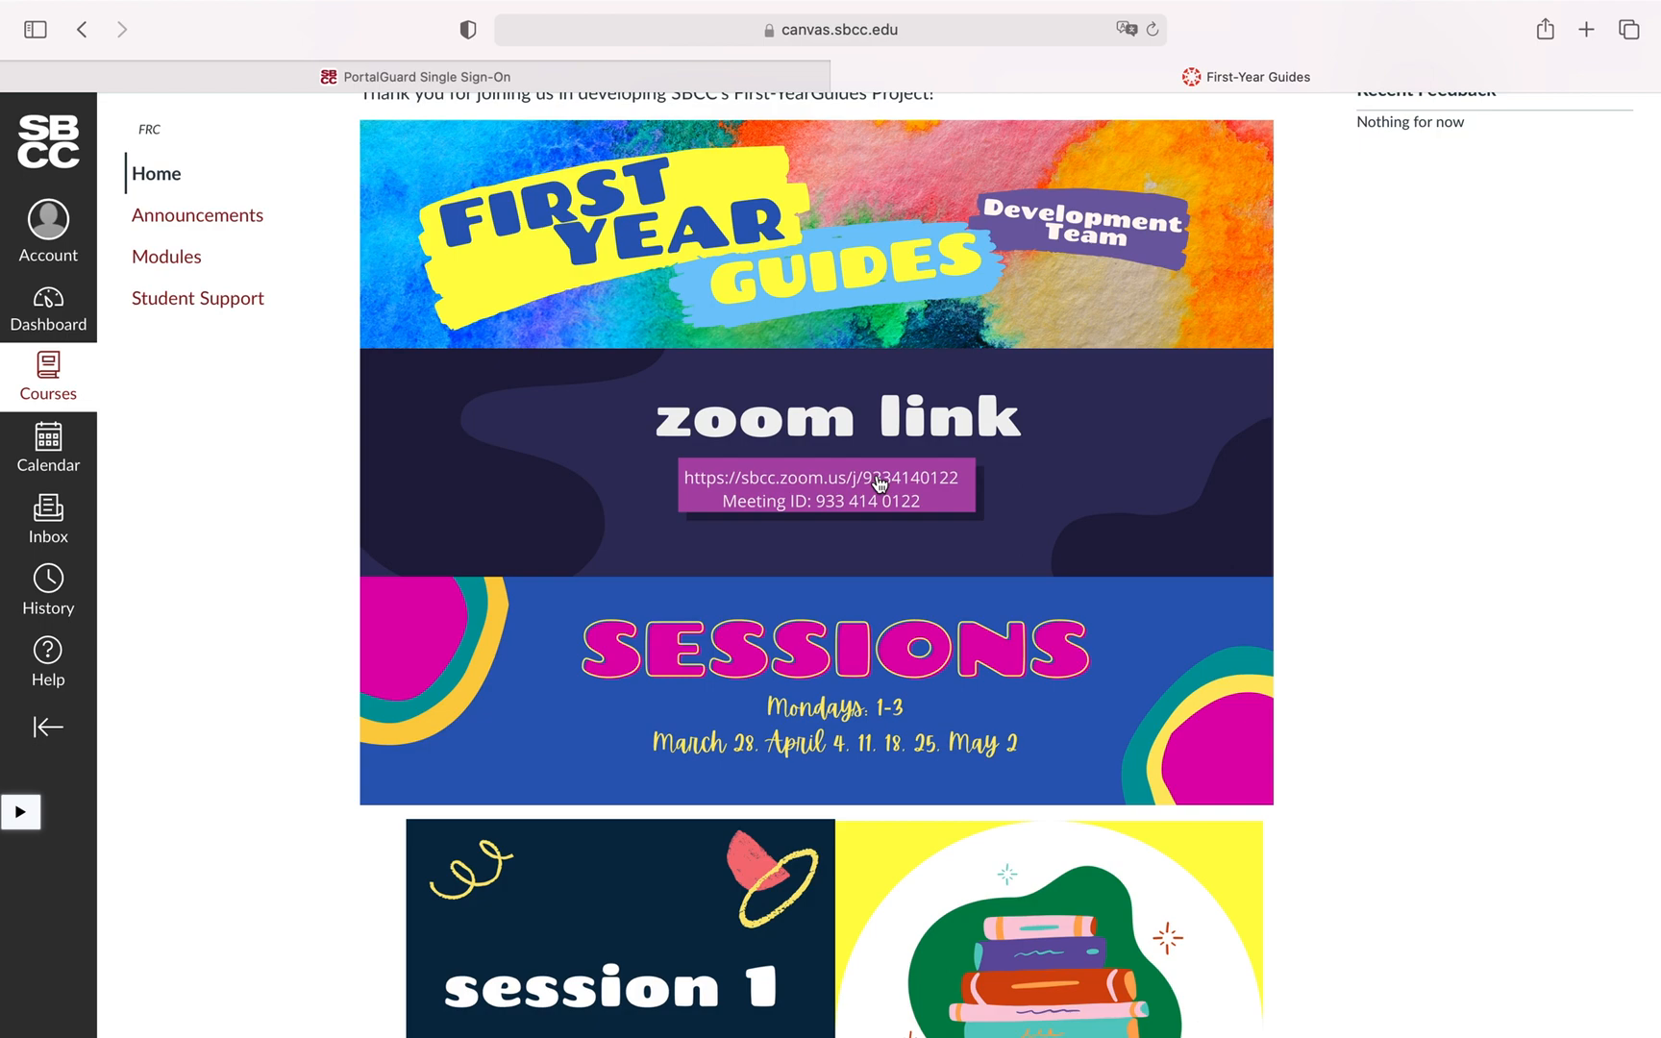
mouse_move(738, 649)
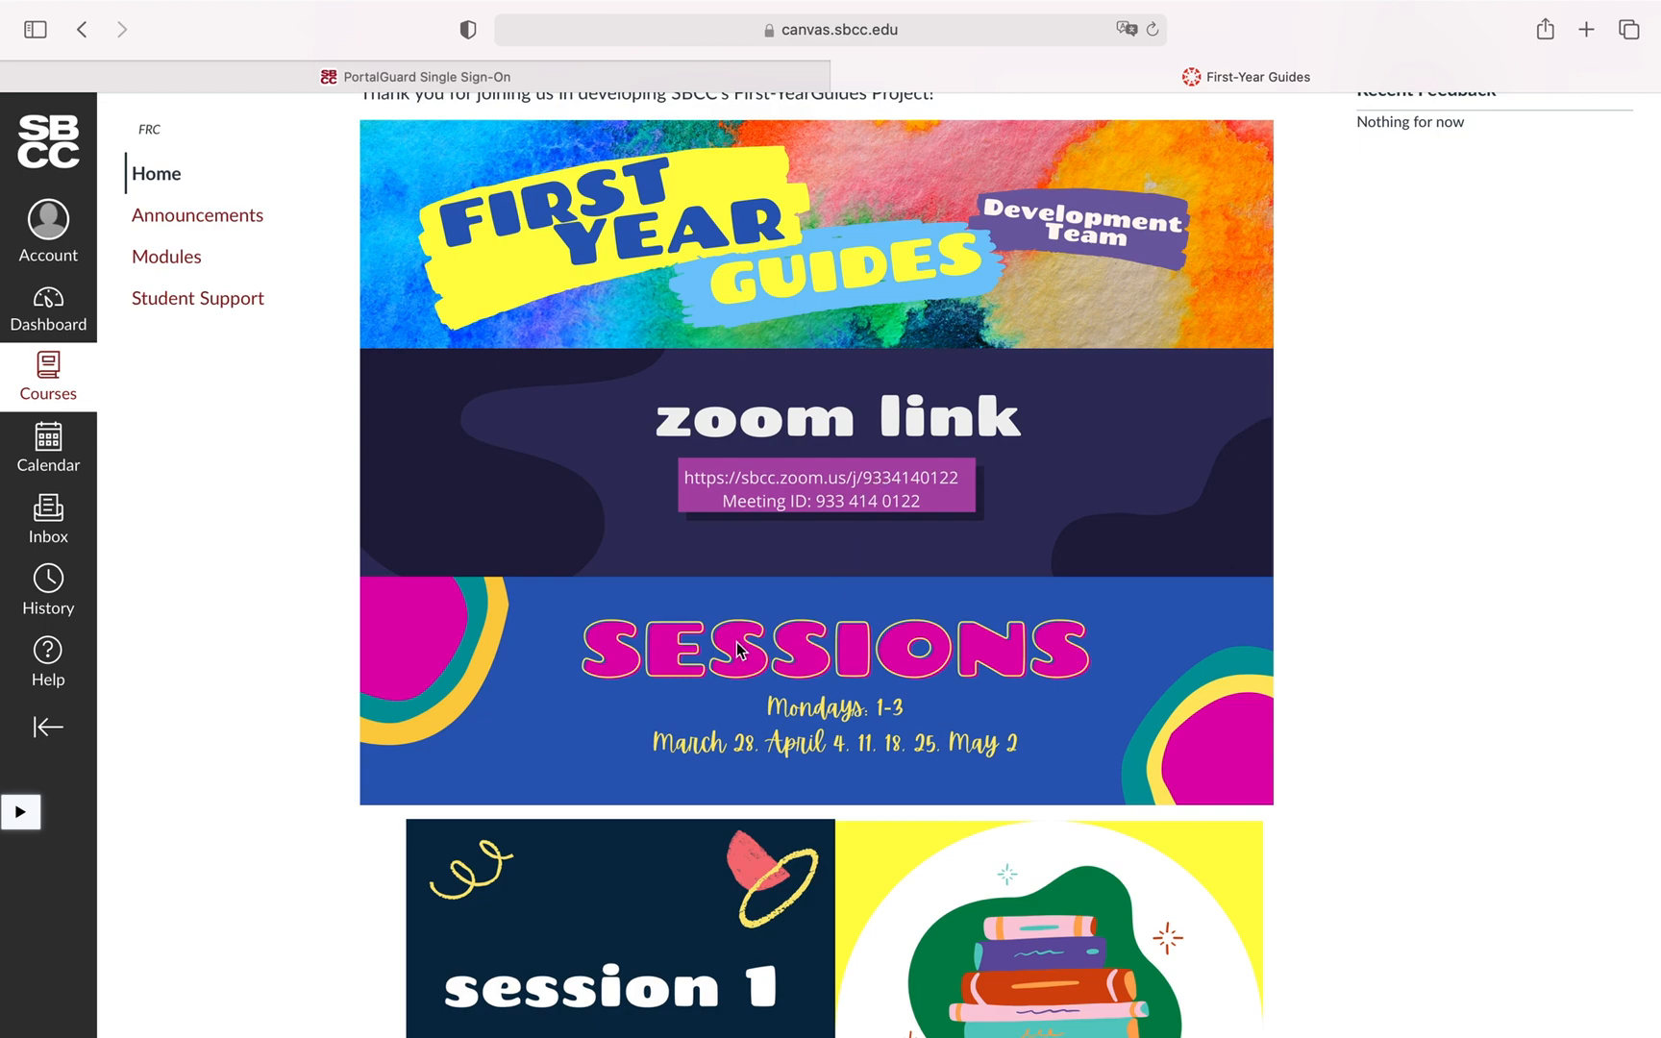
mouse_move(667, 644)
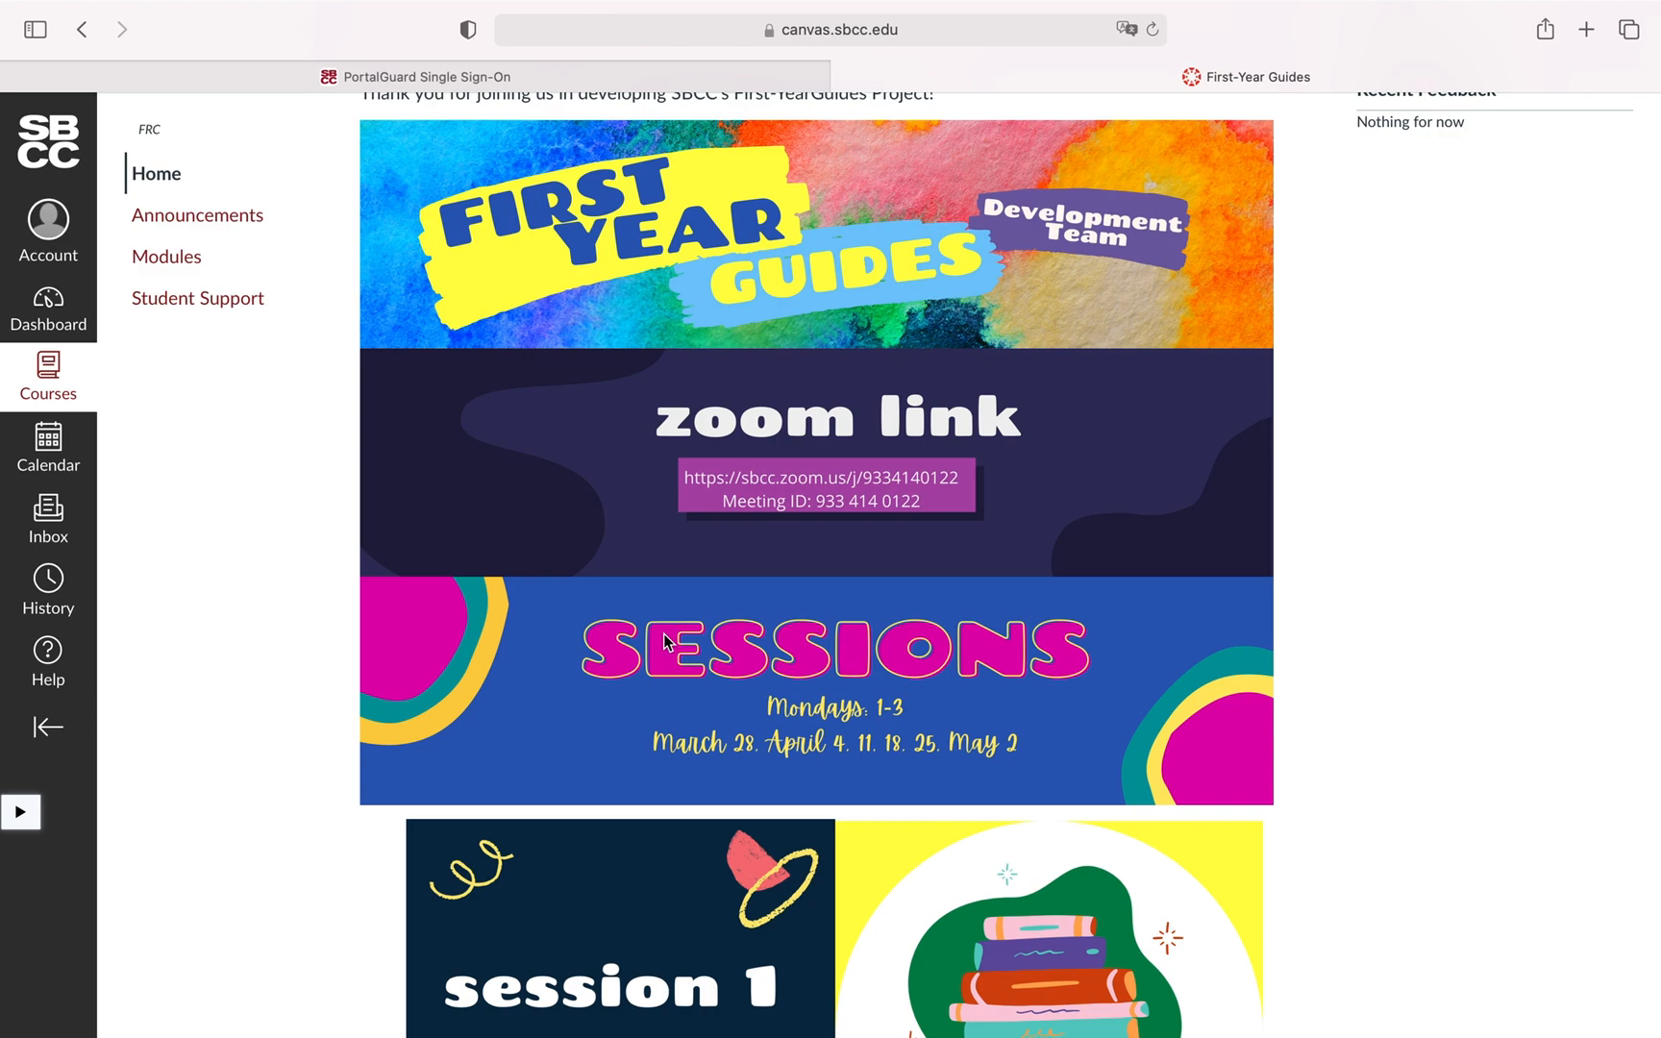
mouse_move(853, 744)
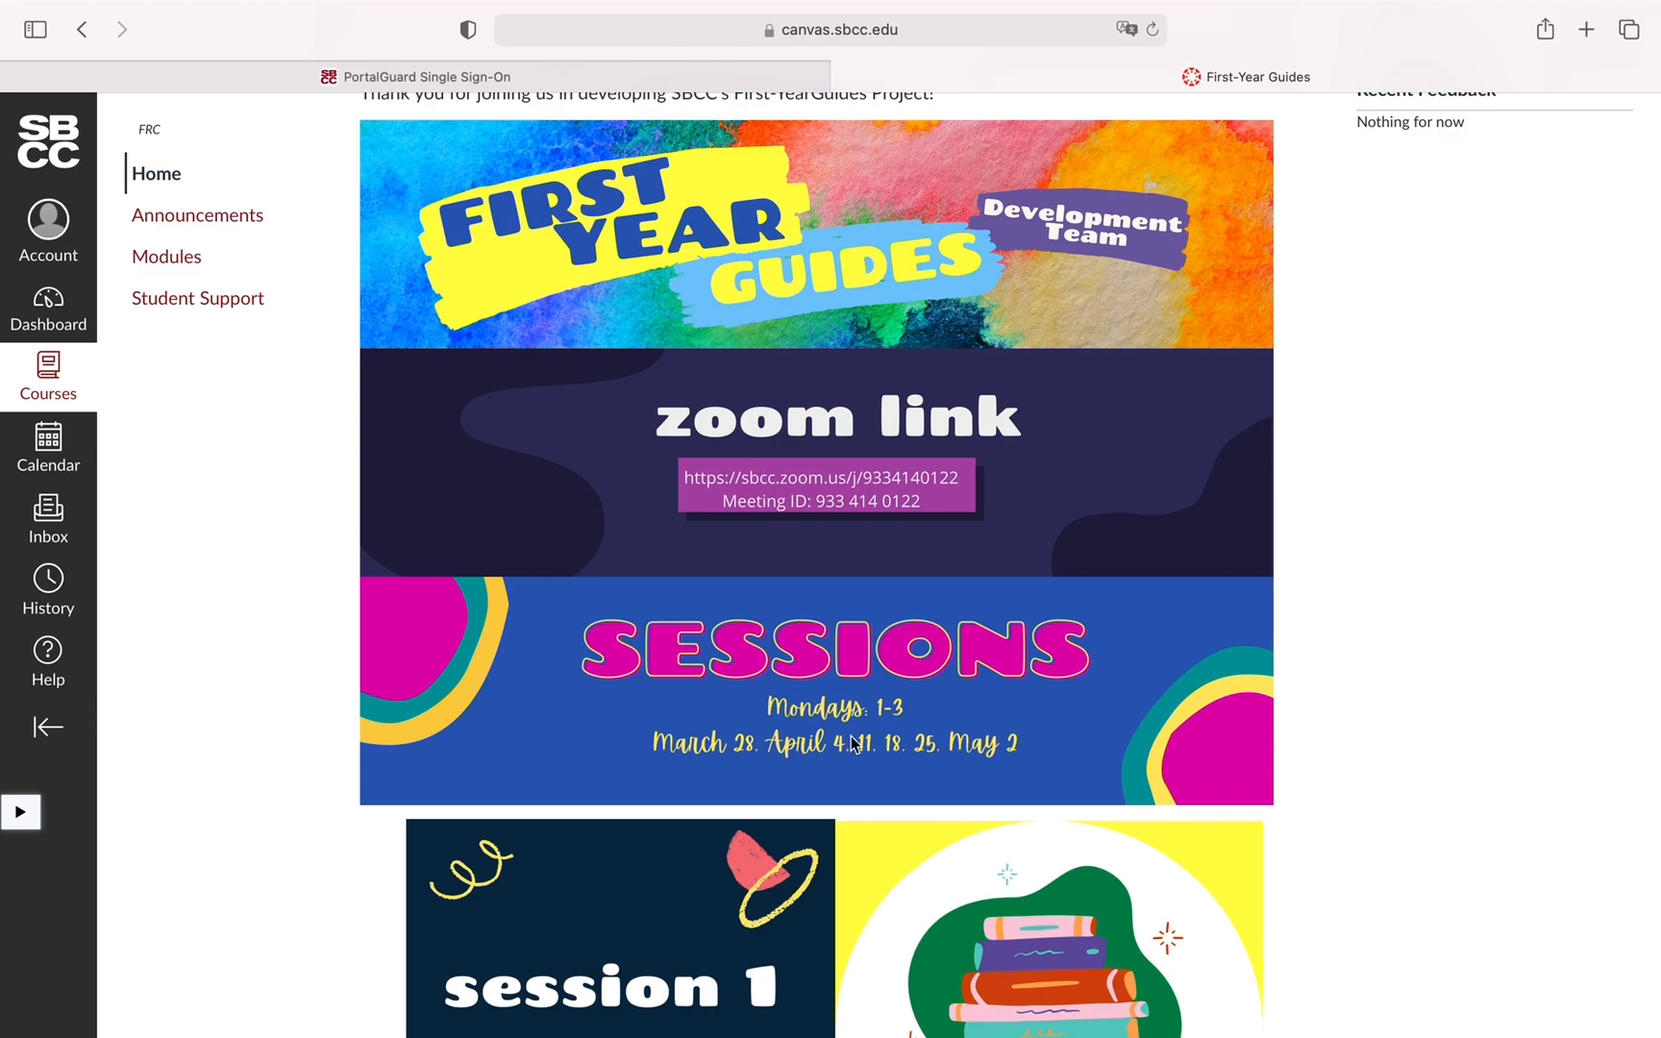
- Browse down through the home page's sessions, assignments, discussions and reference guide
scroll(down, 3)
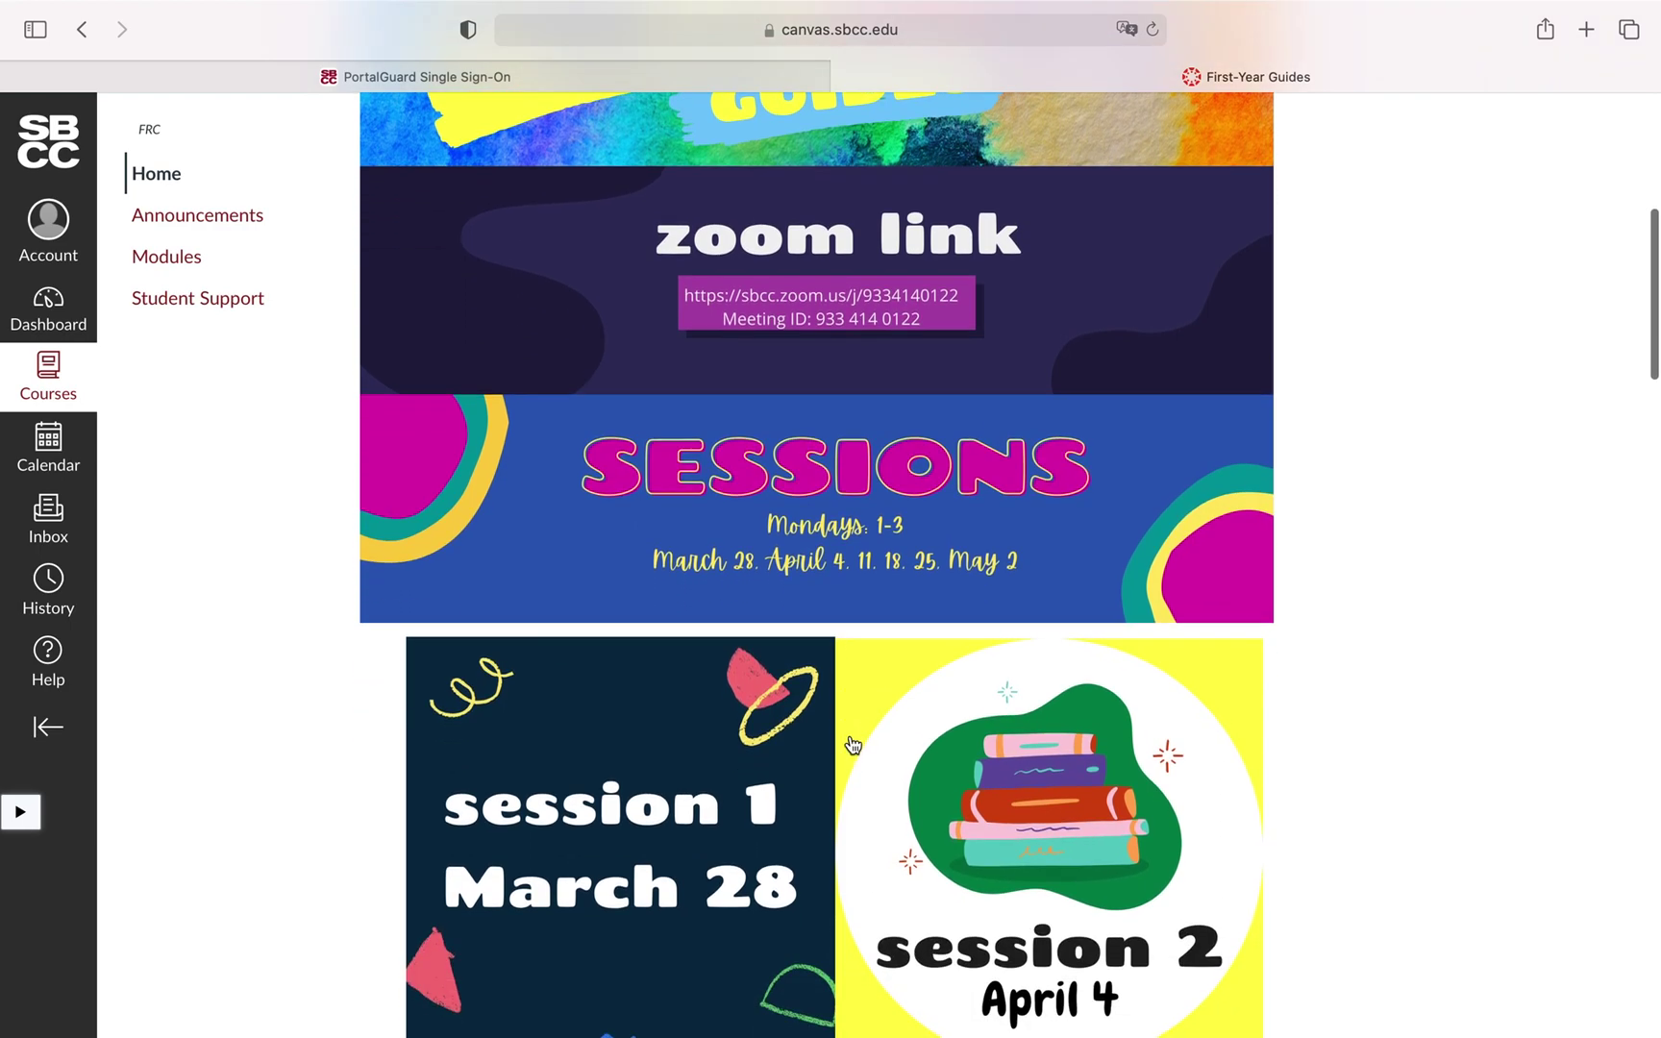
scroll(down, 3)
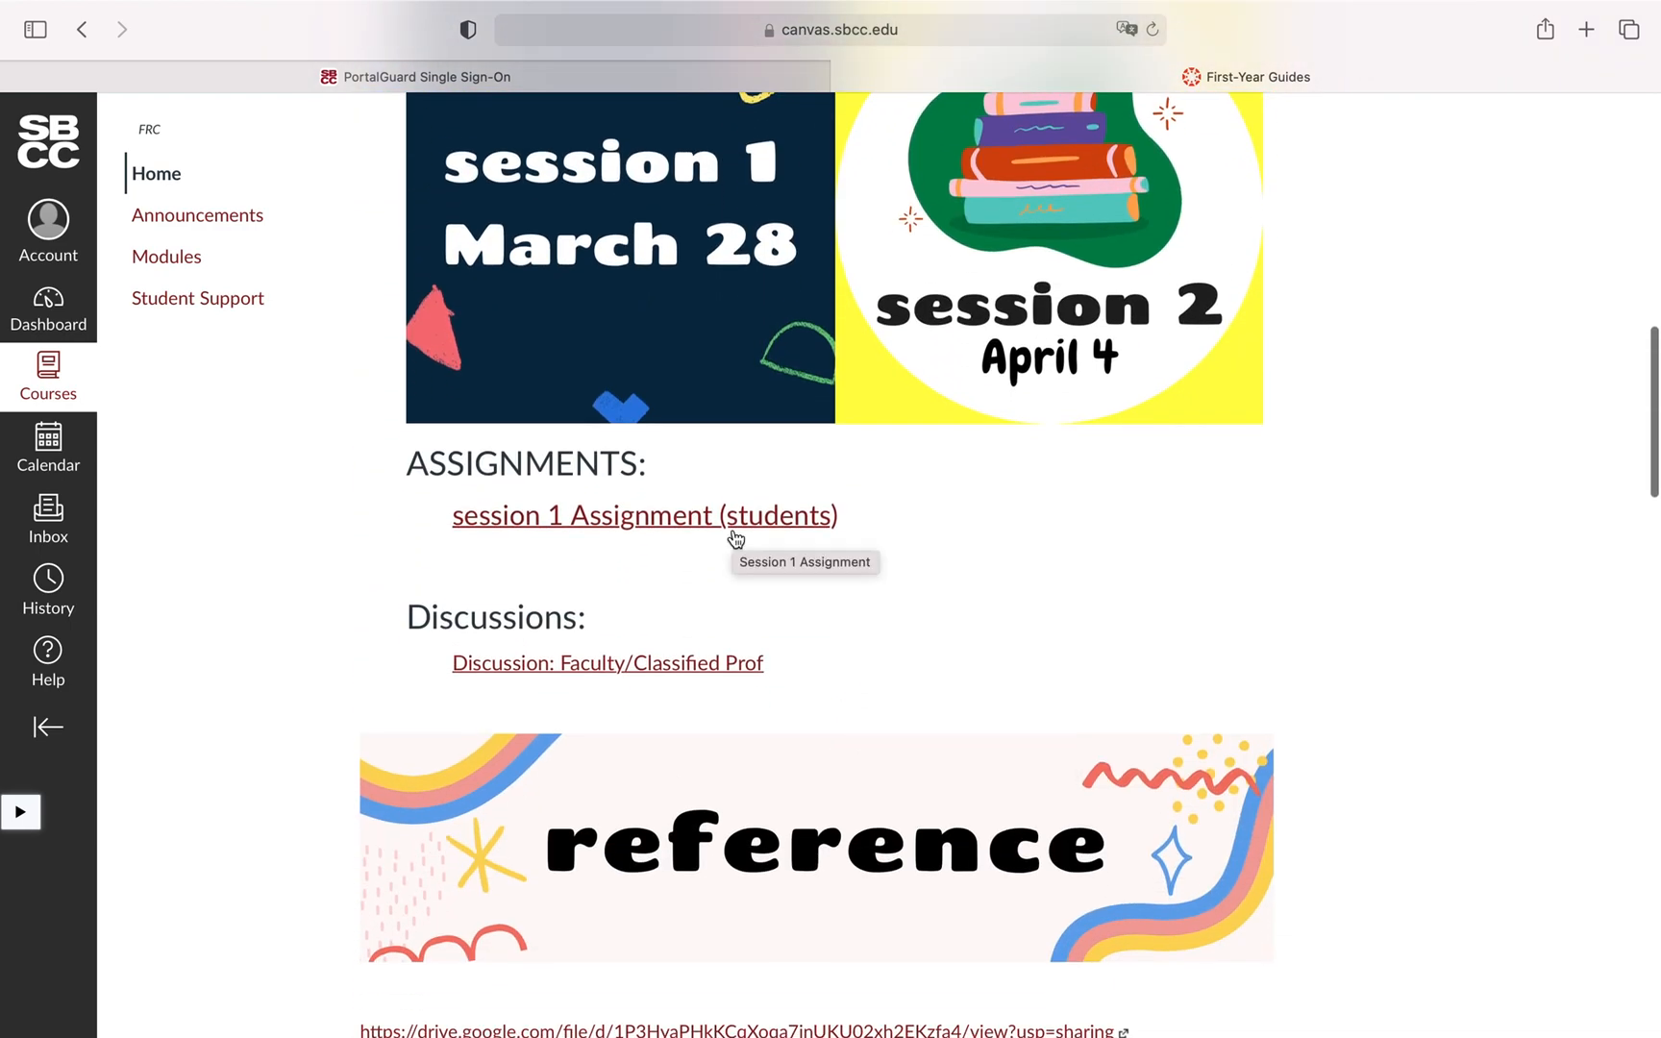
scroll(down, 3)
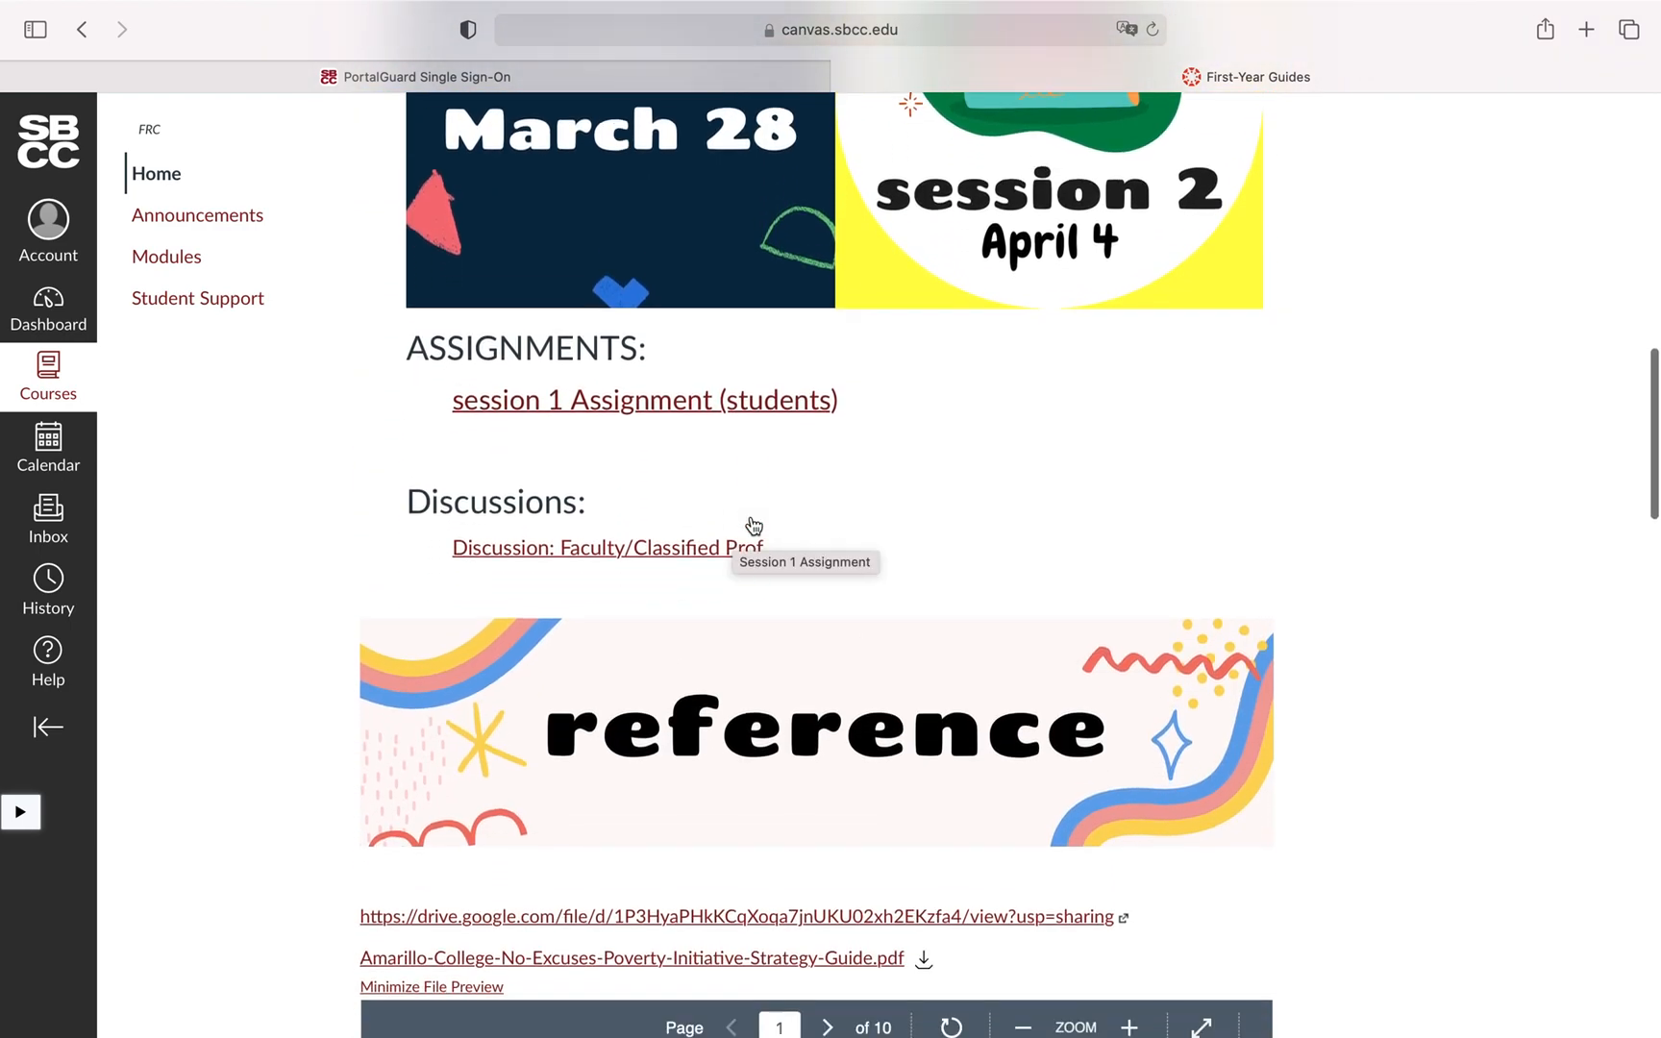
scroll(down, 3)
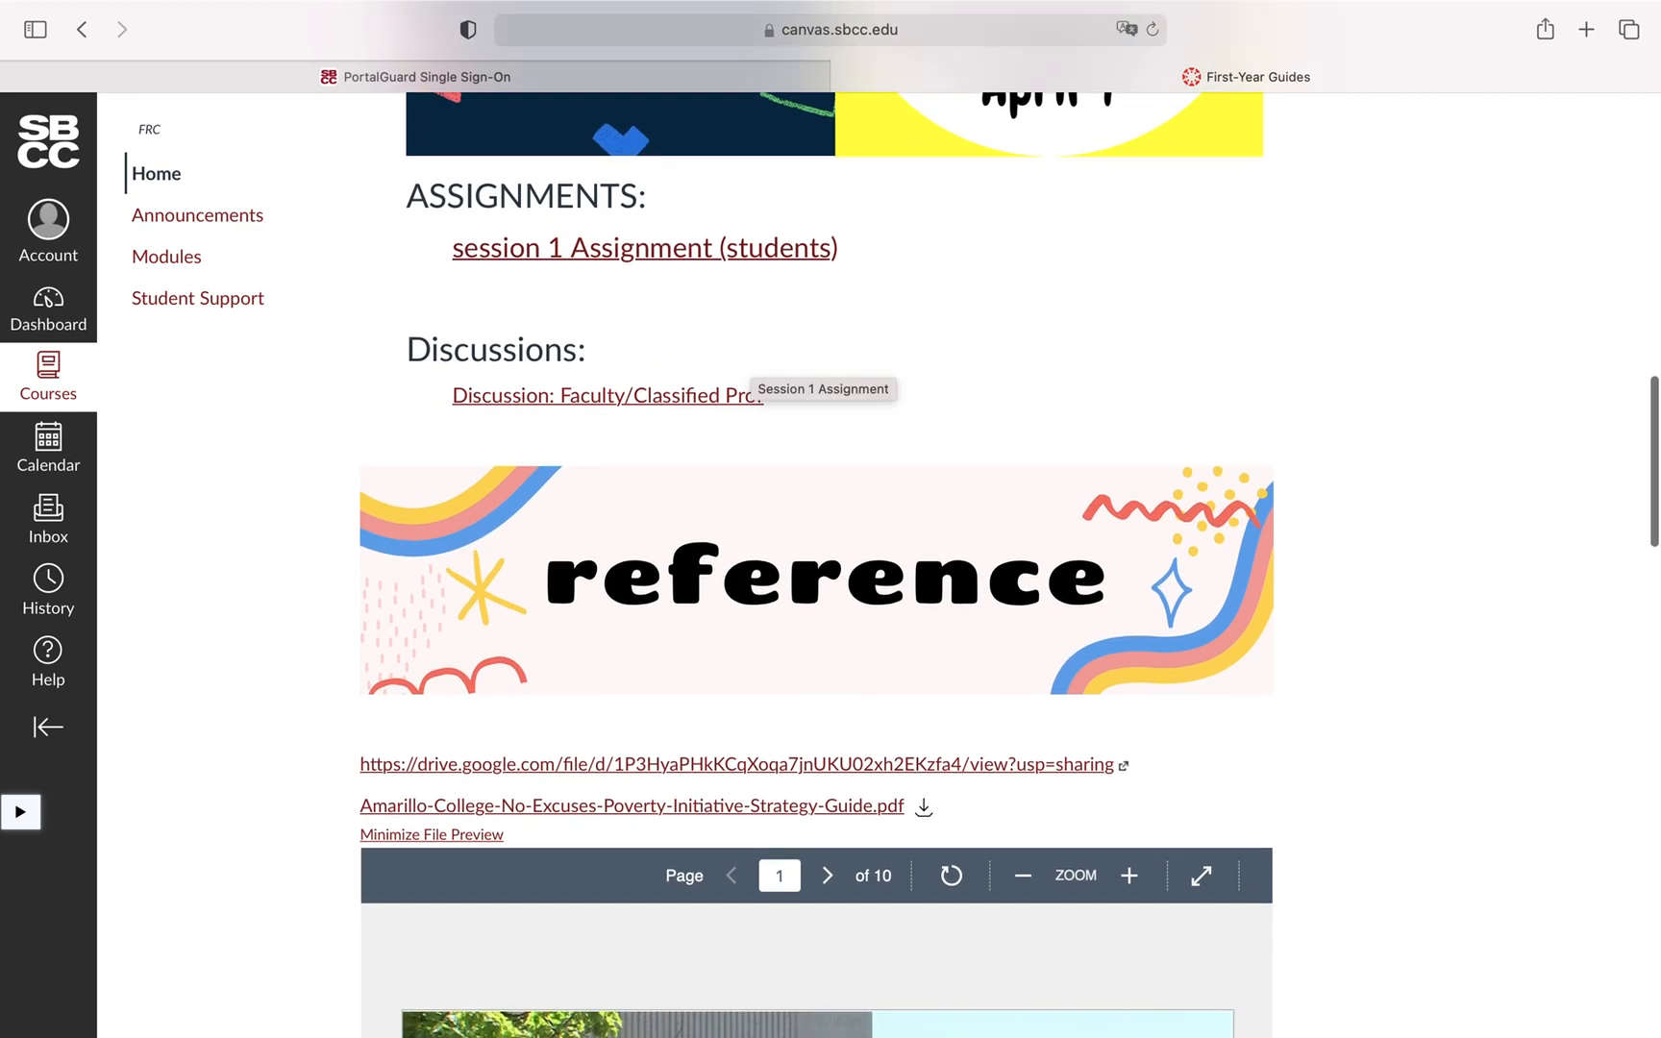
scroll(down, 3)
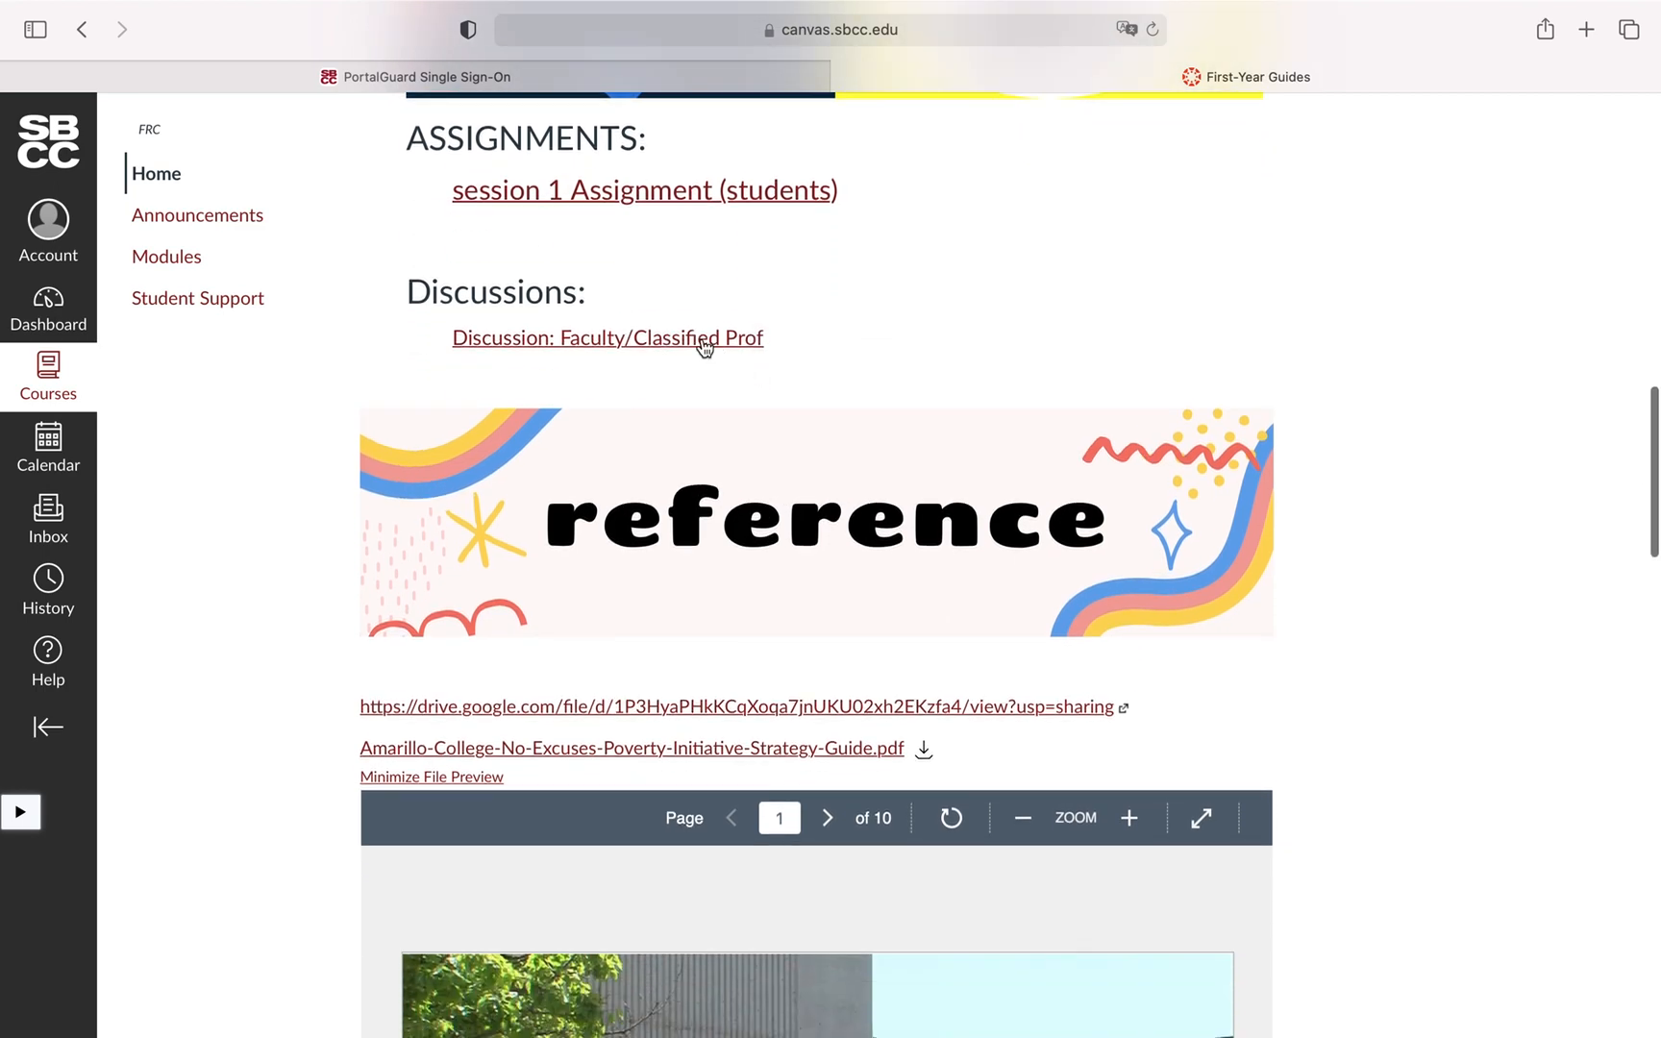
scroll(down, 3)
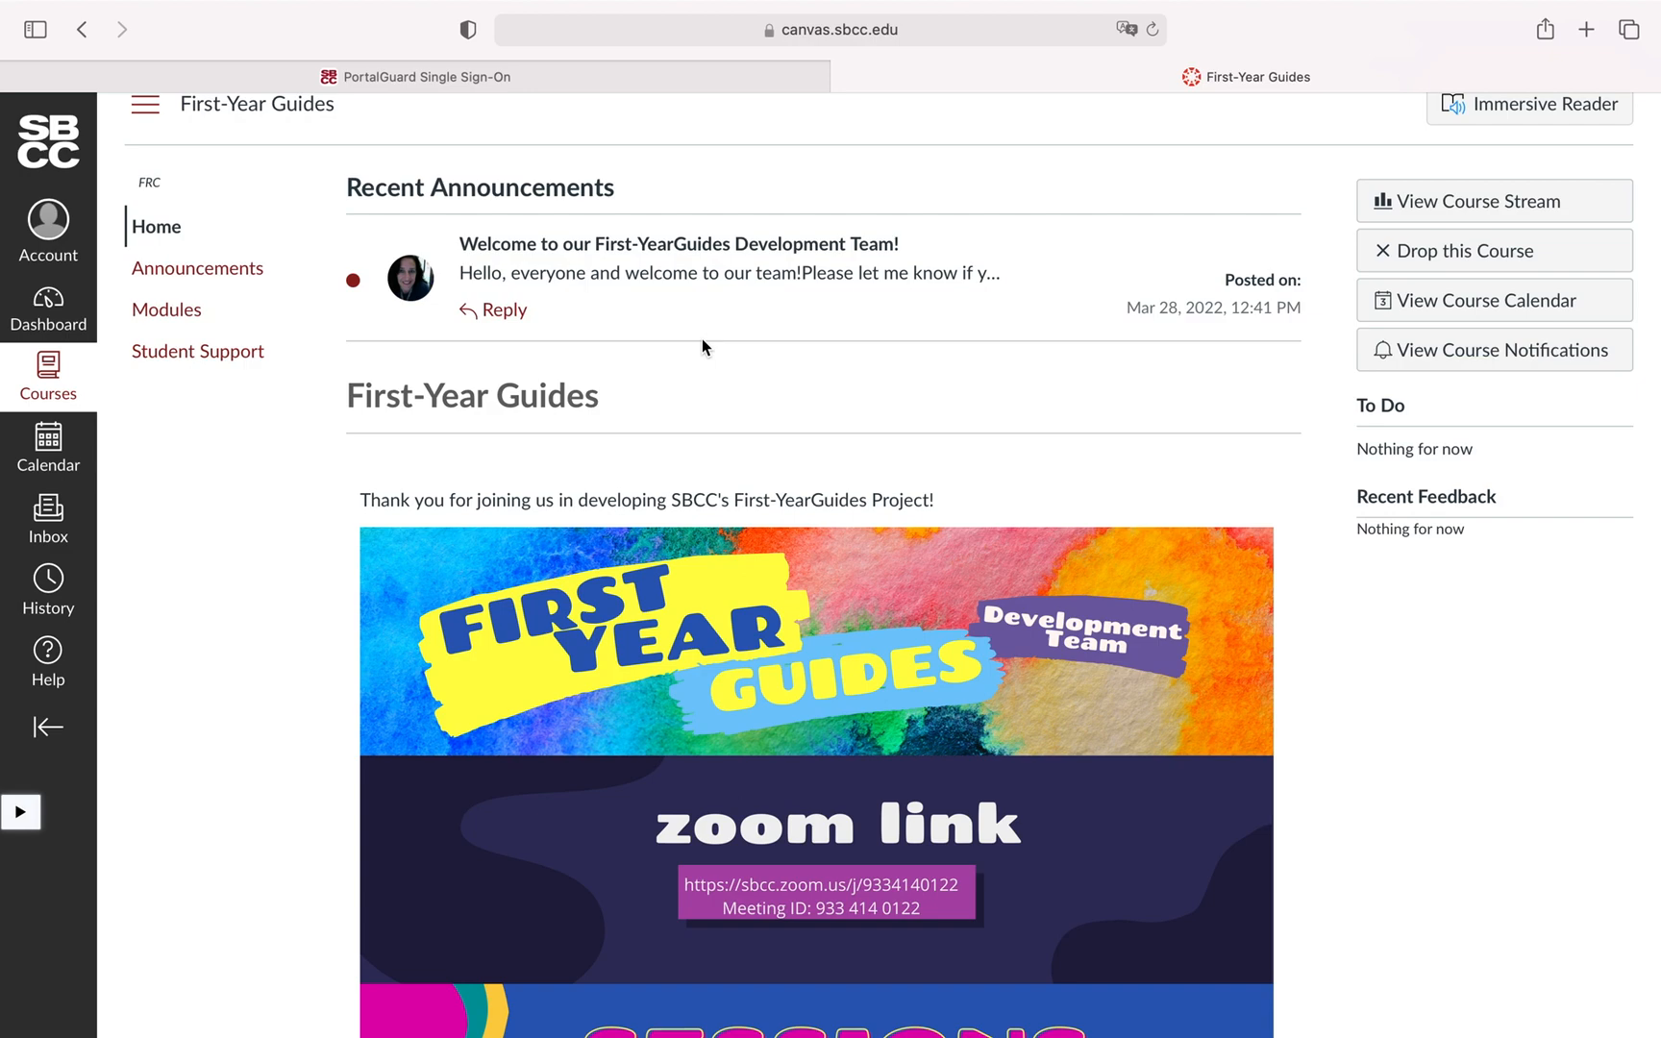
mouse_move(438, 405)
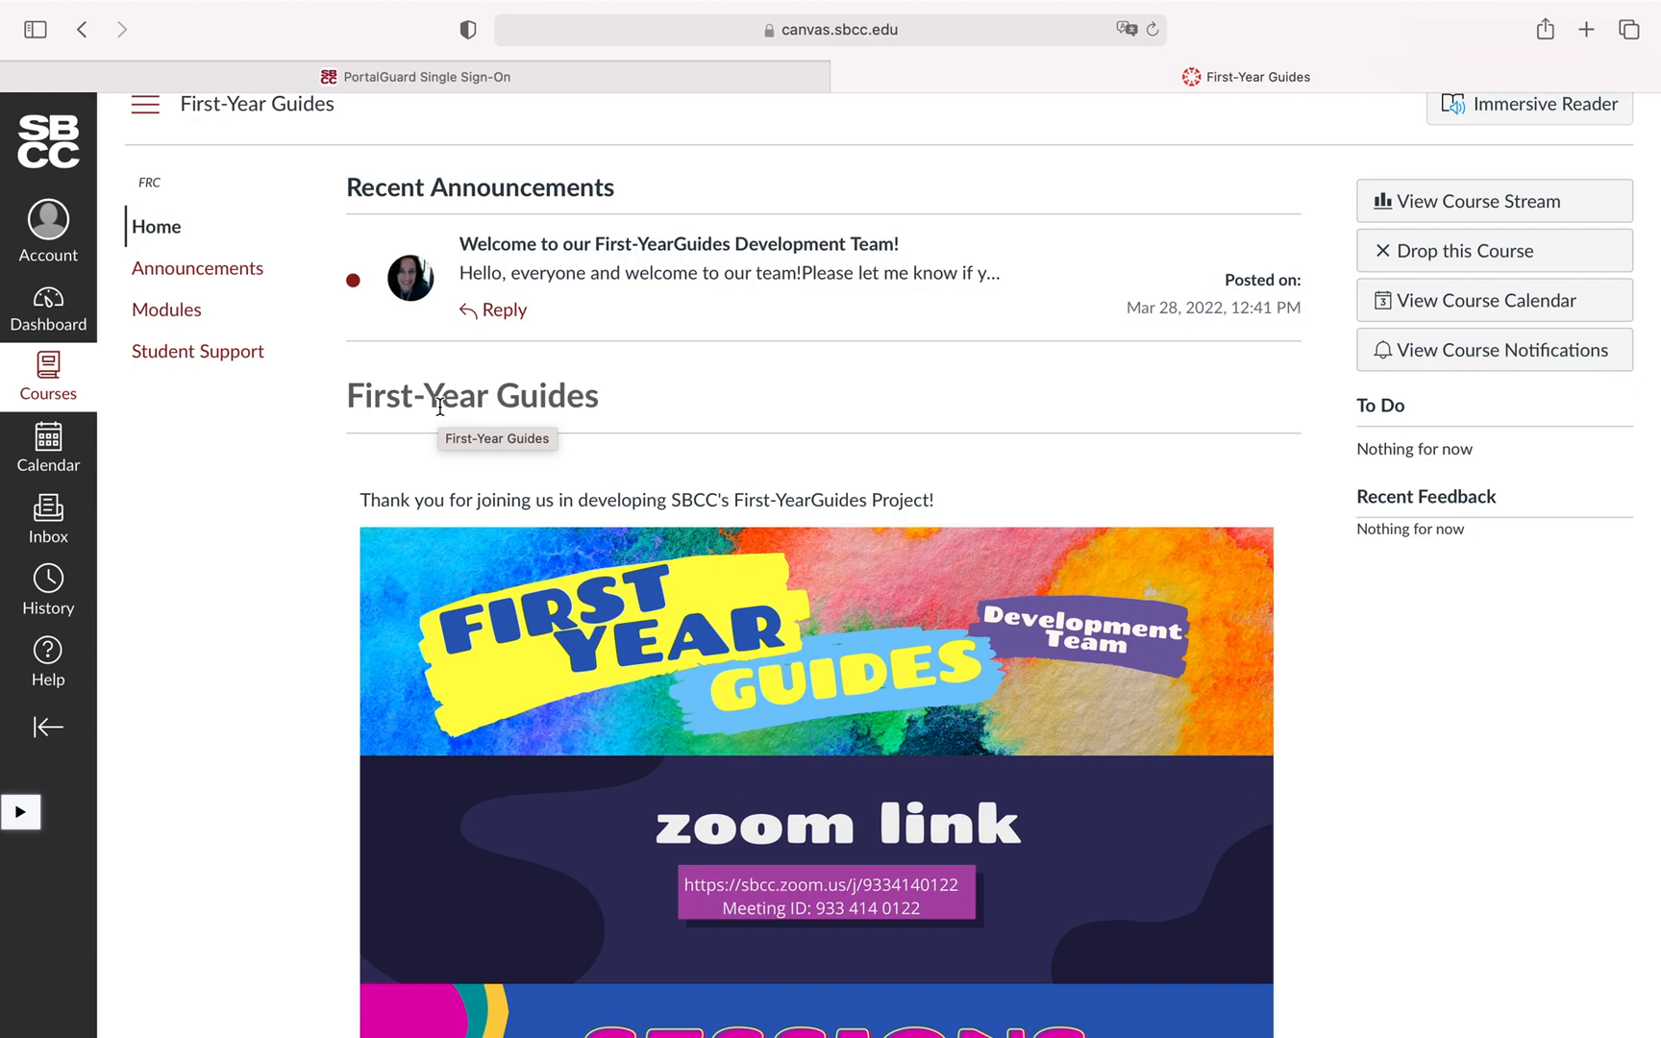
scroll(down, 3)
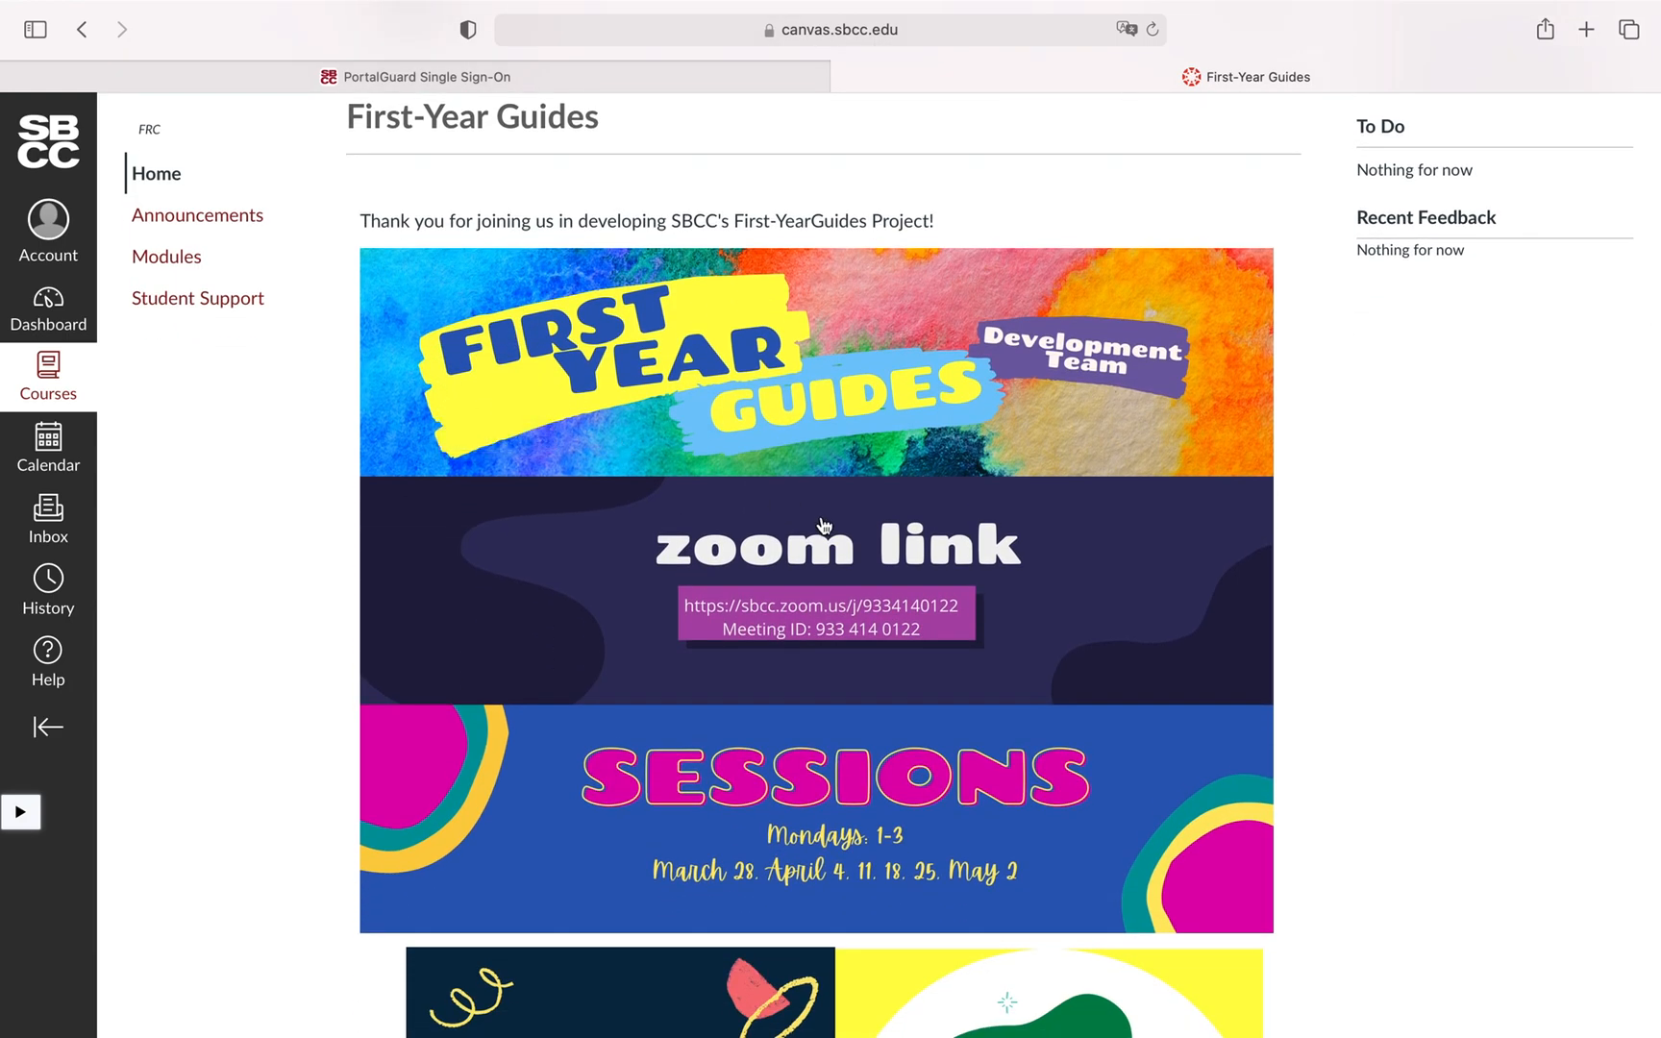
scroll(up, 3)
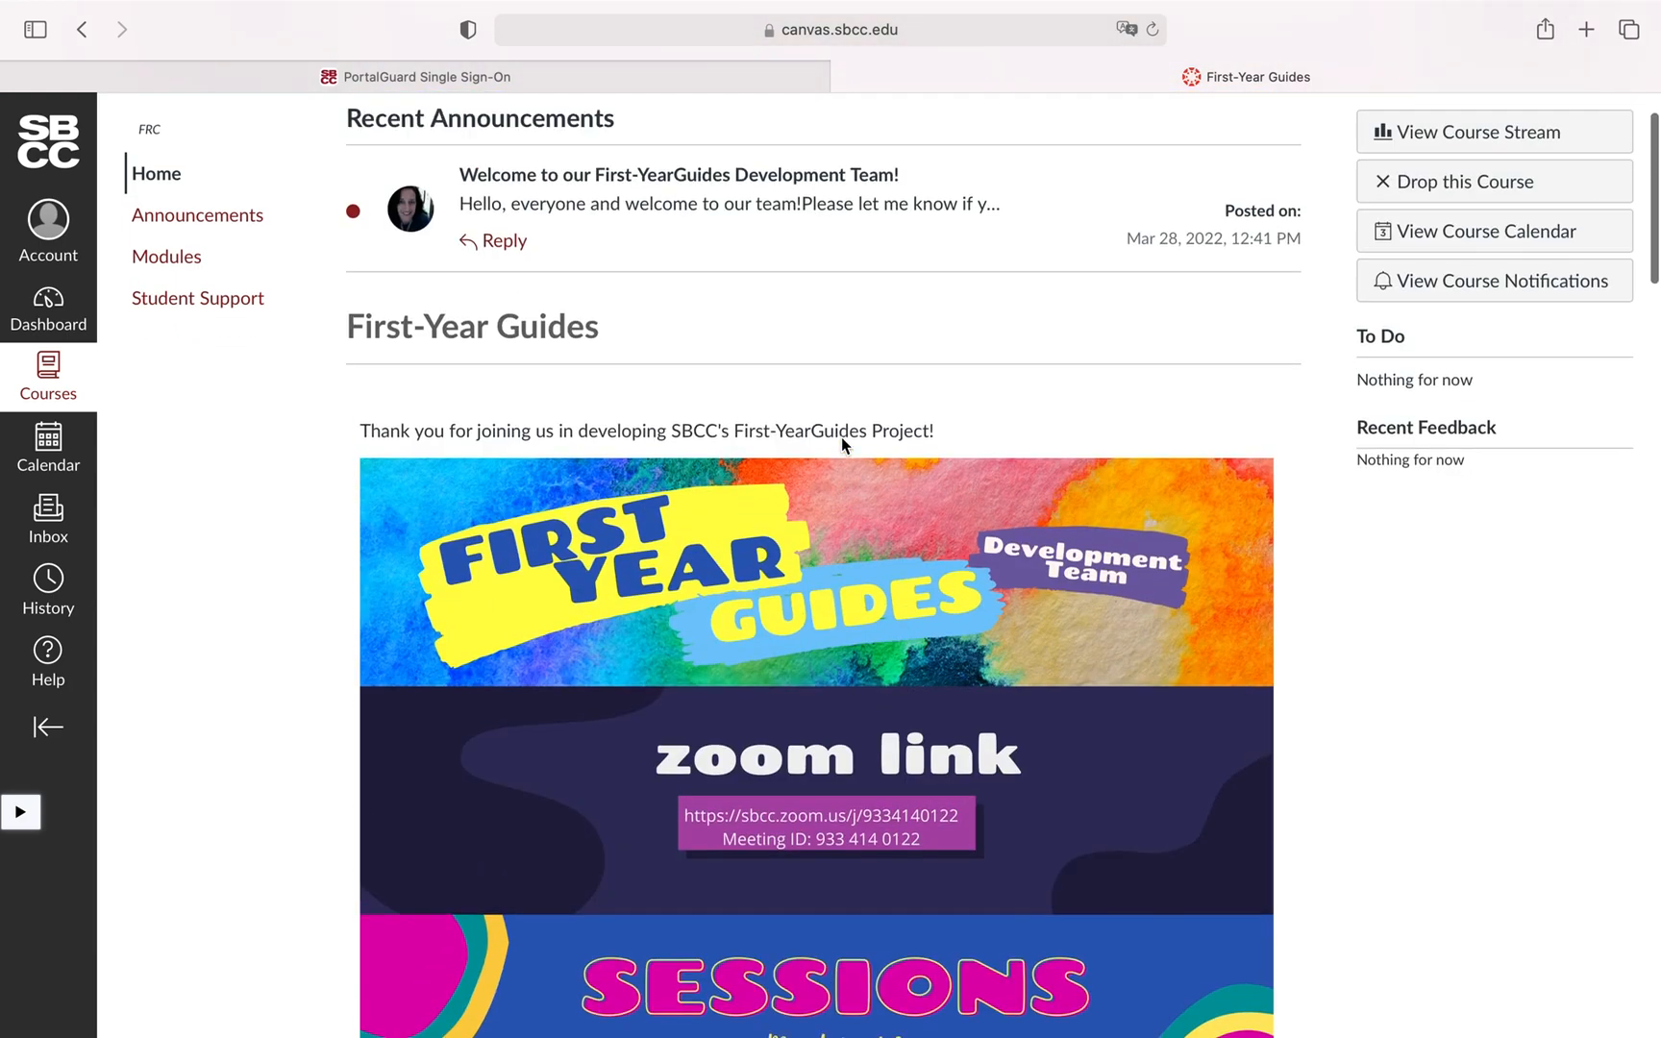
scroll(up, 3)
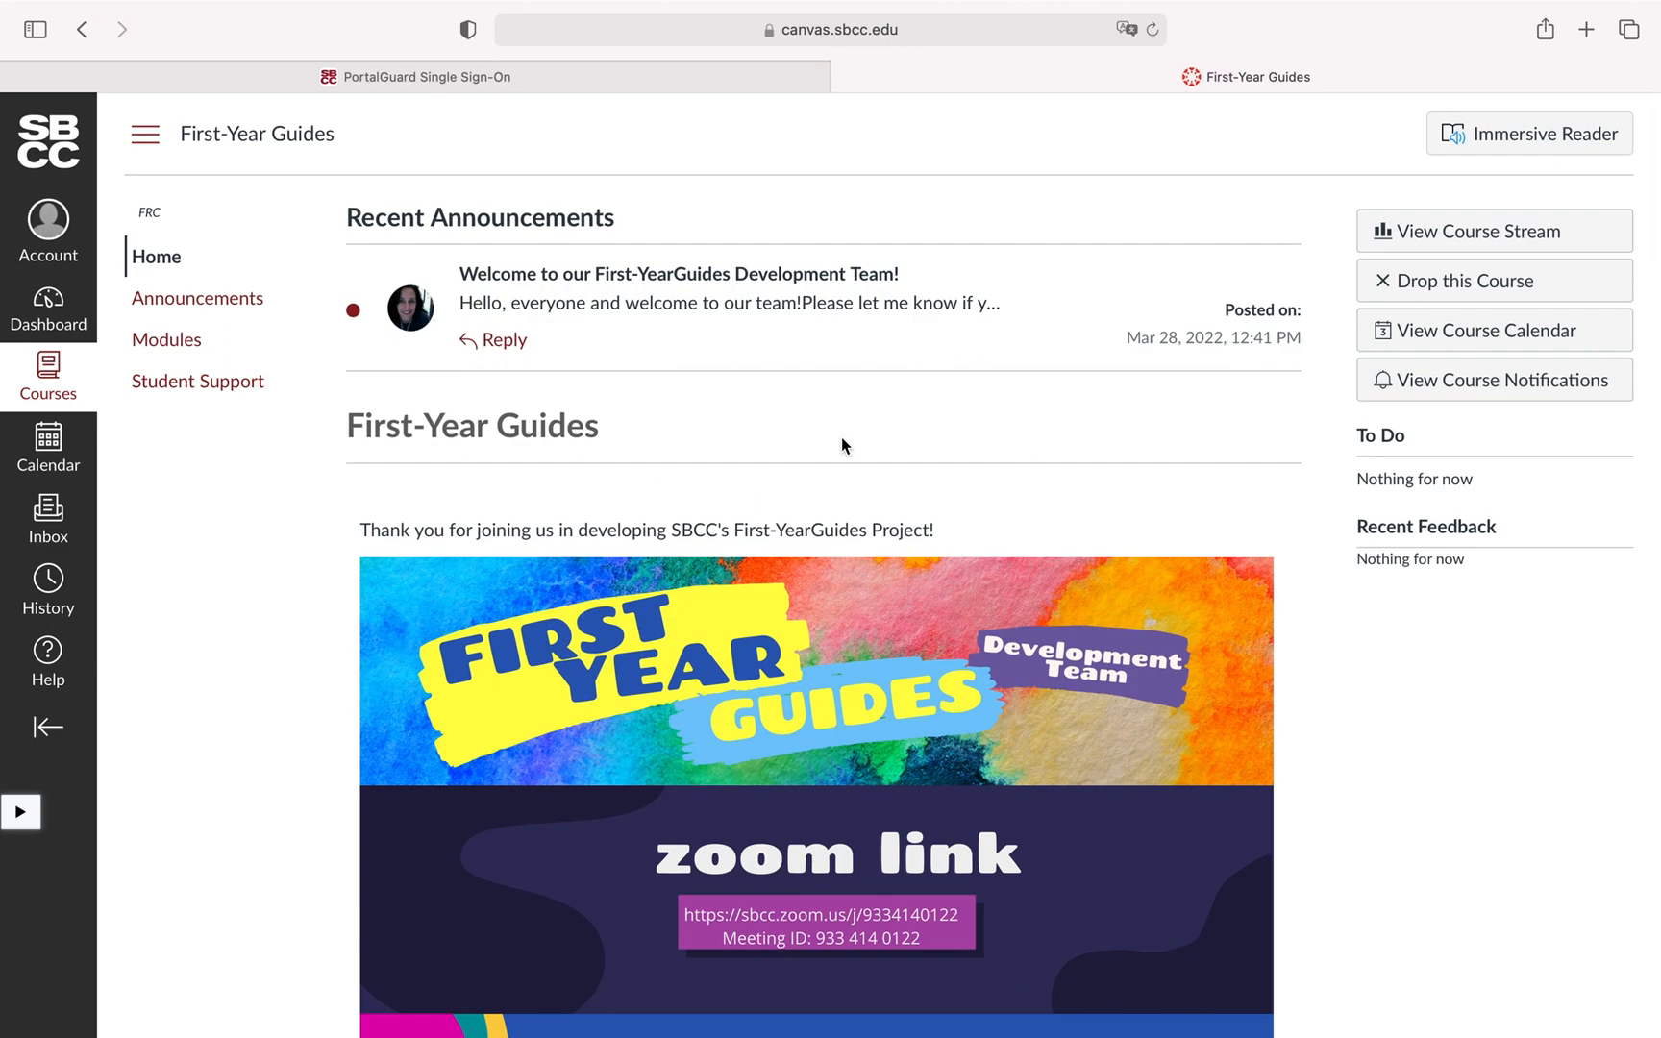
mouse_move(148, 453)
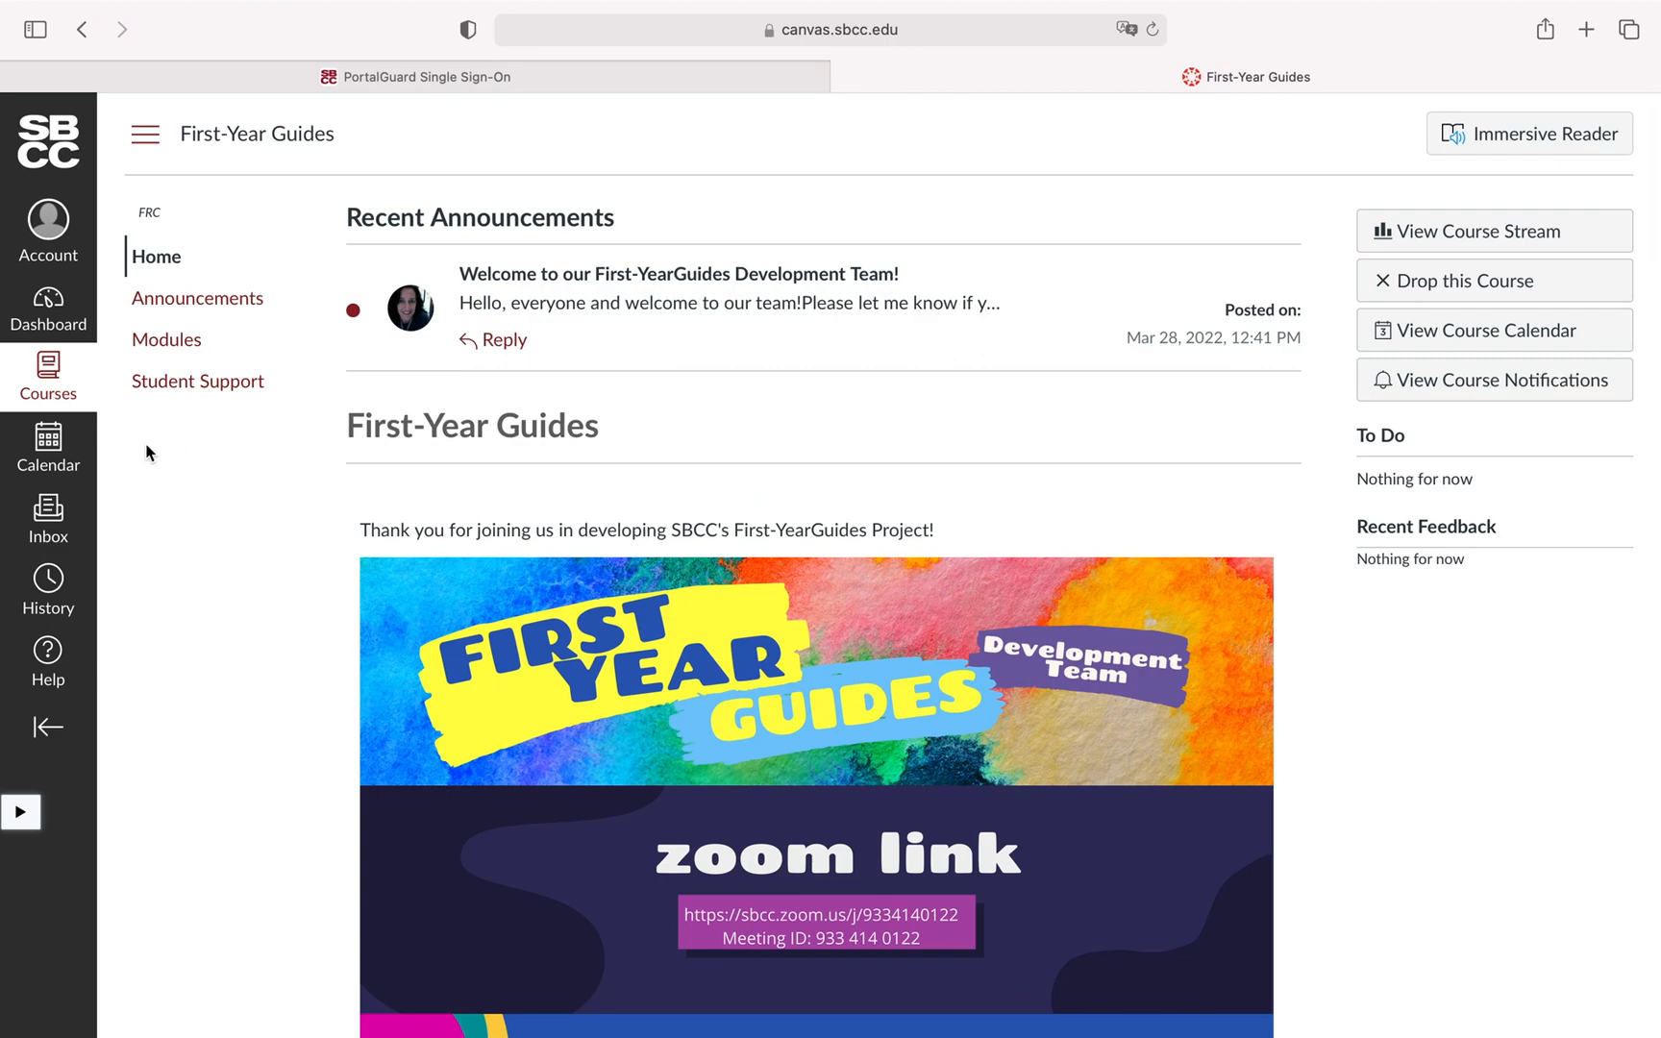
mouse_move(176, 477)
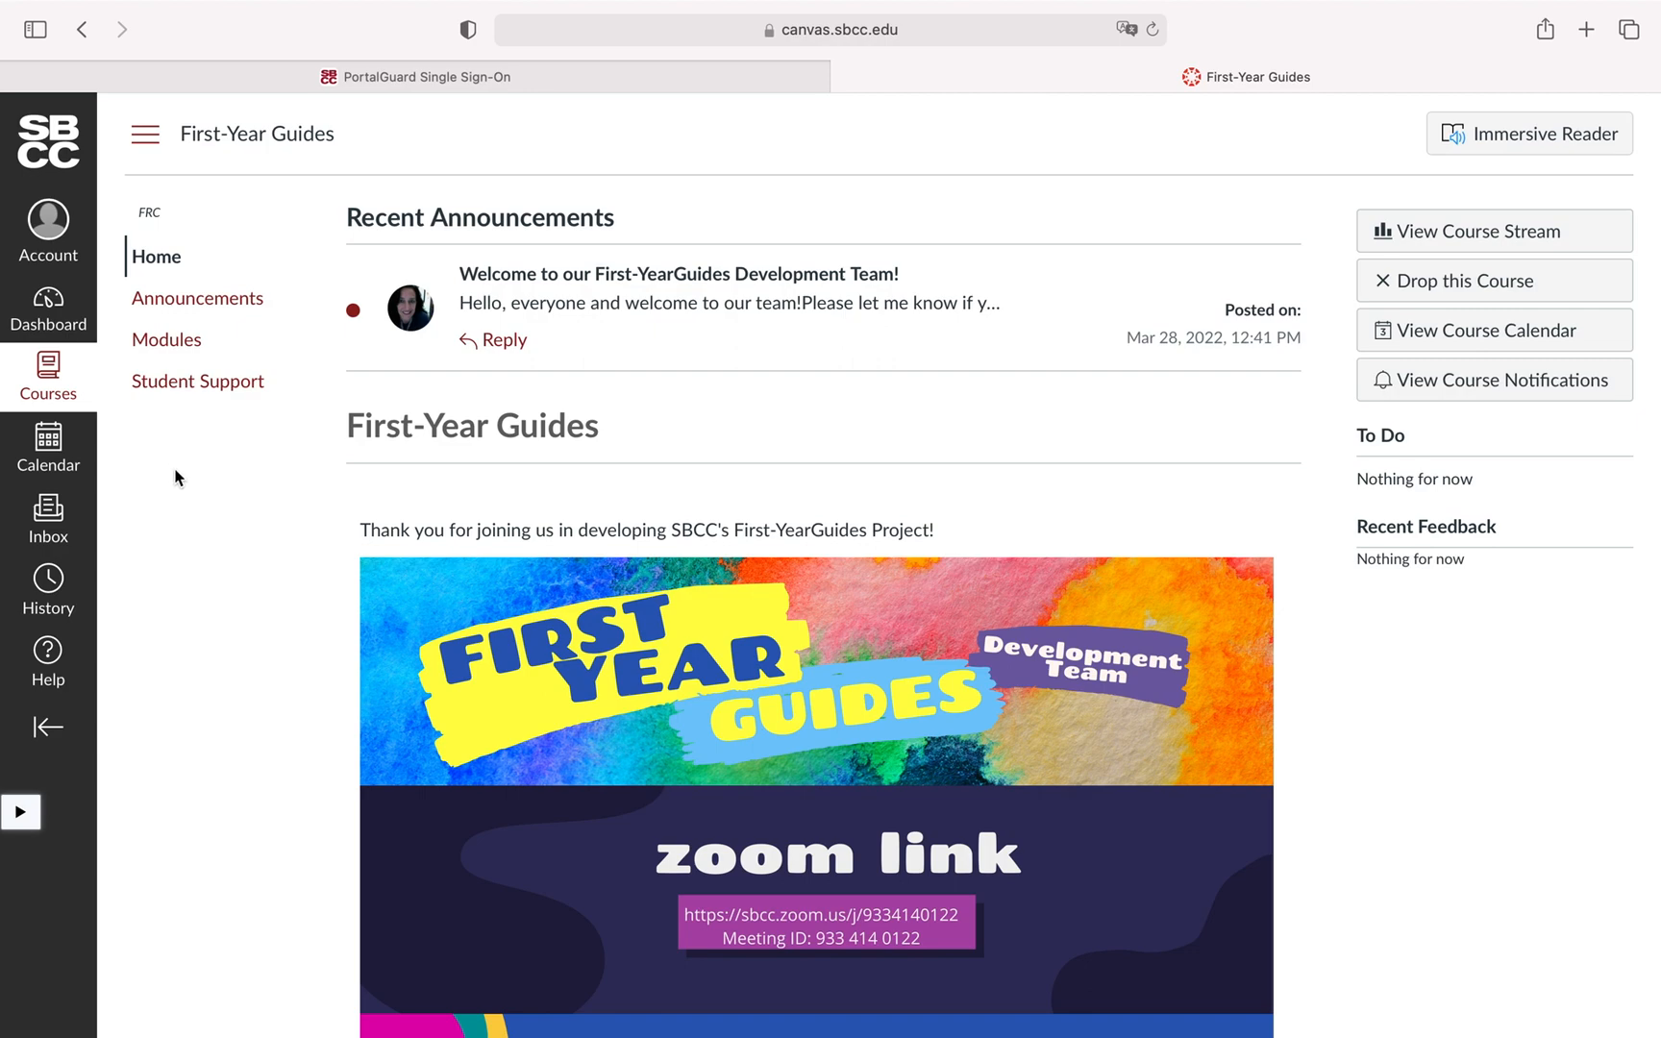
mouse_move(150, 425)
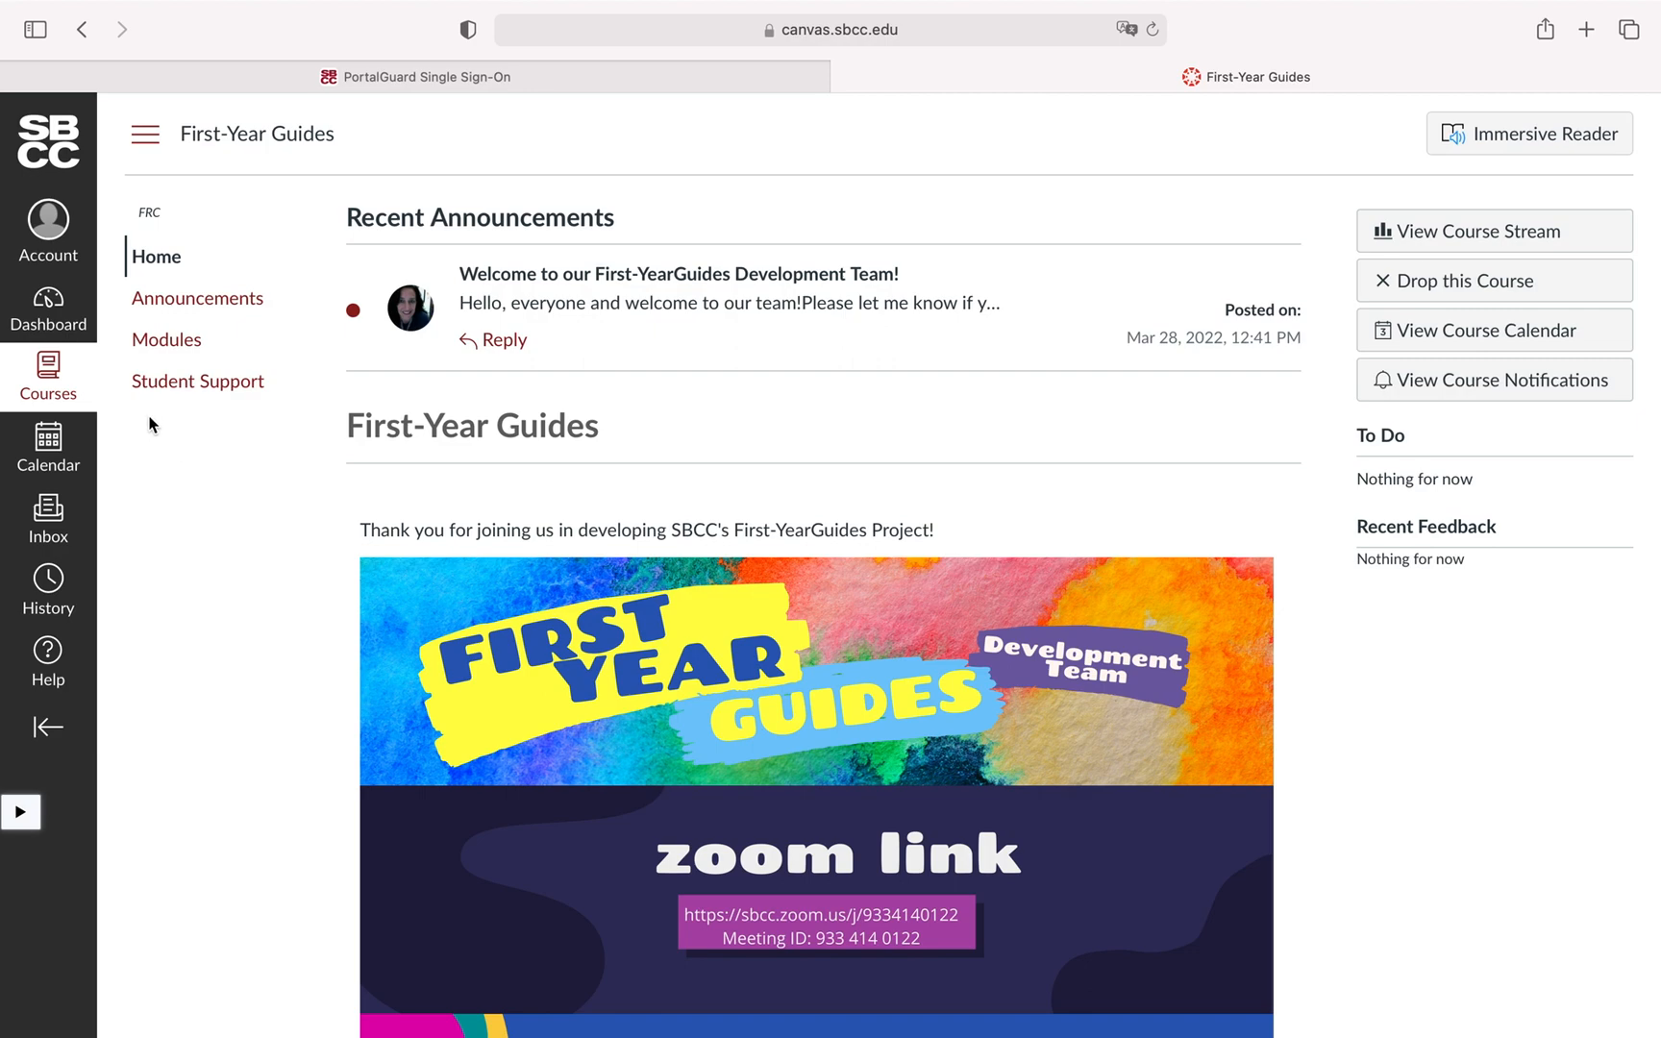
mouse_move(197, 380)
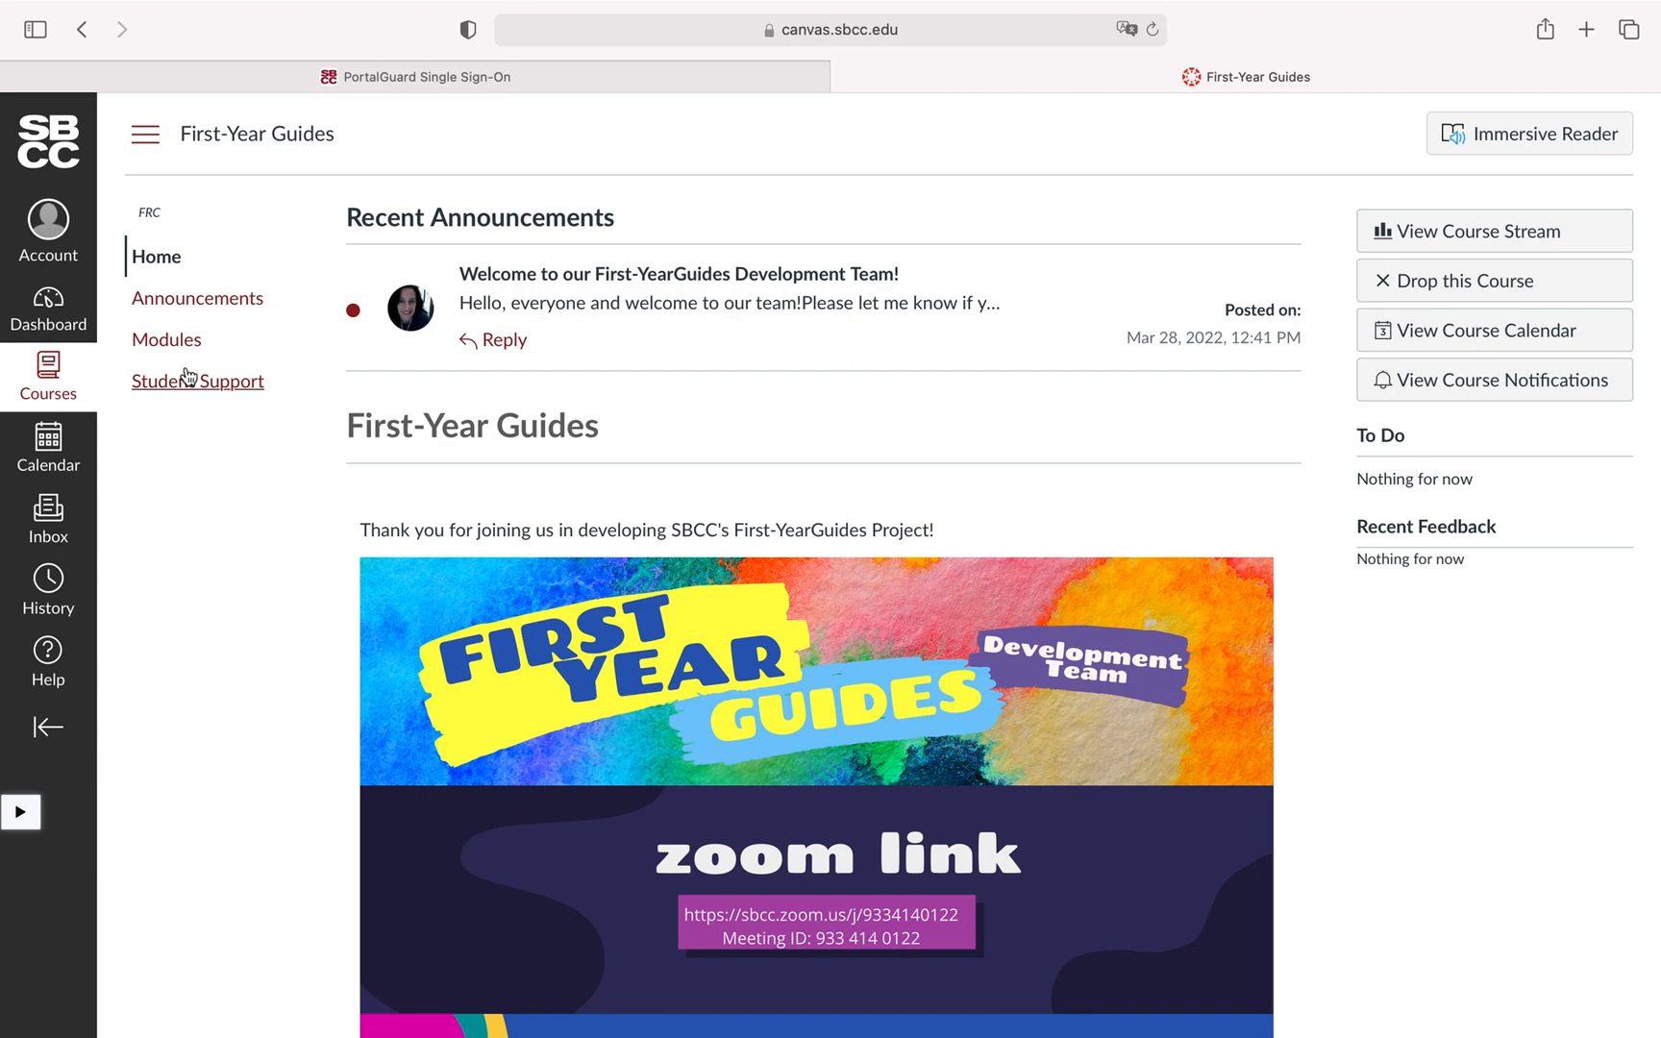
mouse_move(167, 340)
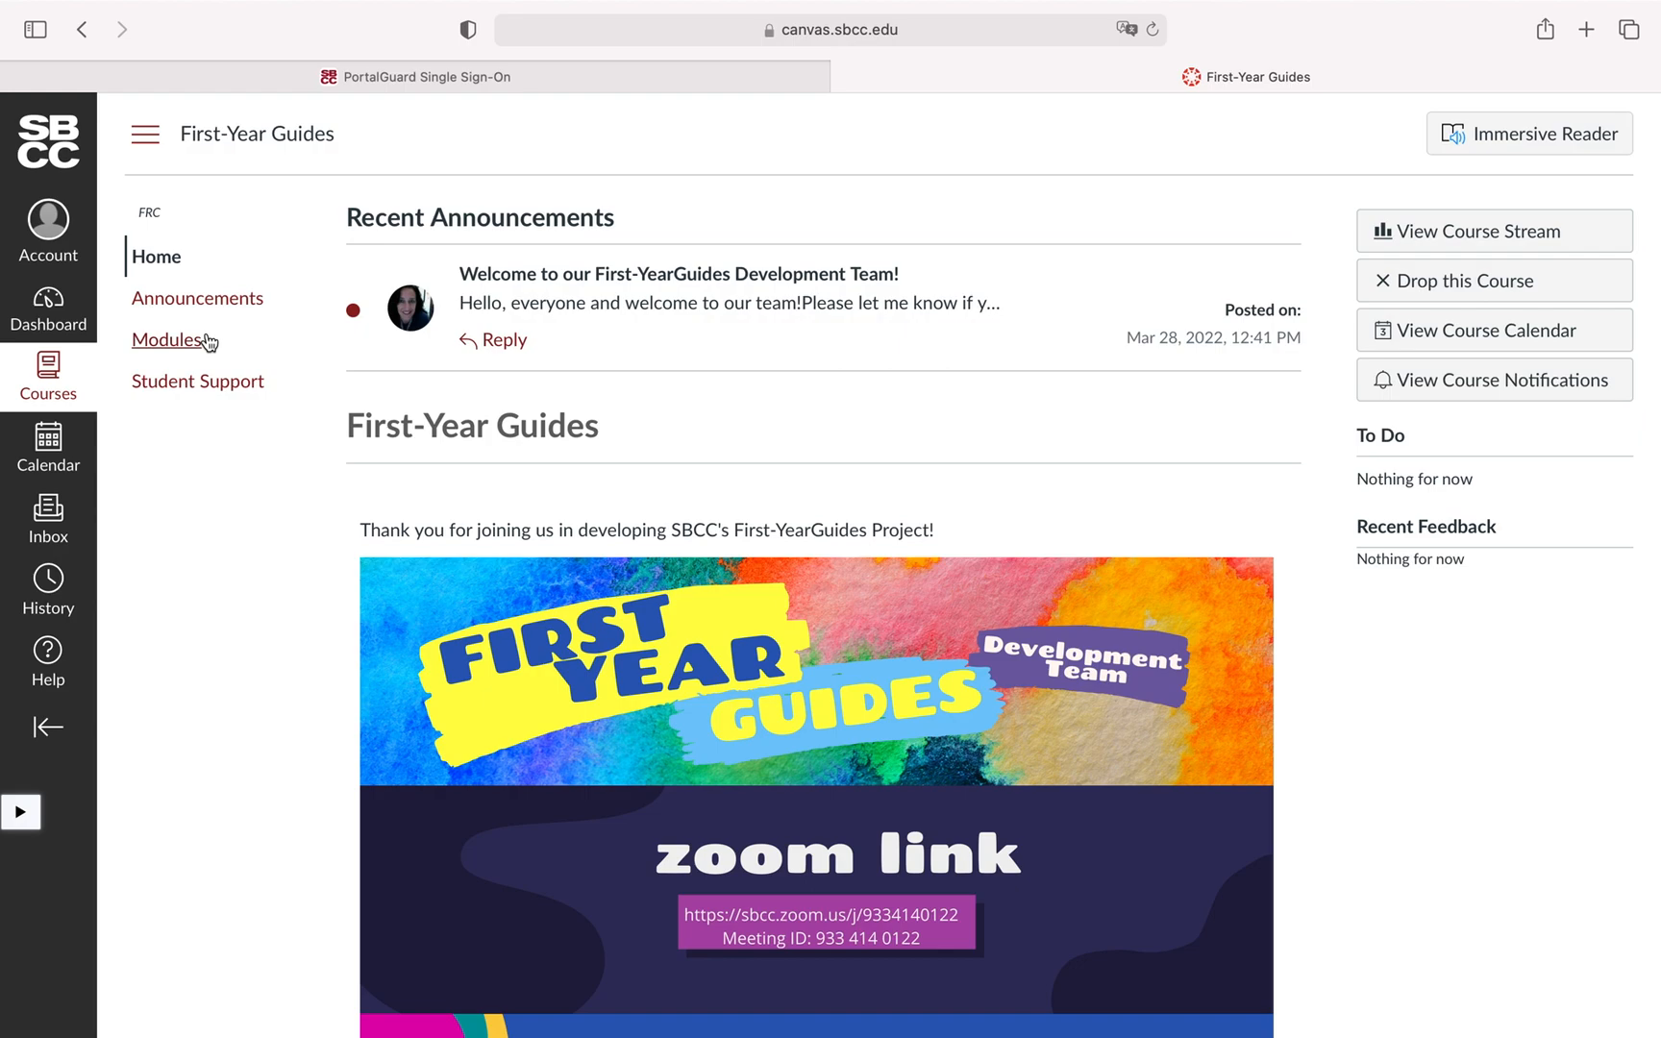
scroll(down, 3)
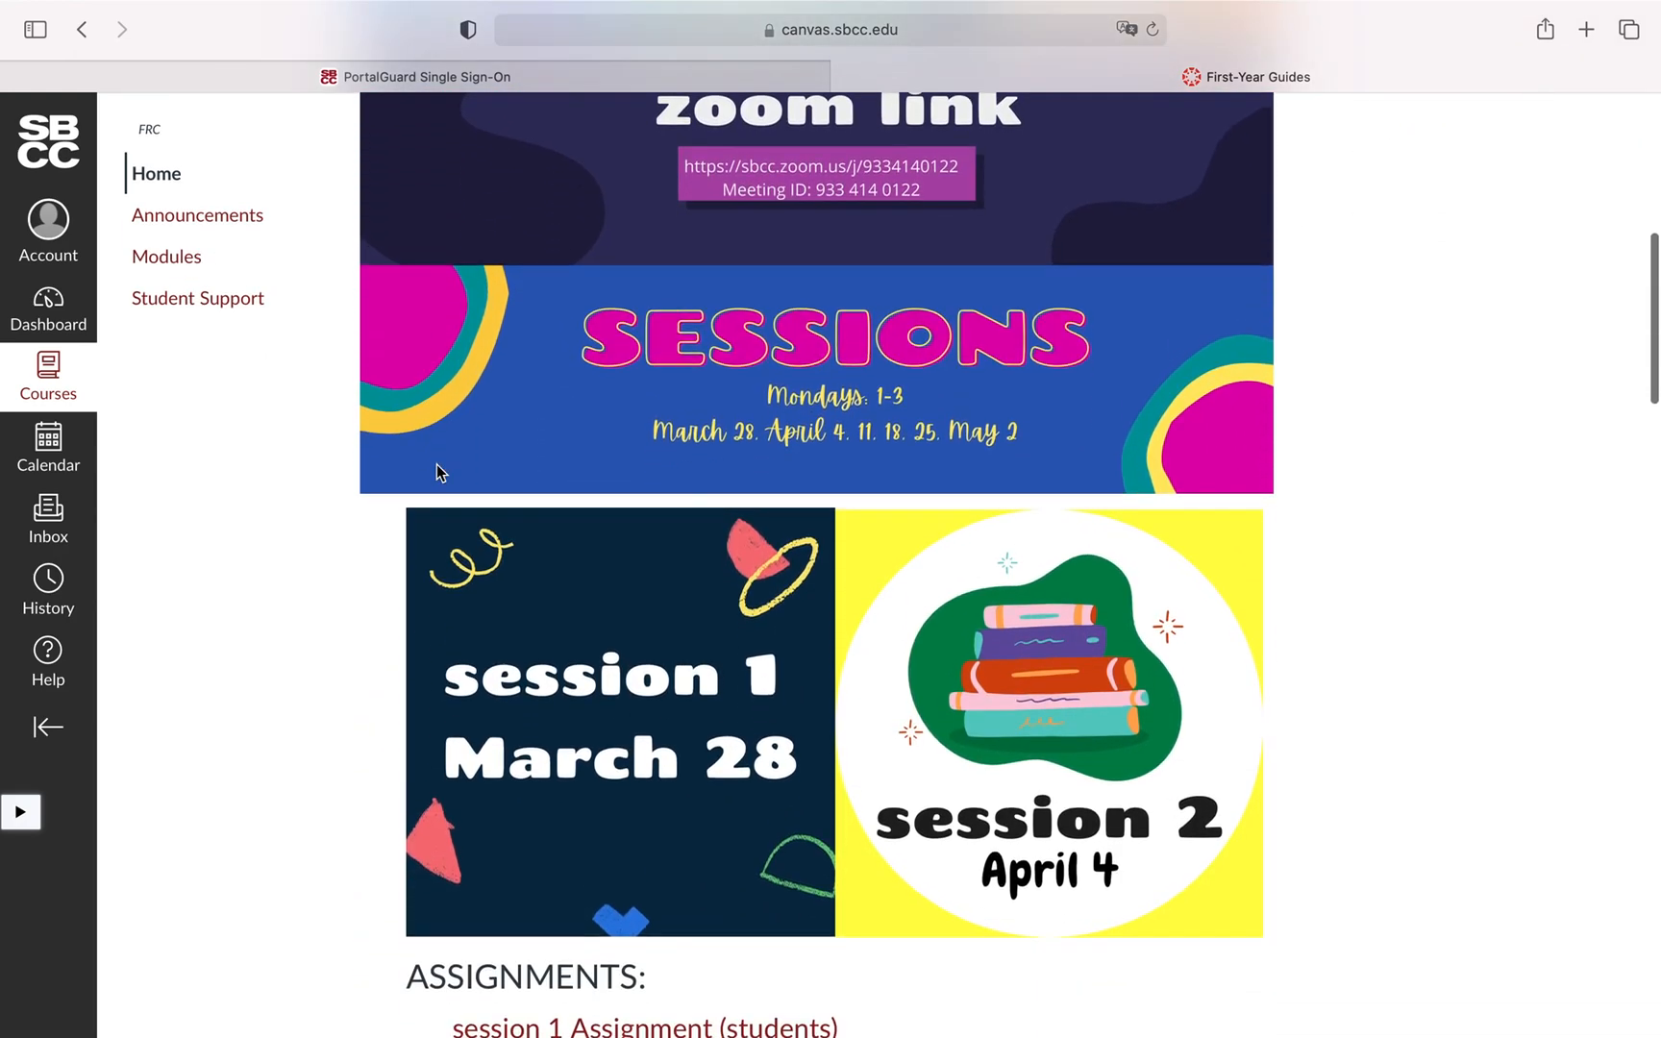
scroll(down, 3)
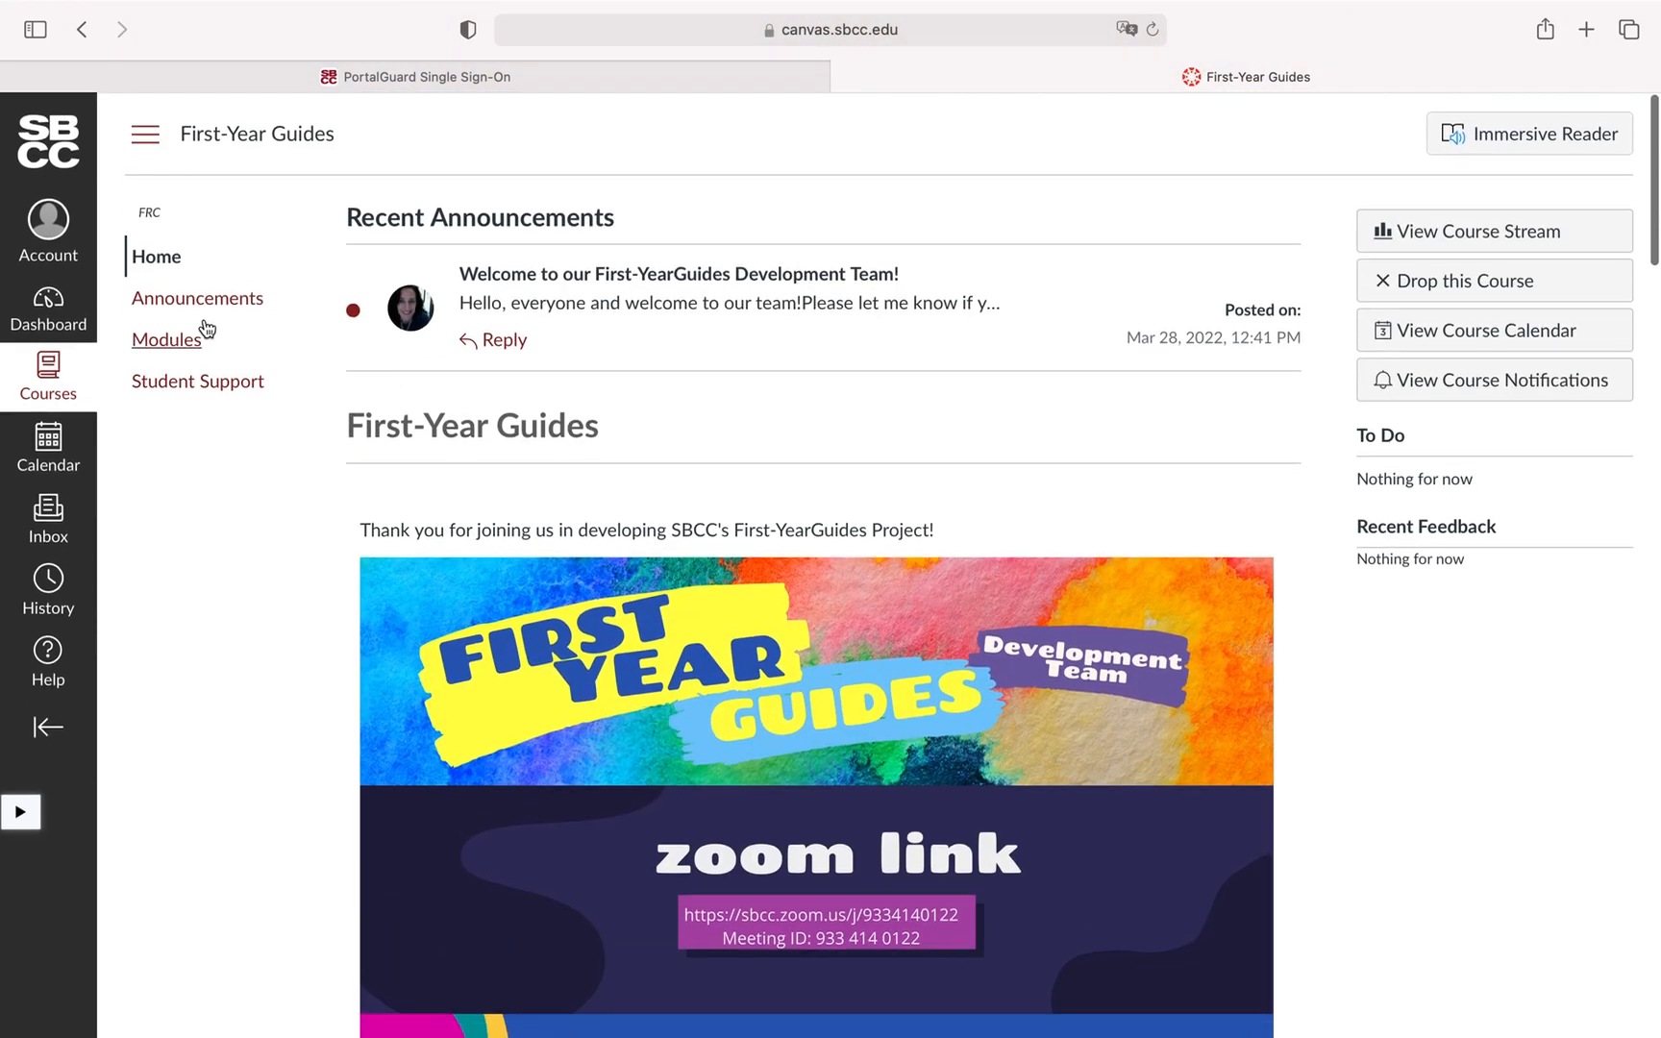
click(197, 298)
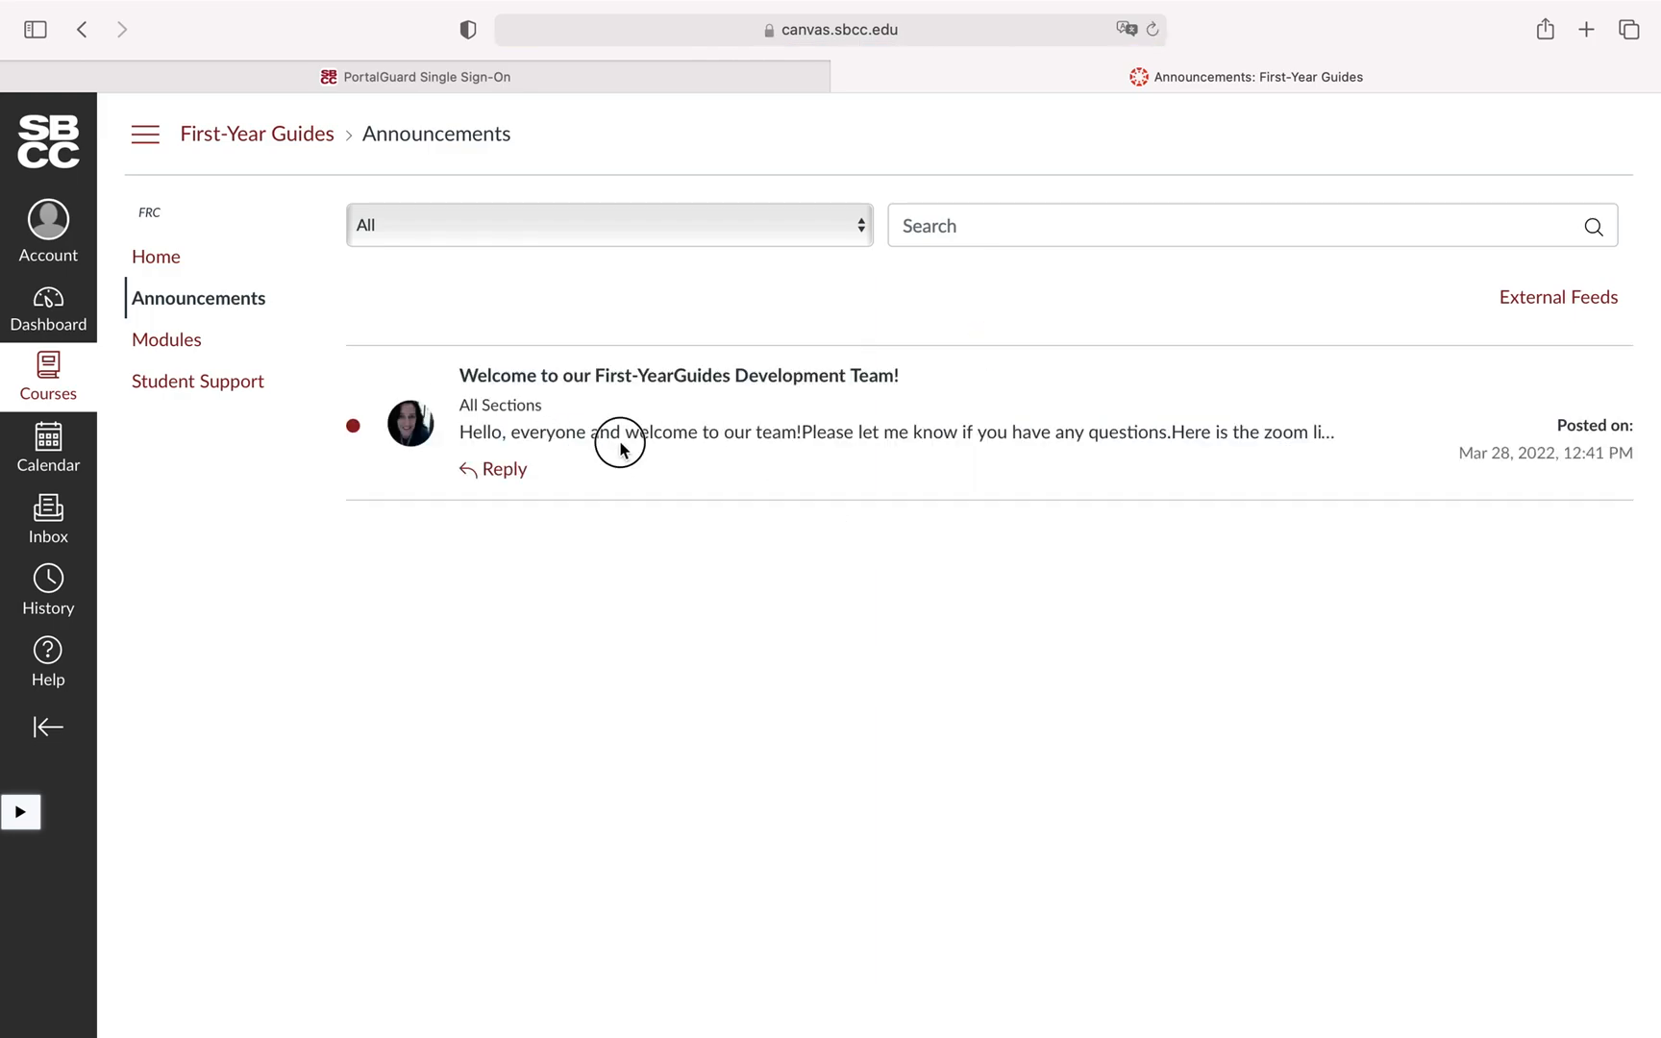
mouse_move(309, 380)
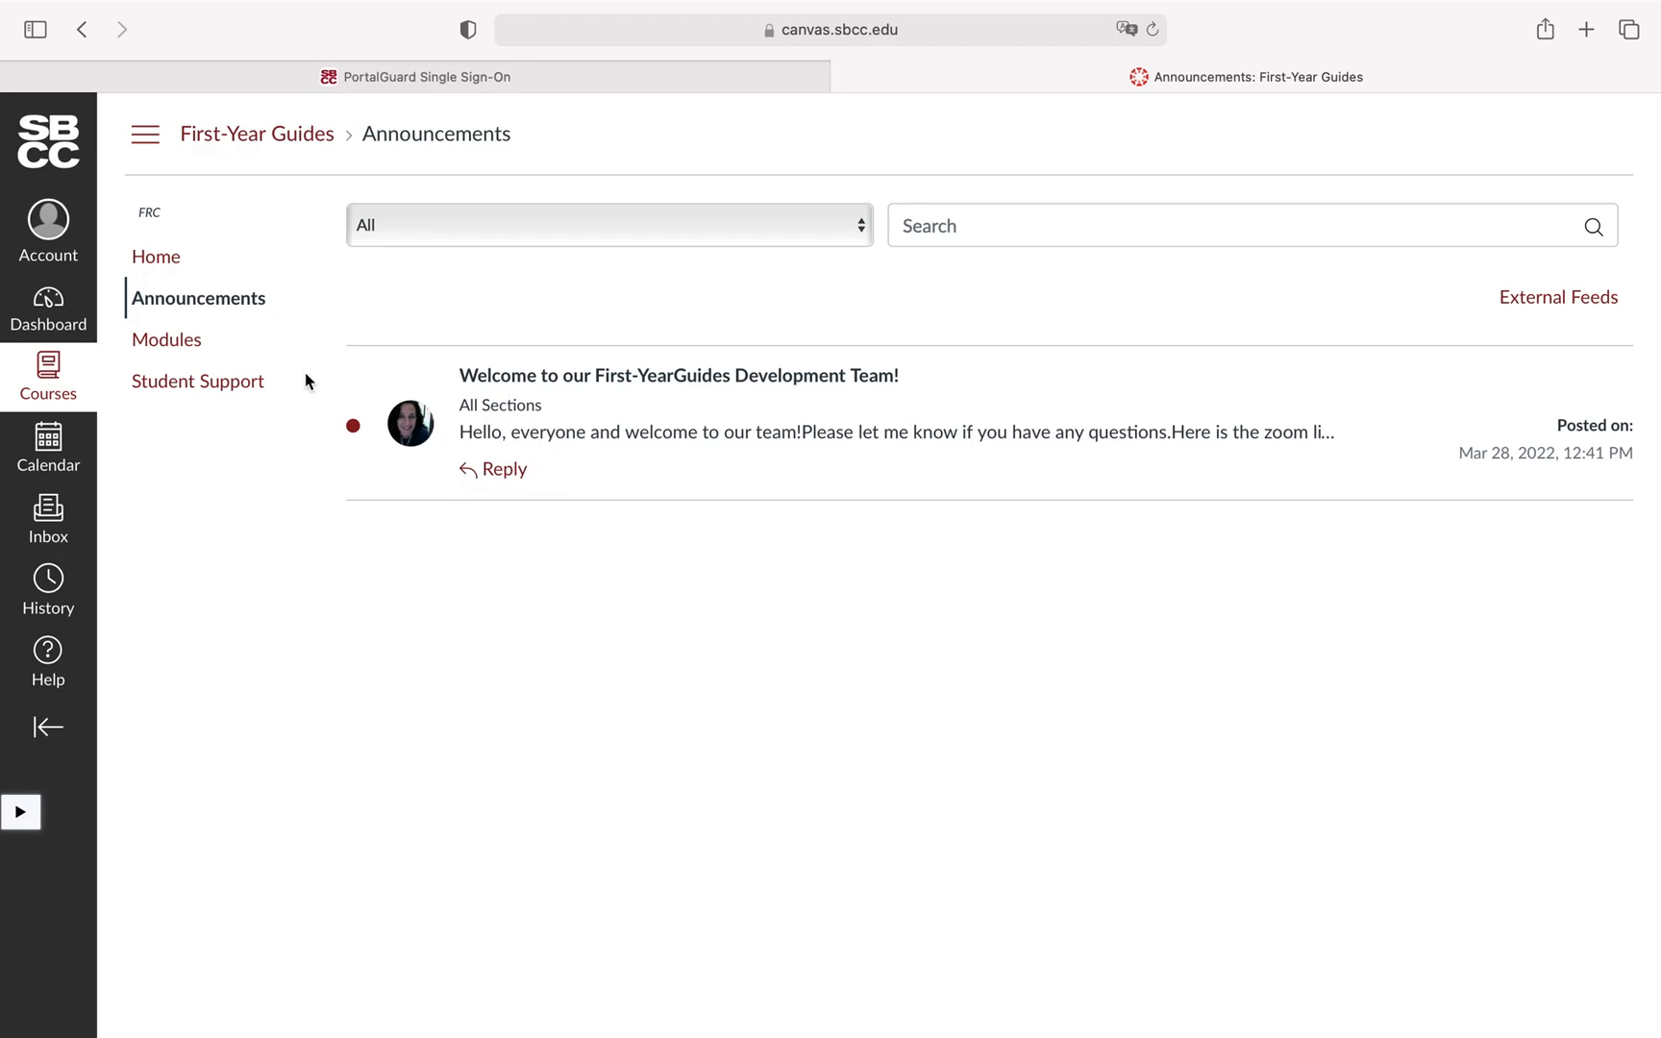
- Switch to the First-Year Guides Modules page from the course navigation
click(167, 340)
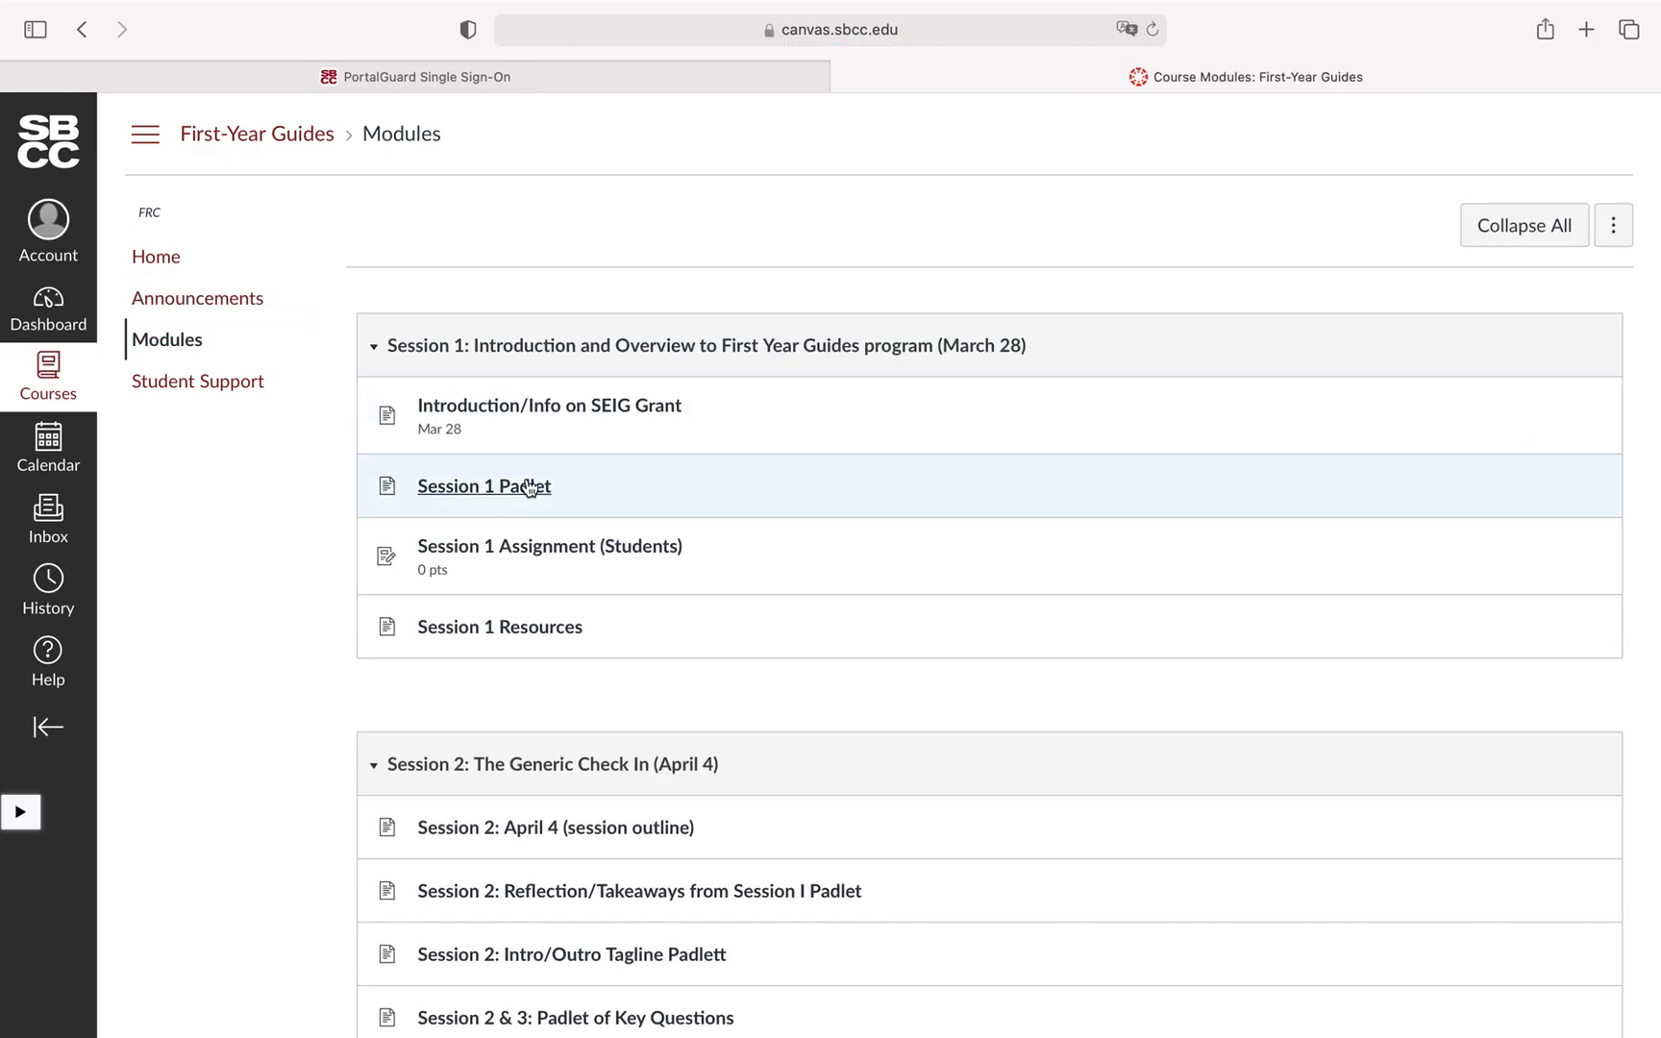
- Scroll the Modules list through Sessions 1–6, then return to the course Home page
scroll(down, 3)
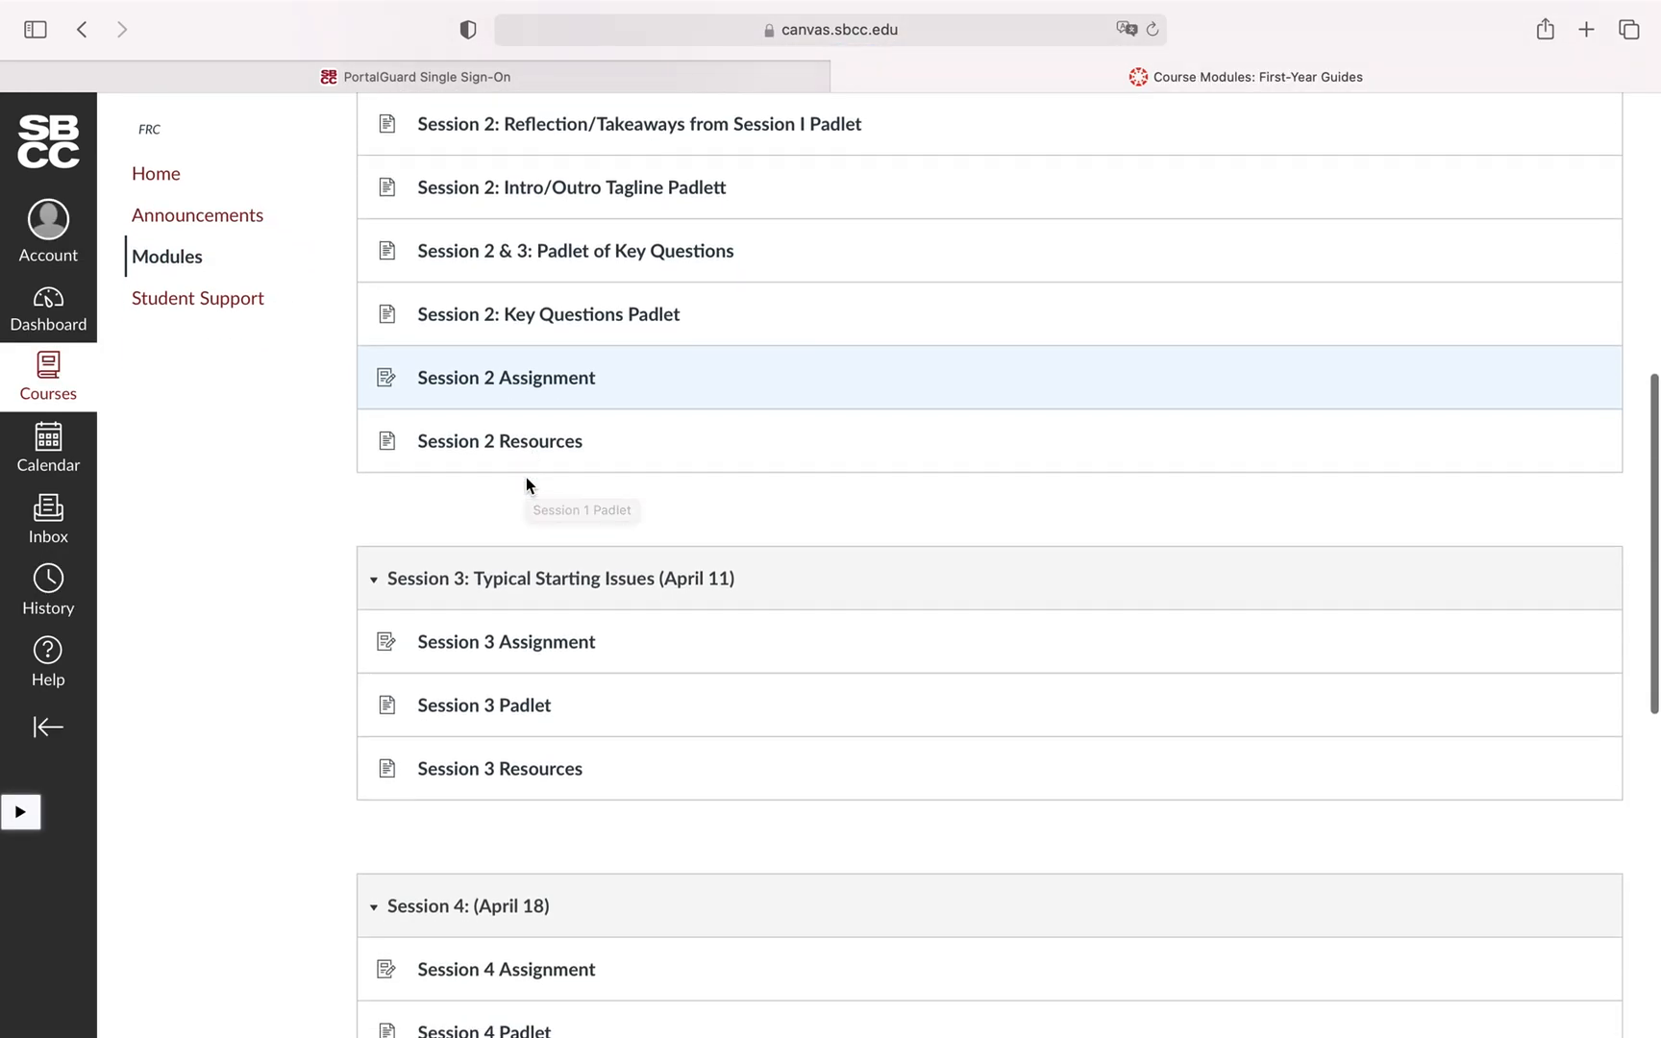
scroll(down, 3)
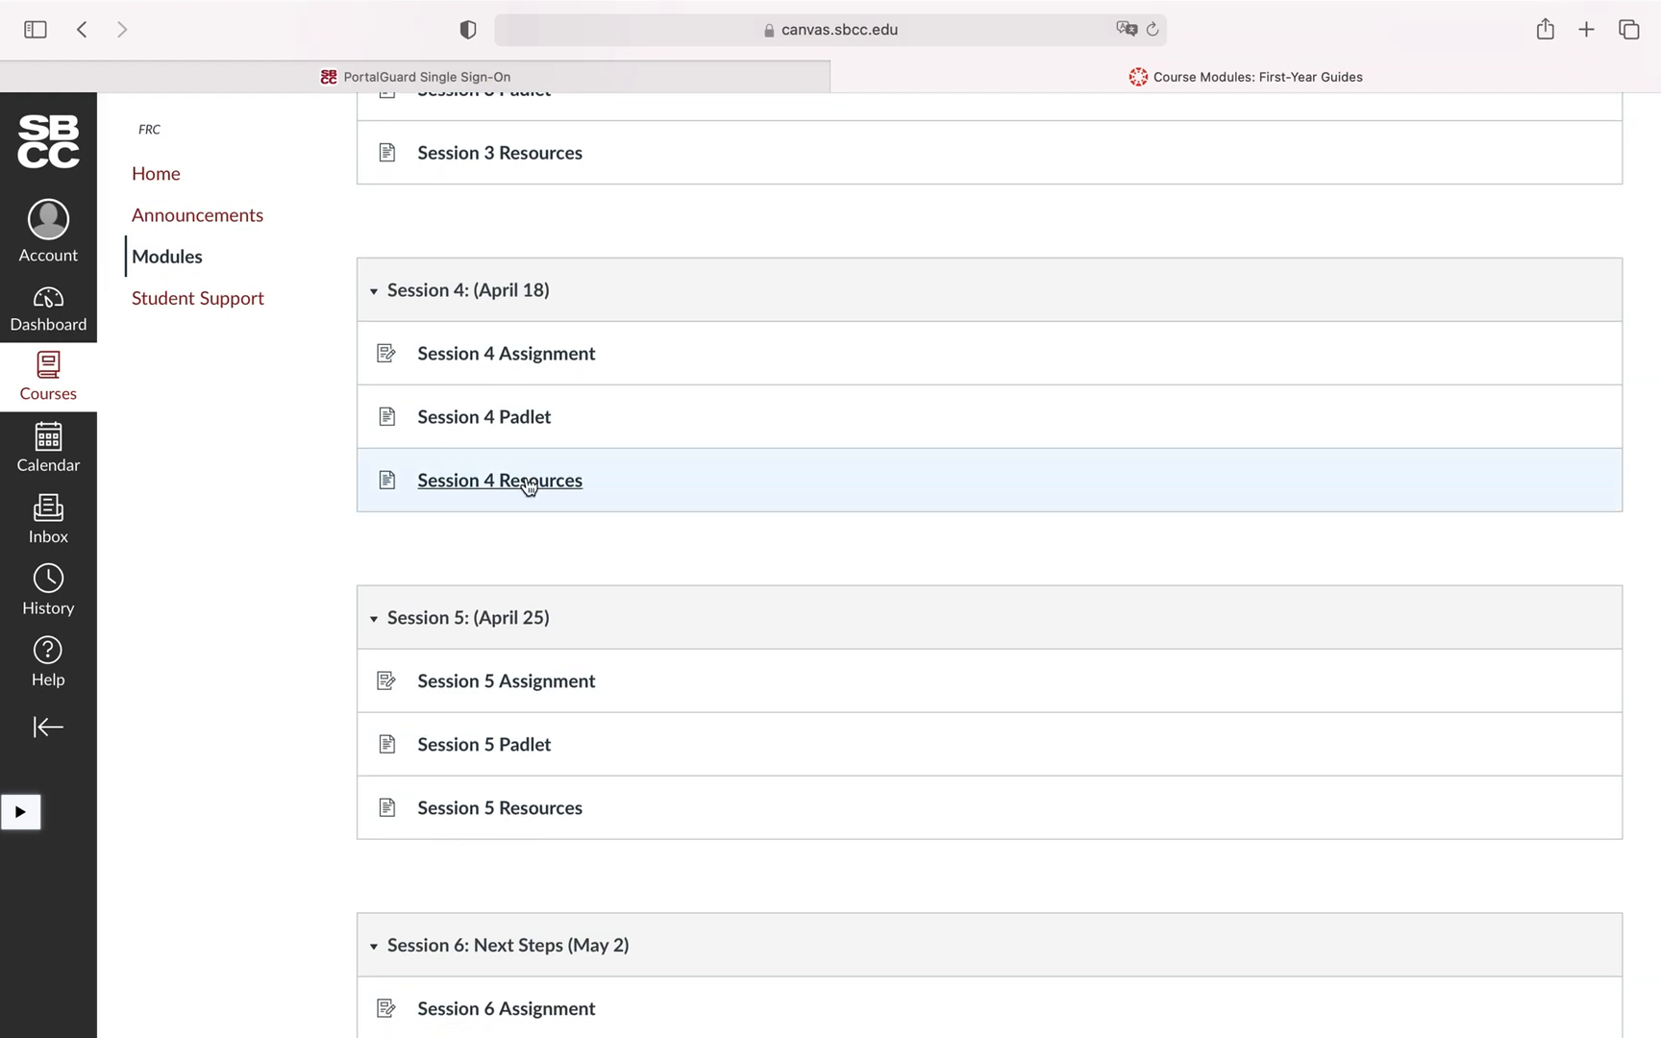
scroll(up, 3)
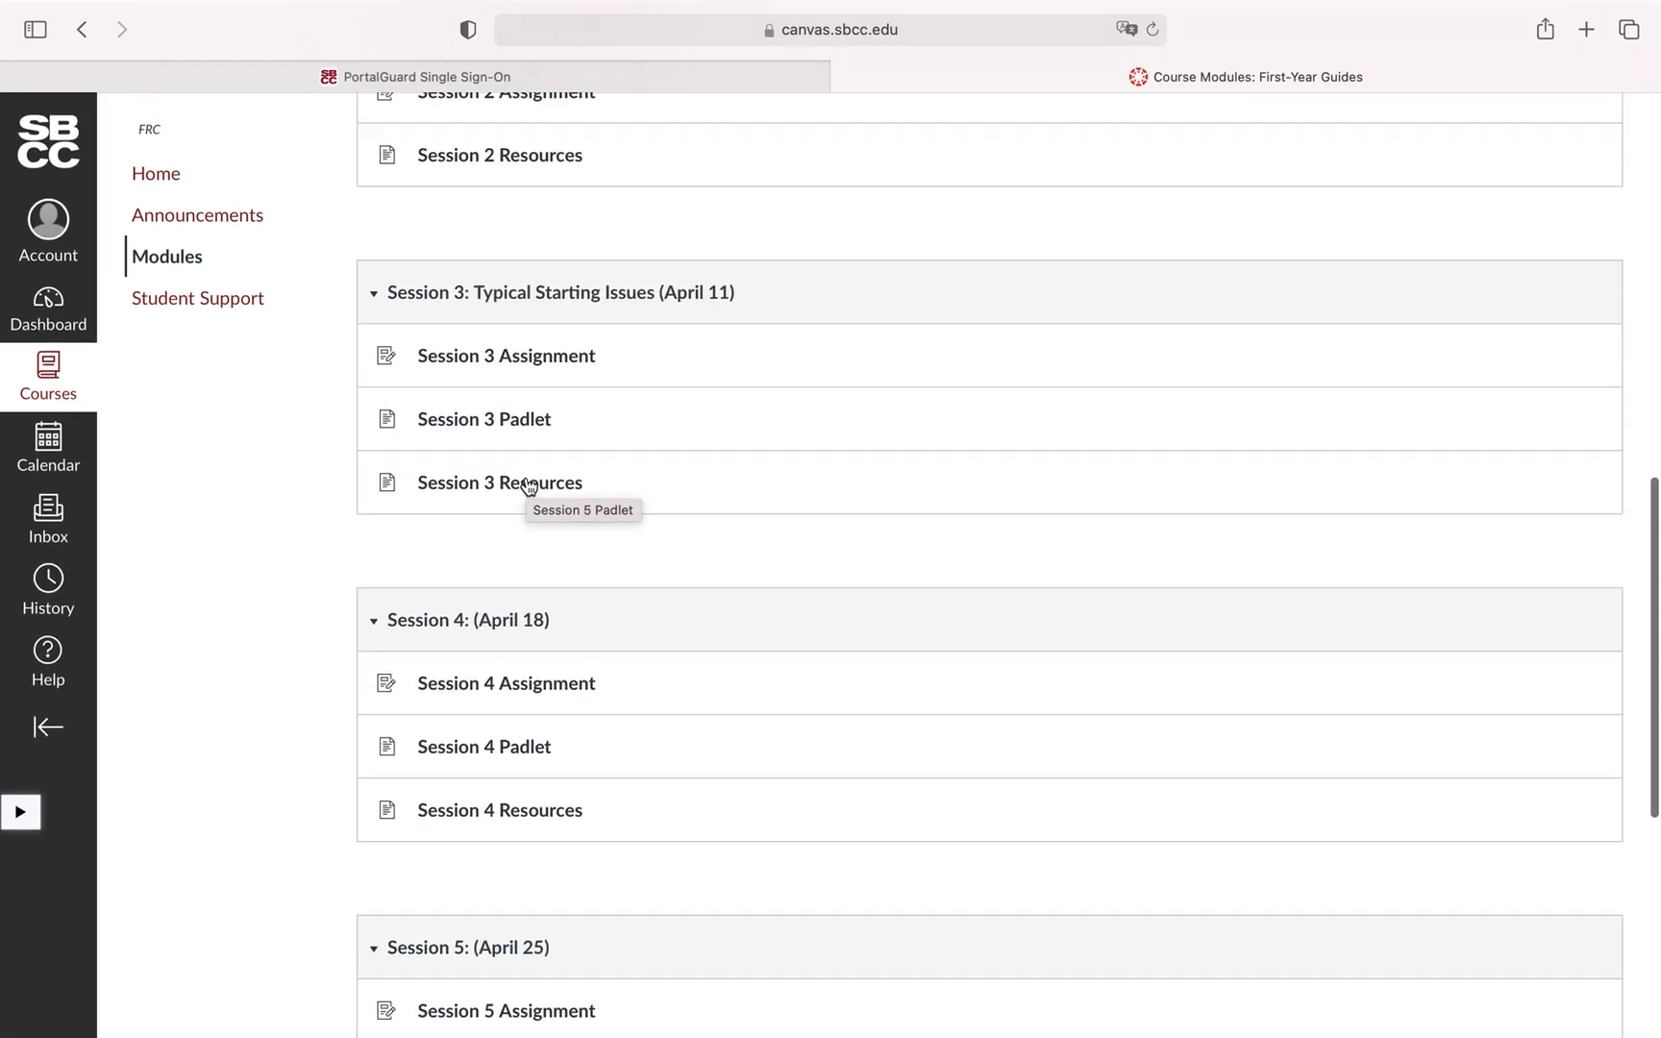
scroll(up, 3)
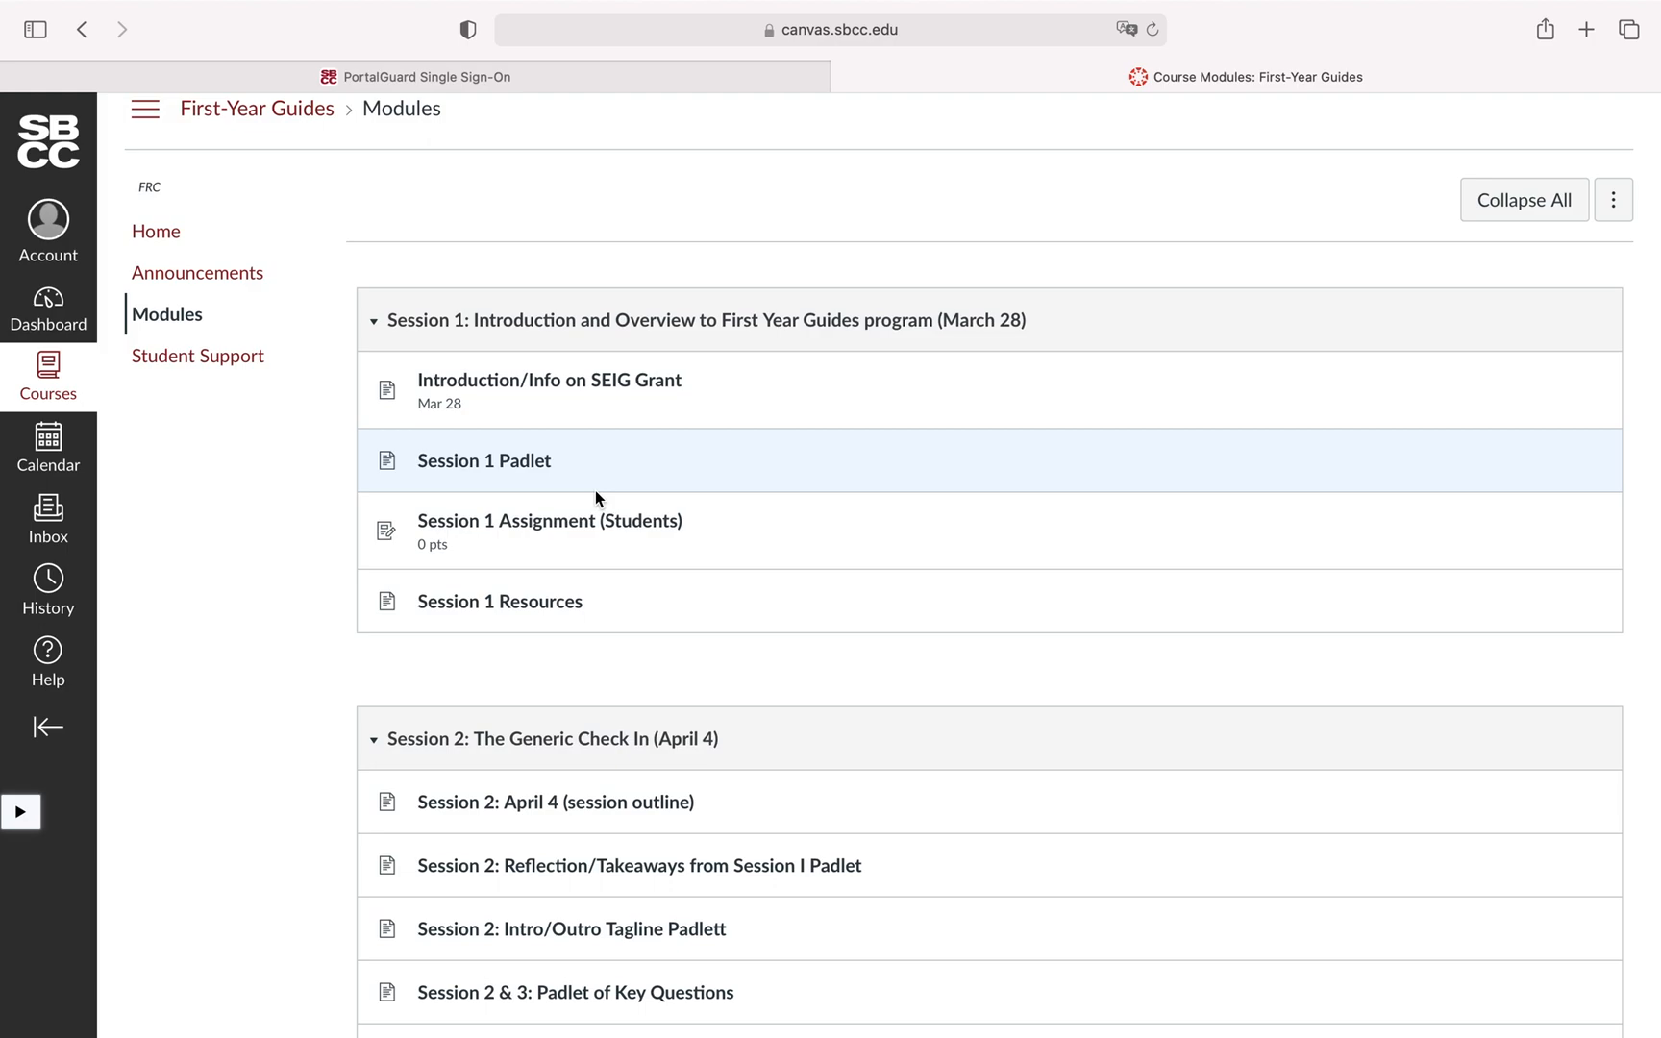
scroll(down, 3)
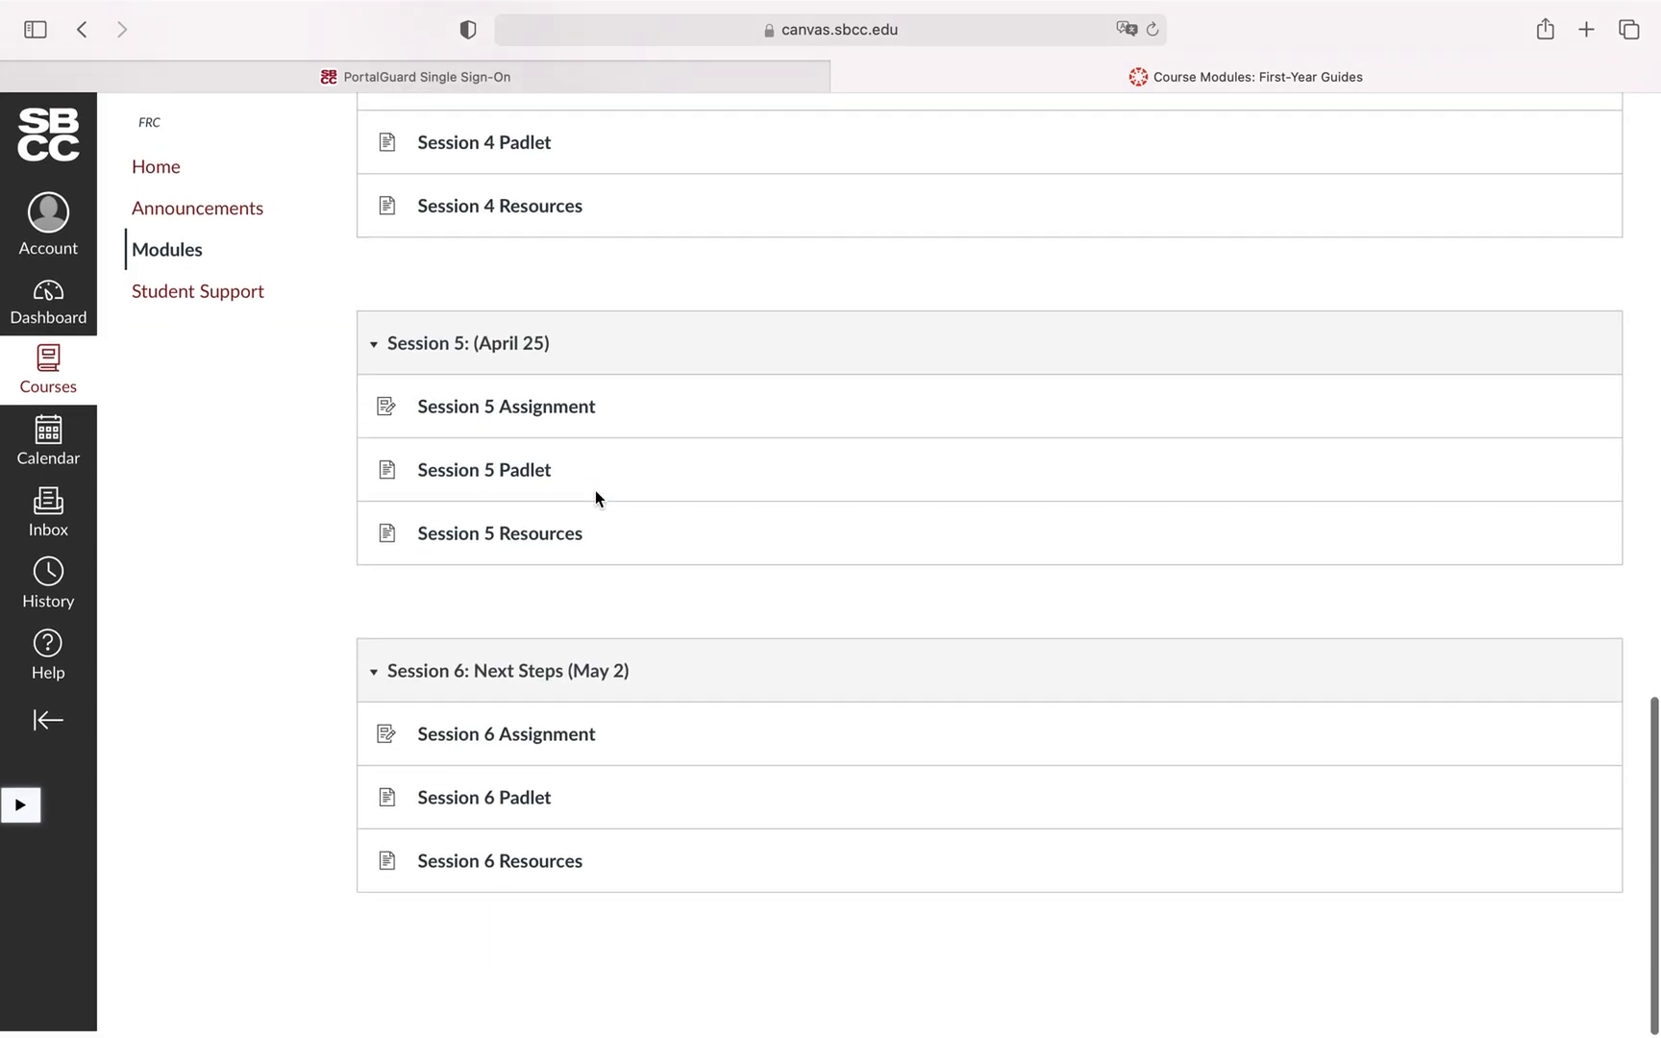
scroll(up, 3)
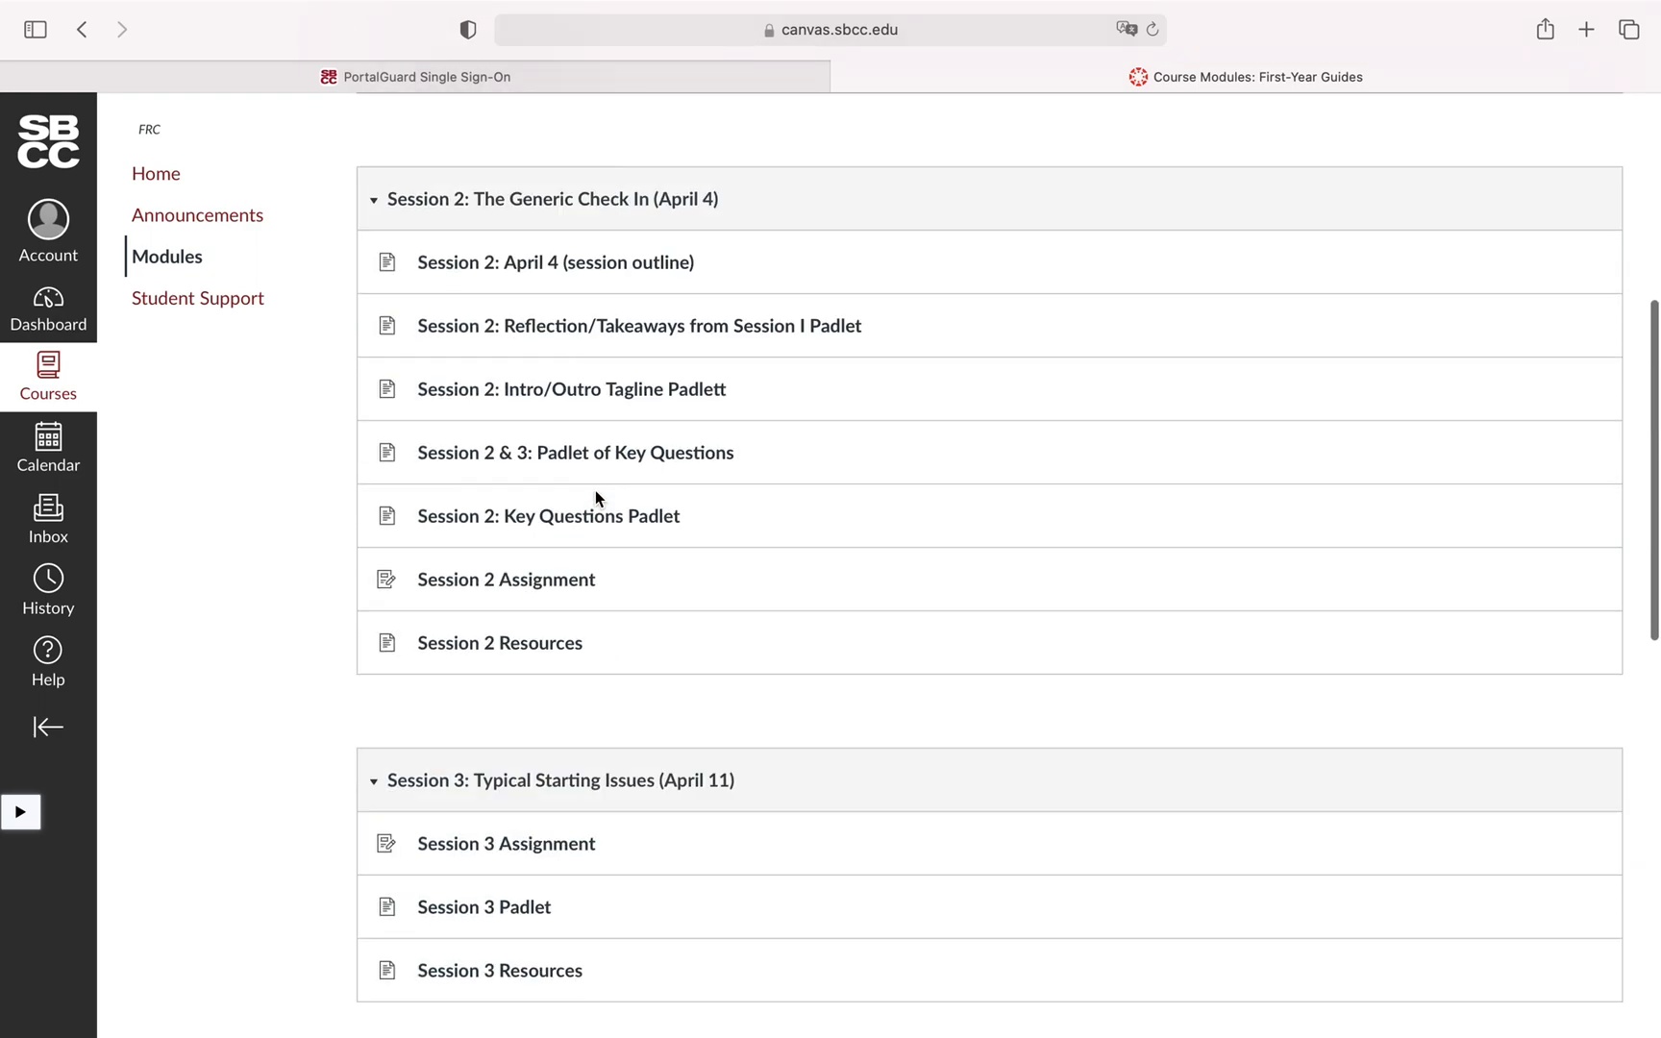
scroll(up, 3)
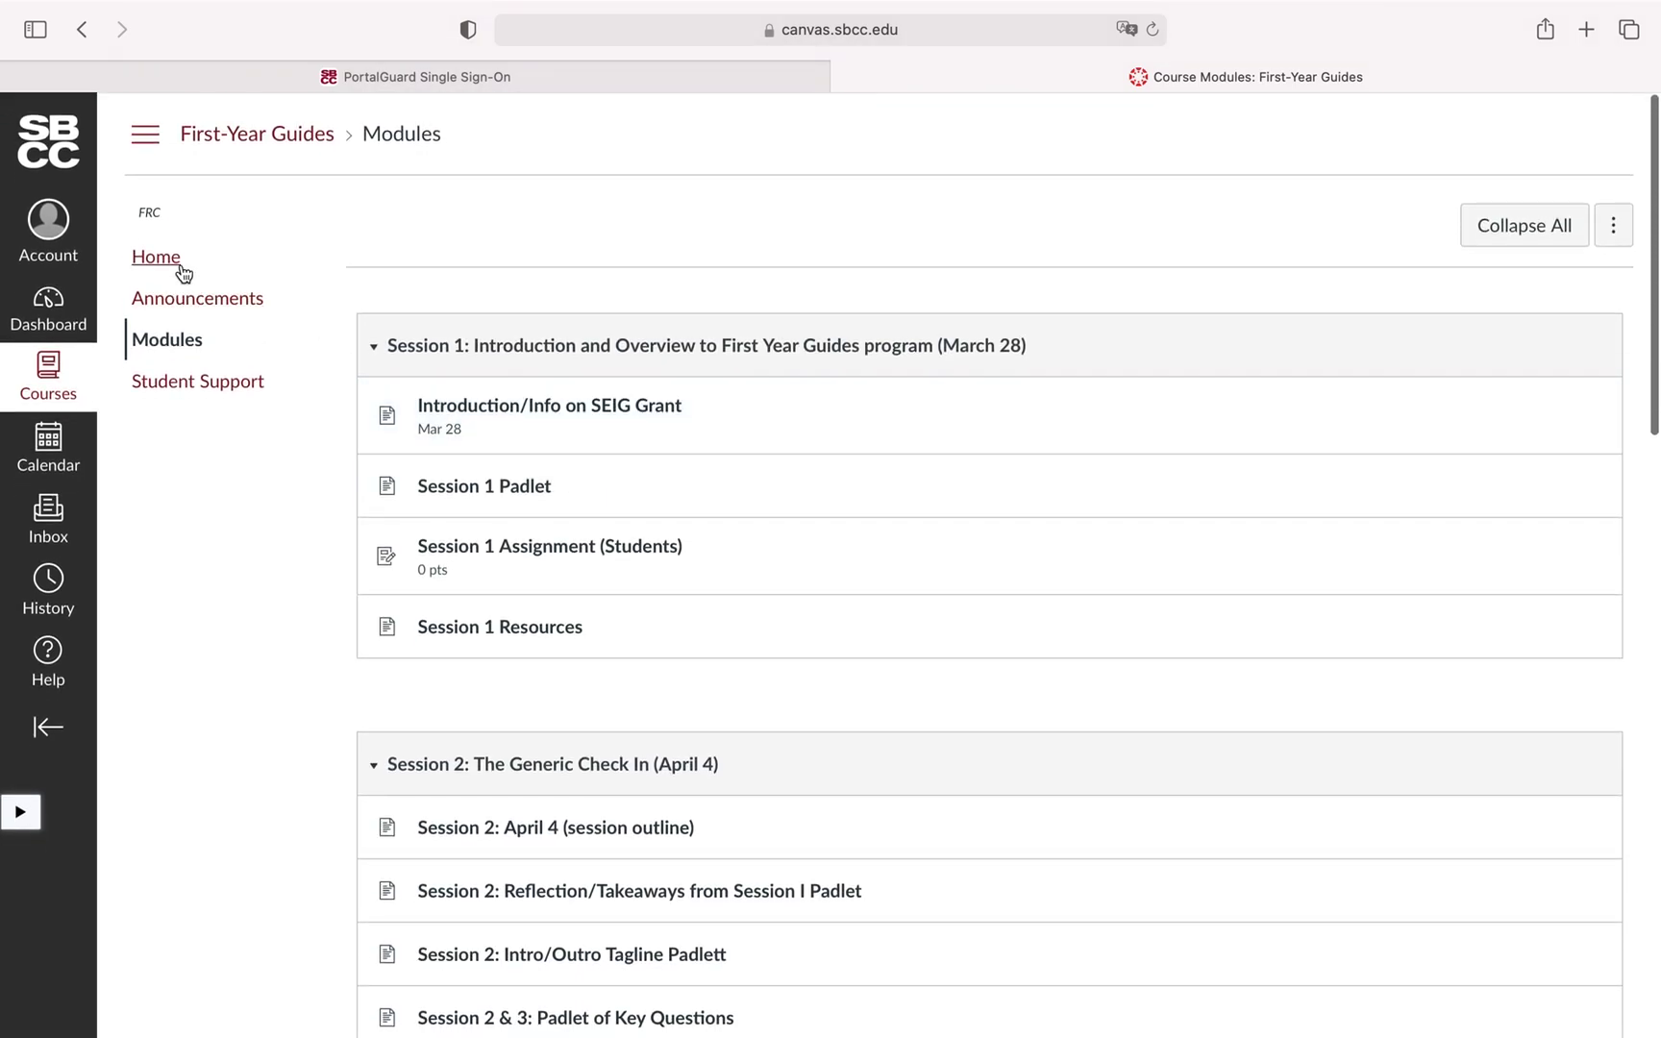
click(155, 257)
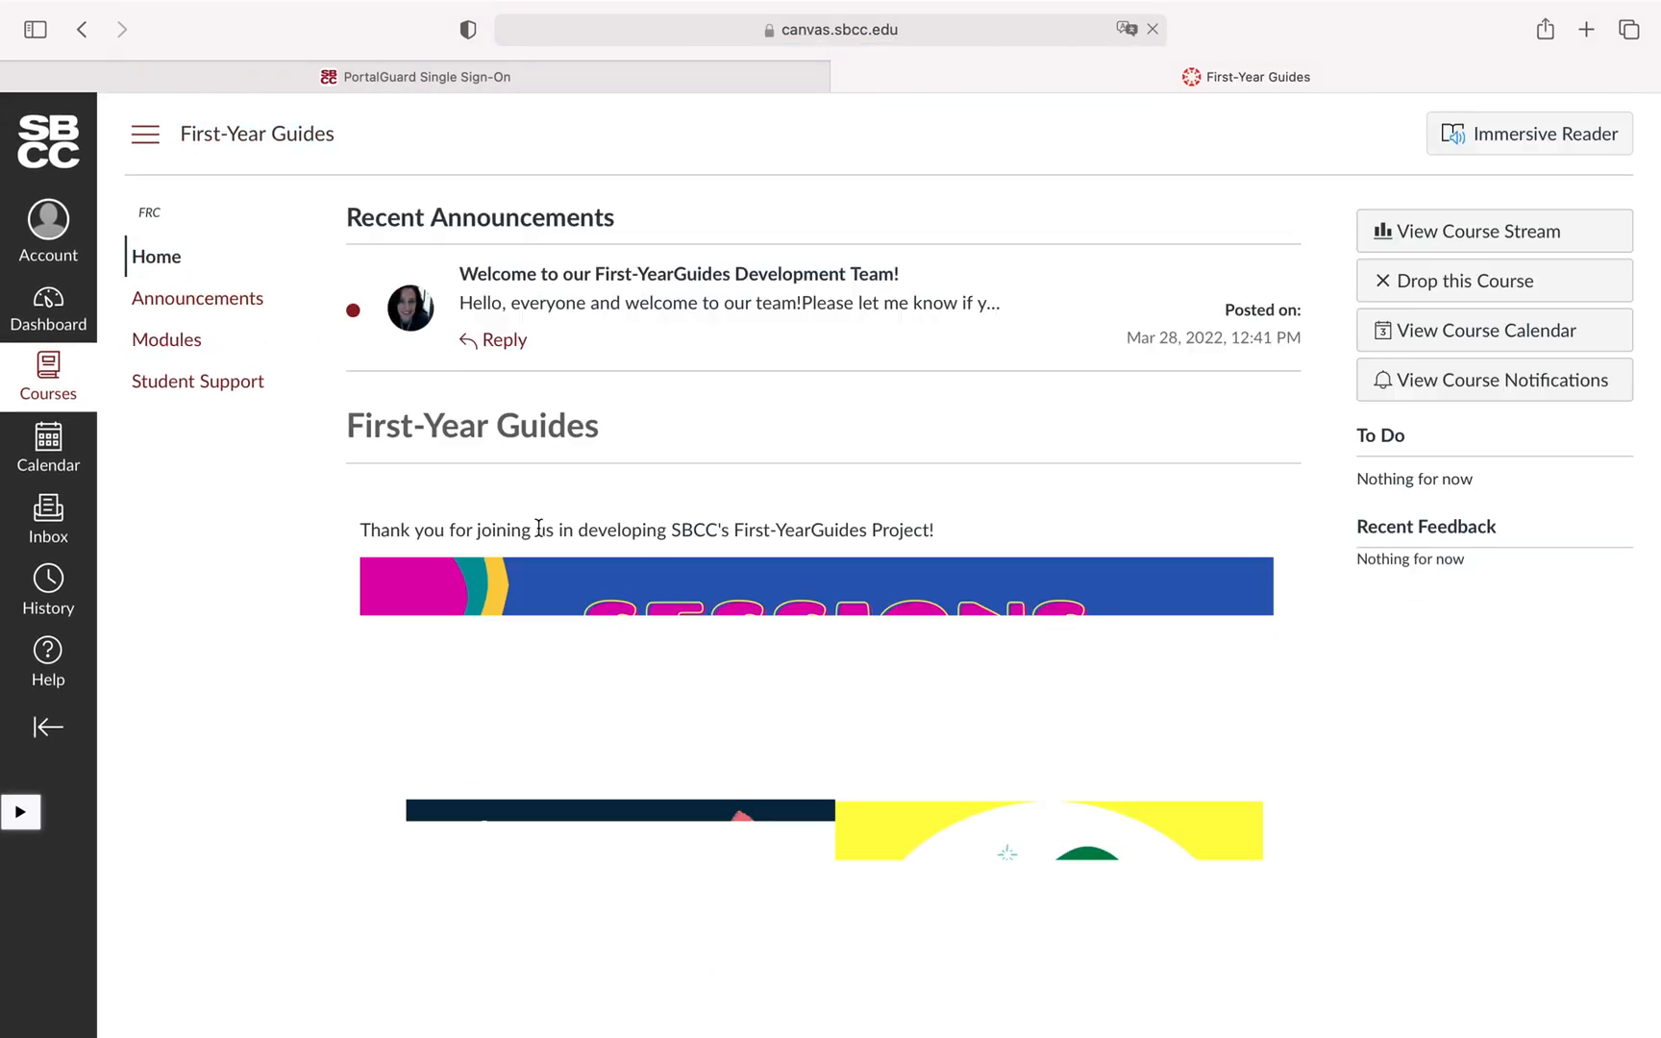
scroll(down, 3)
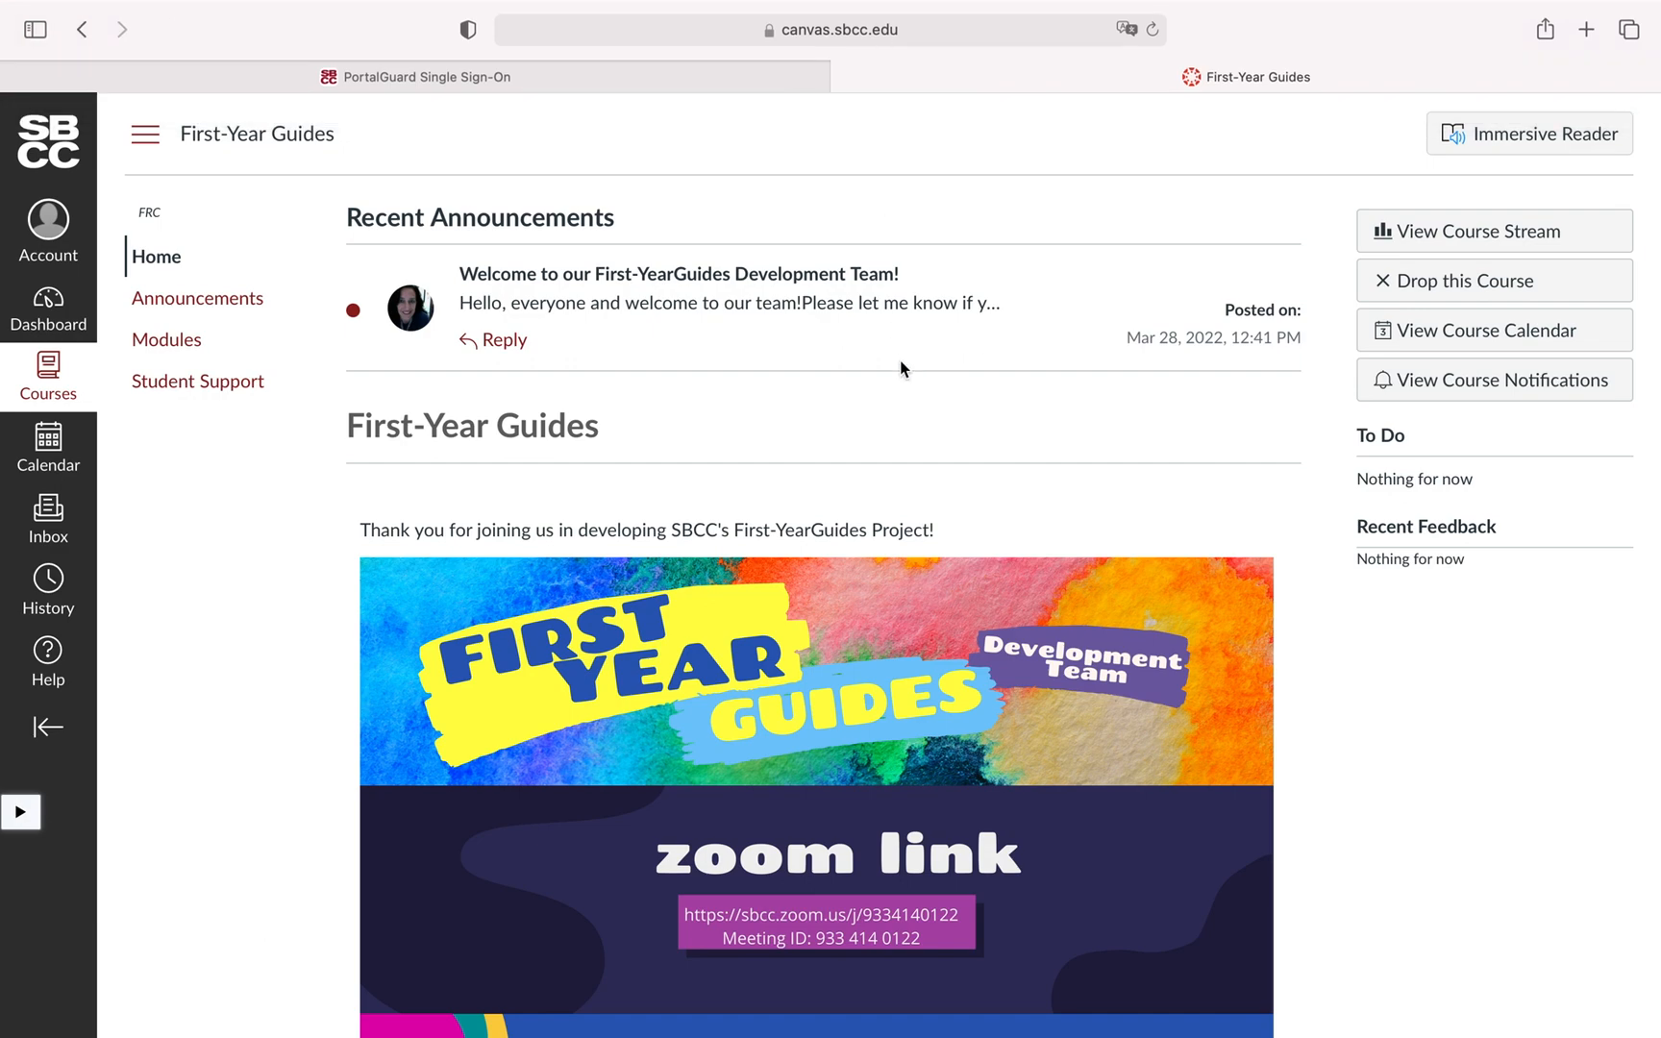
mouse_move(877, 257)
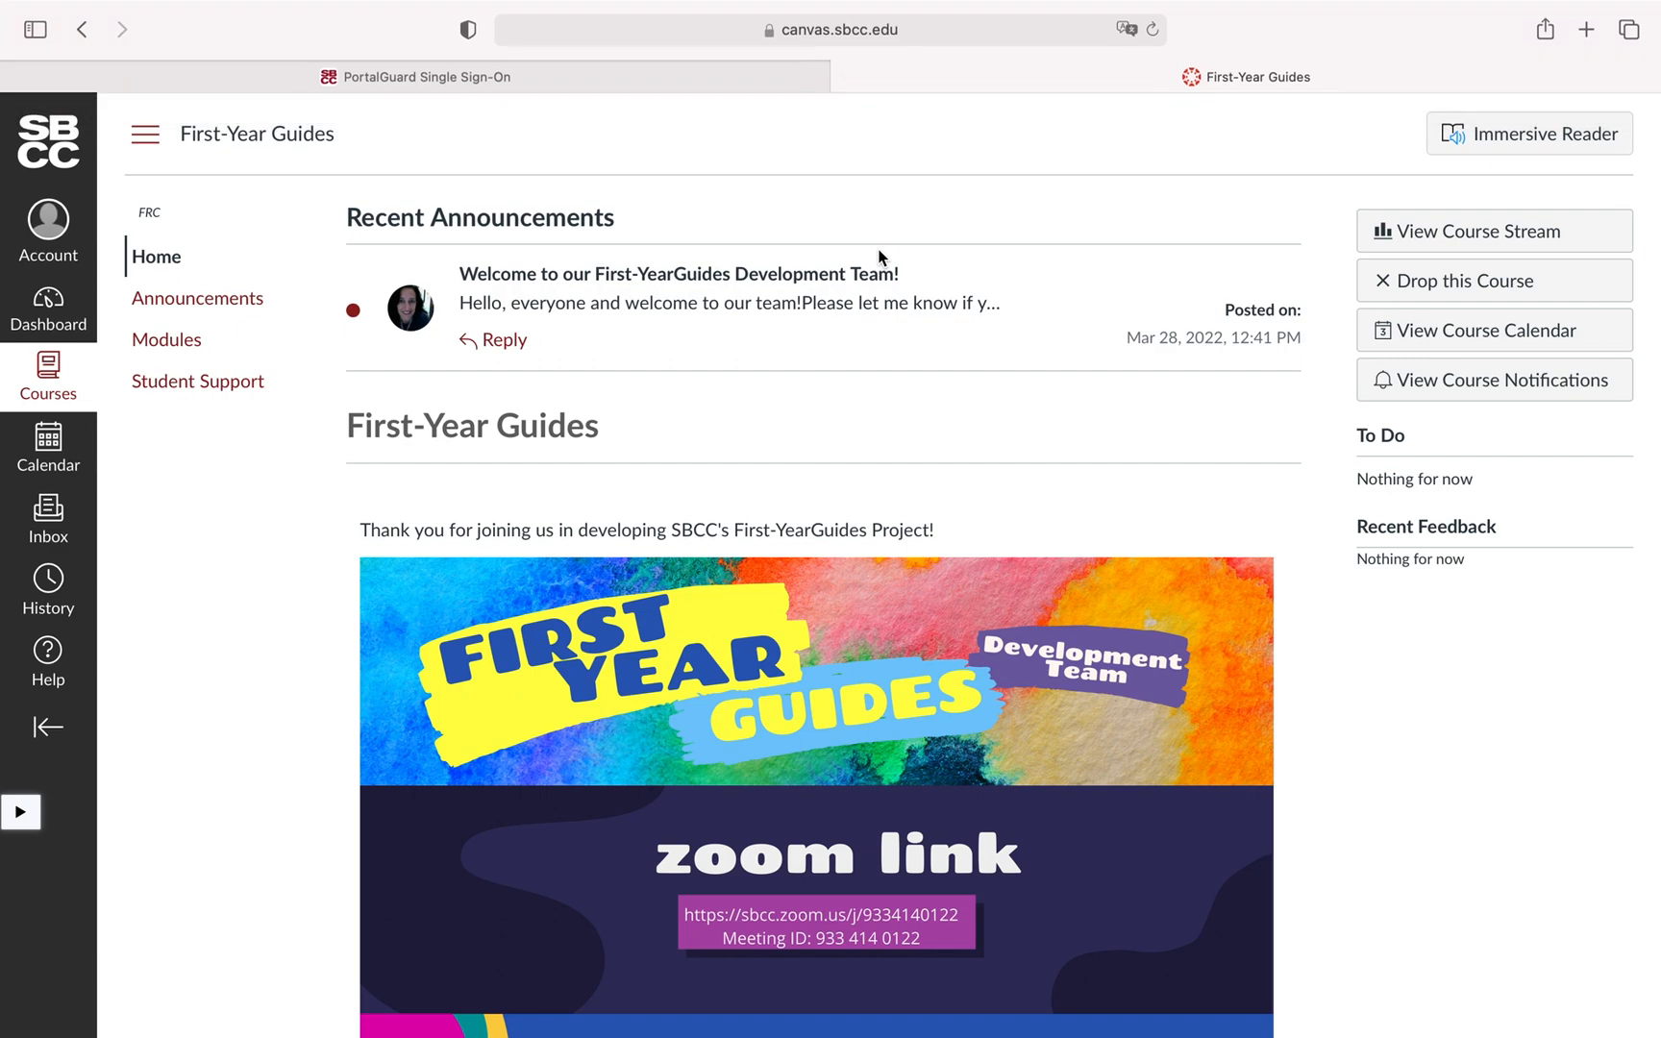